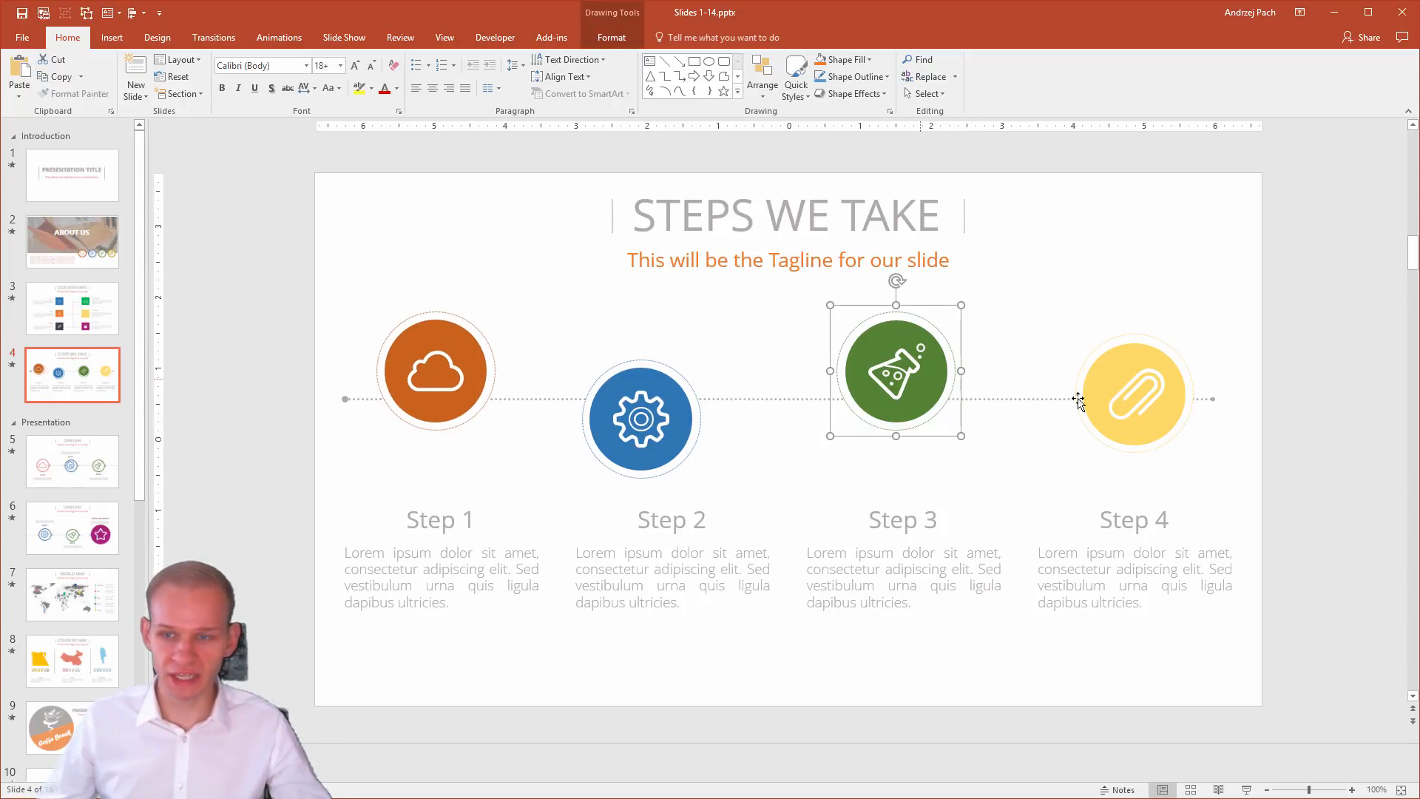
Nudge the Step 4 caption so the step captions sit at staggered heights.
{"action": "left_click", "coordinate": [1148, 507]}
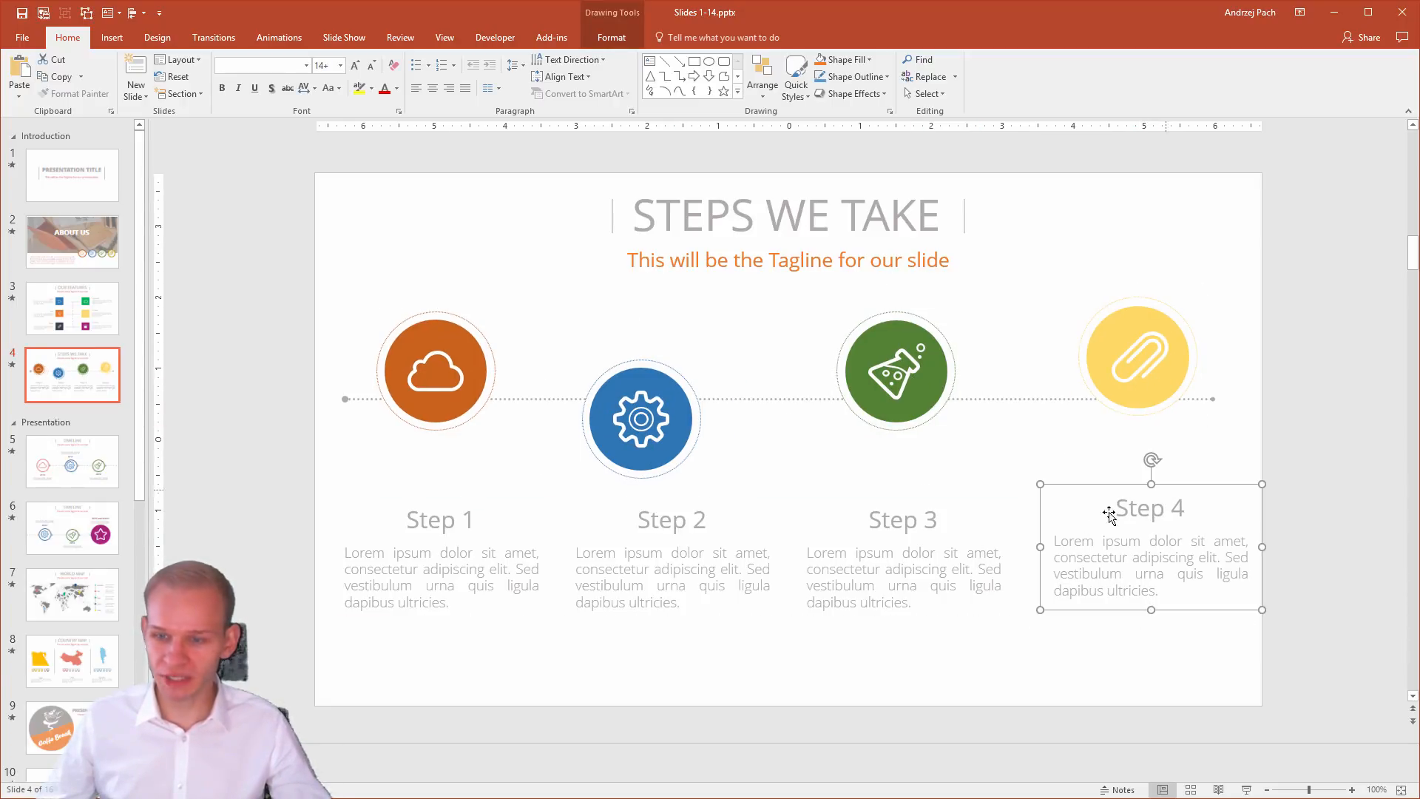
{"action": "mouse_move", "coordinate": [1012, 546]}
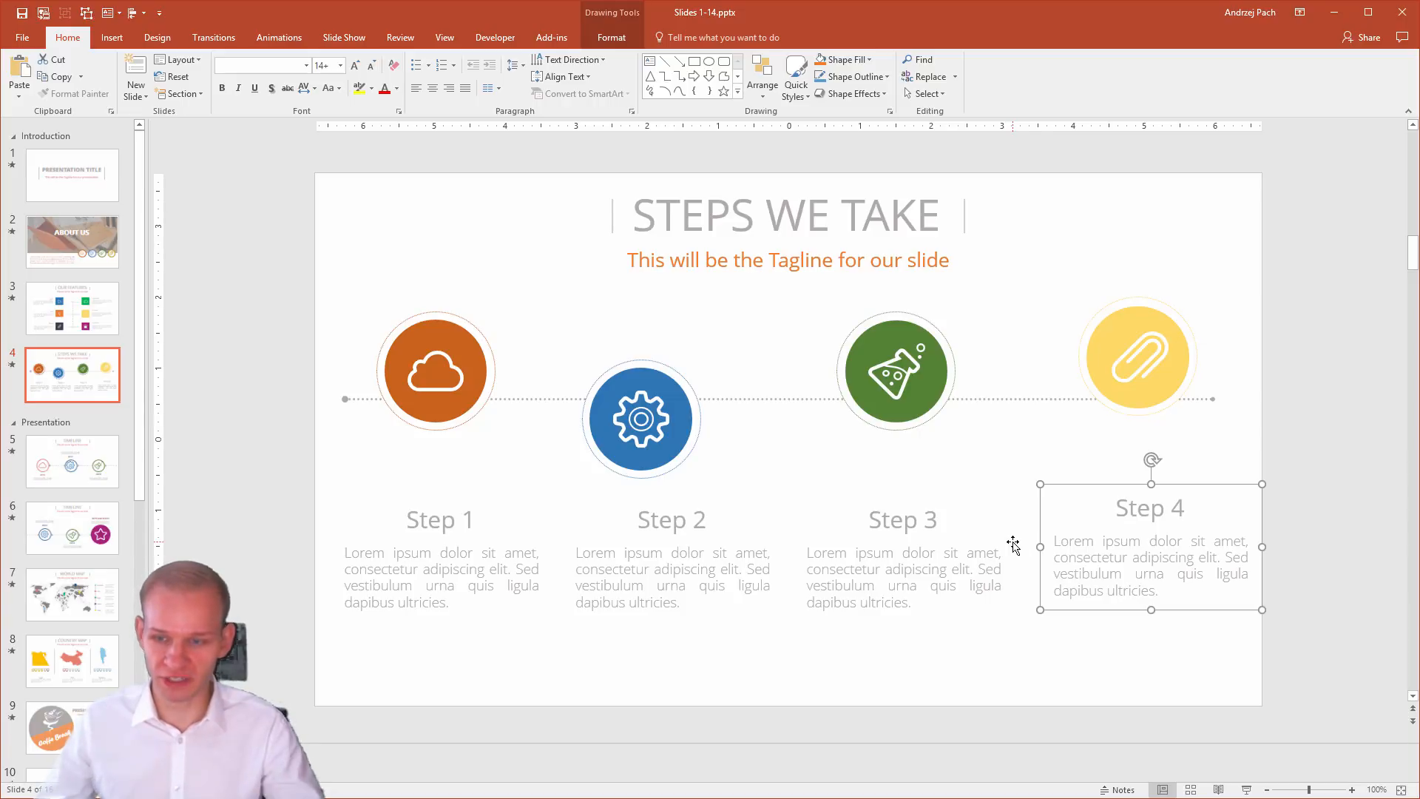
{"action": "left_click", "coordinate": [672, 562]}
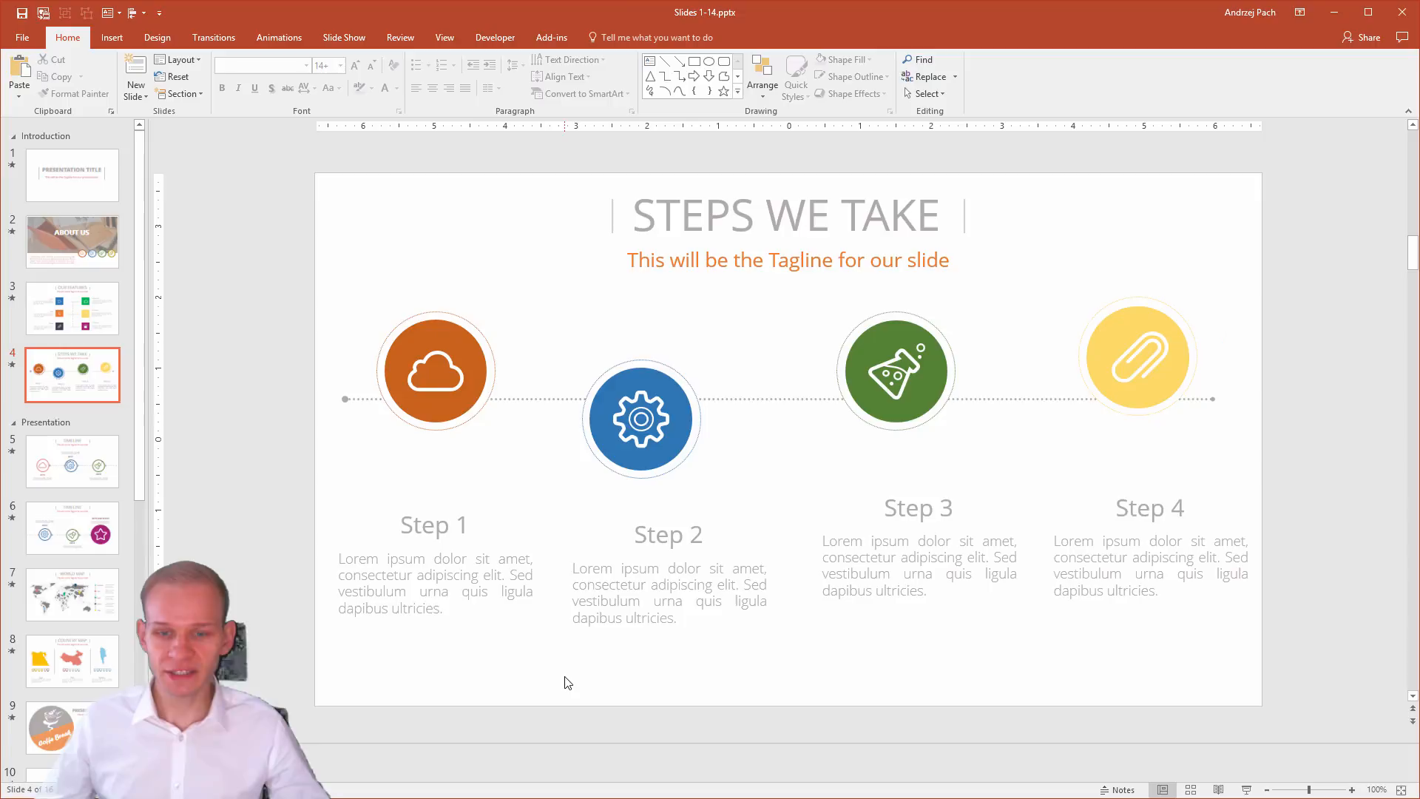
{"action": "mouse_move", "coordinate": [583, 552]}
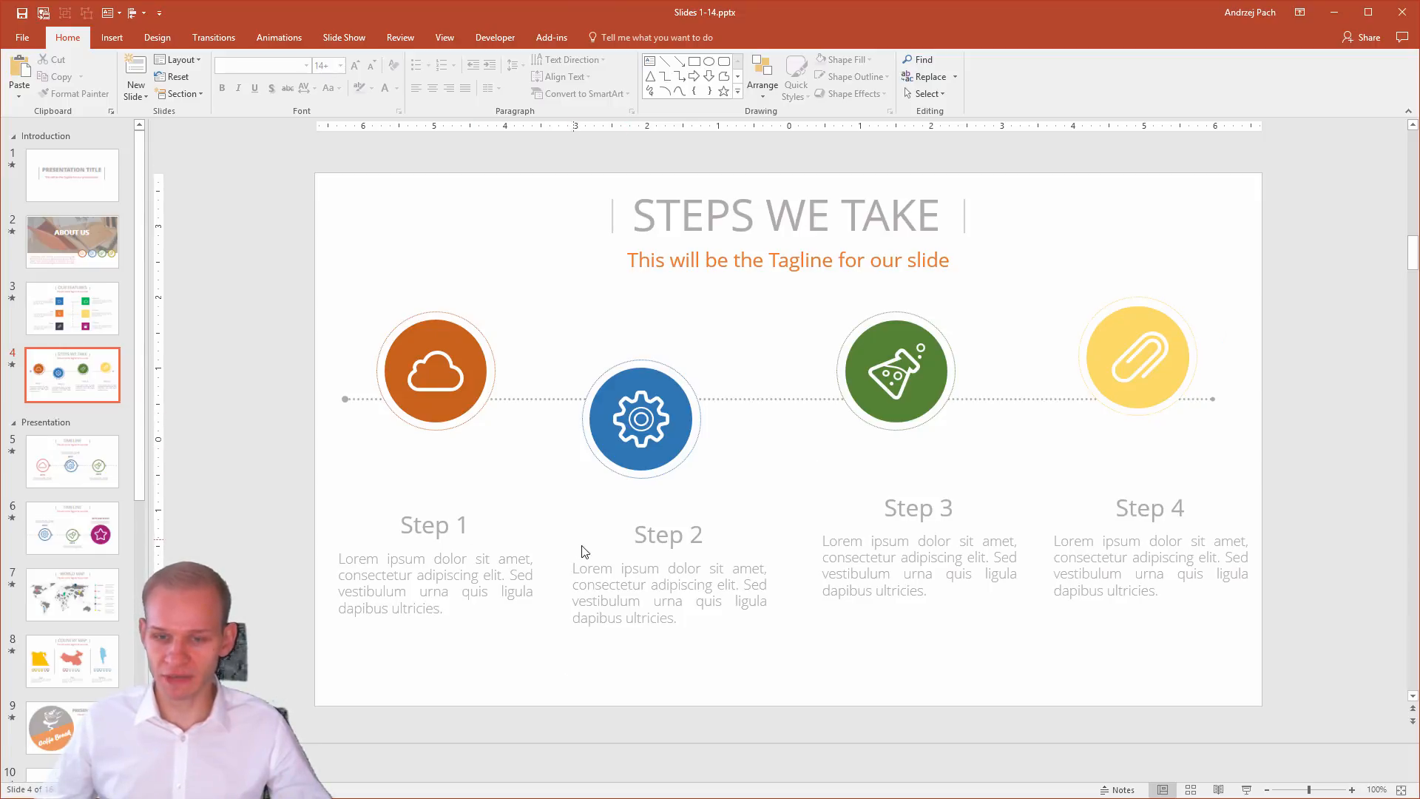
{"action": "left_click", "coordinate": [435, 576]}
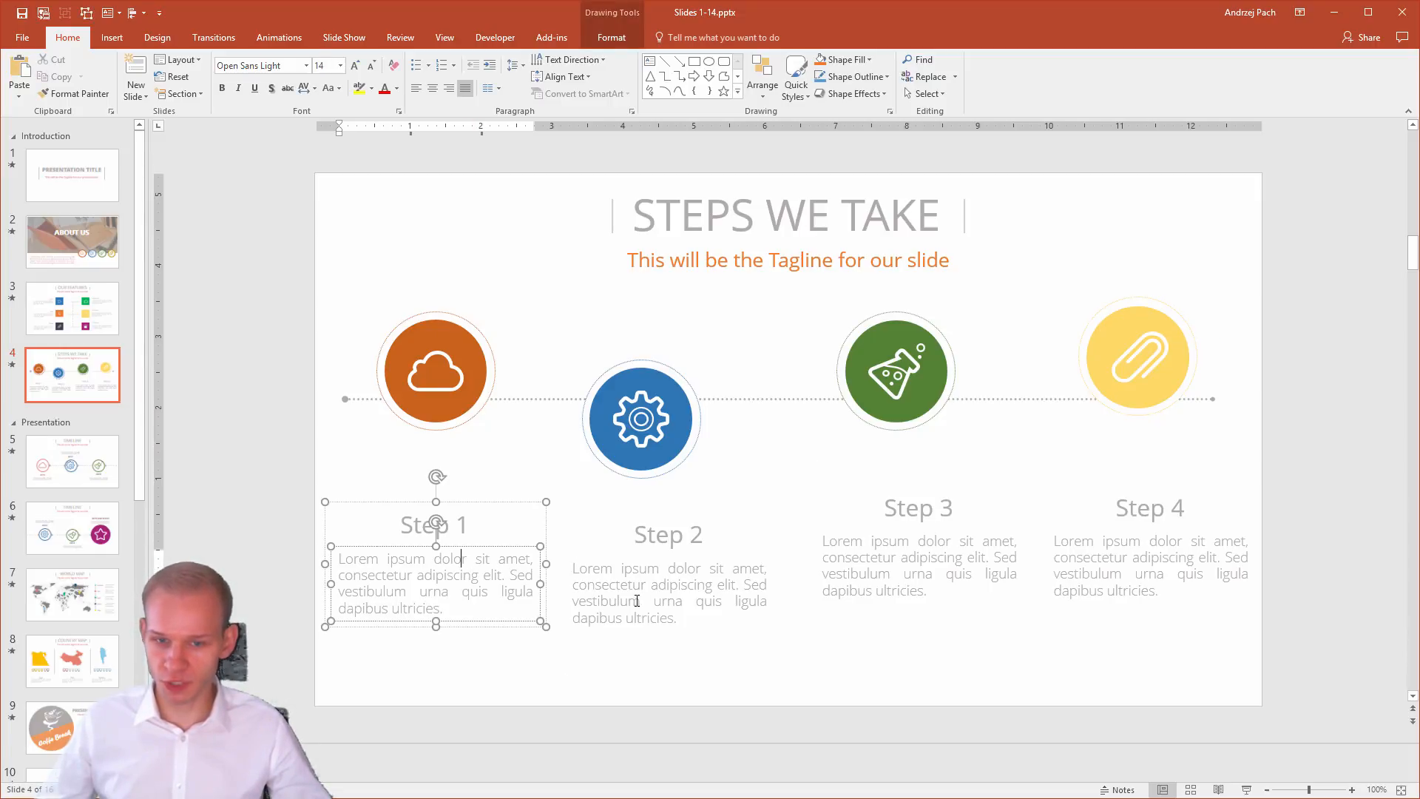
{"action": "left_click", "coordinate": [669, 584]}
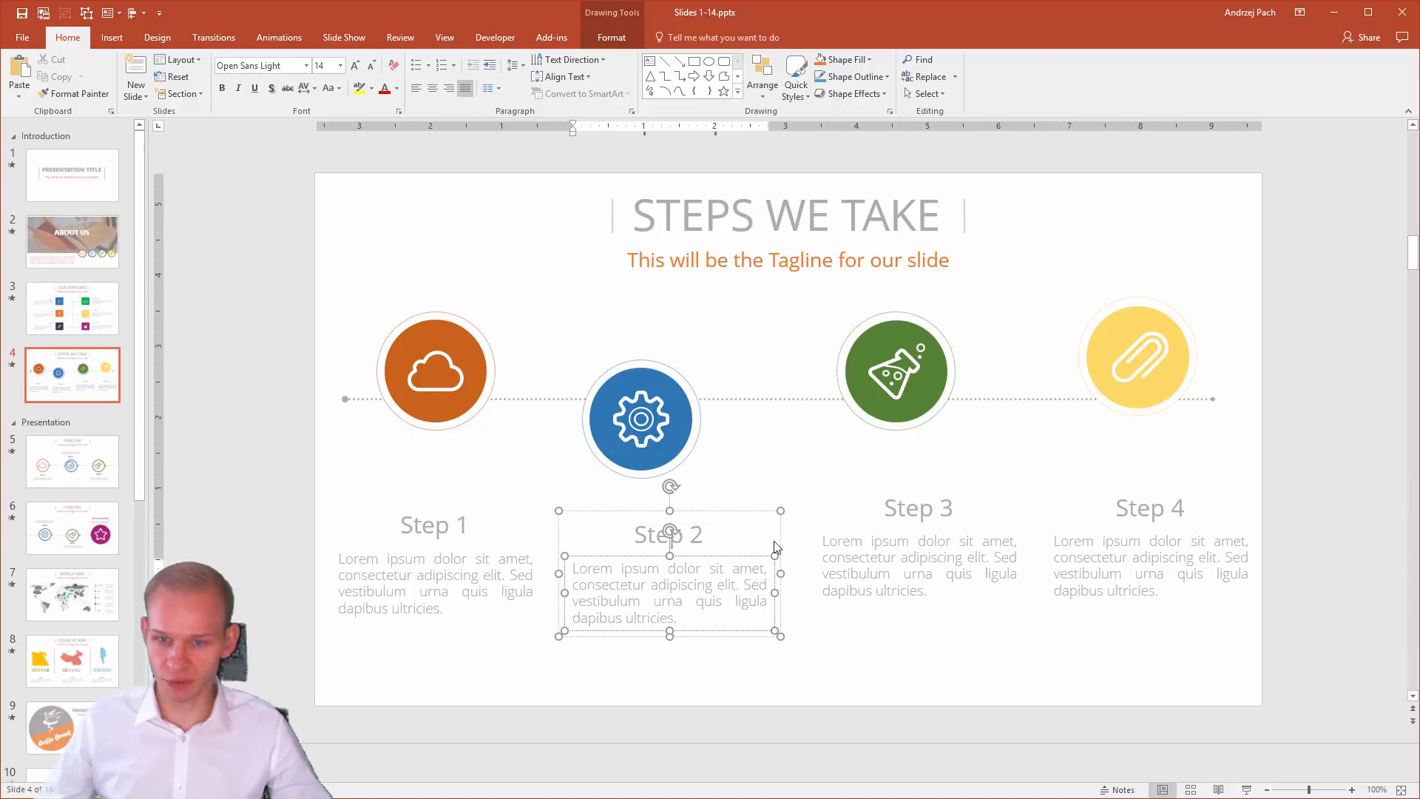
{"action": "left_click", "coordinate": [1138, 356]}
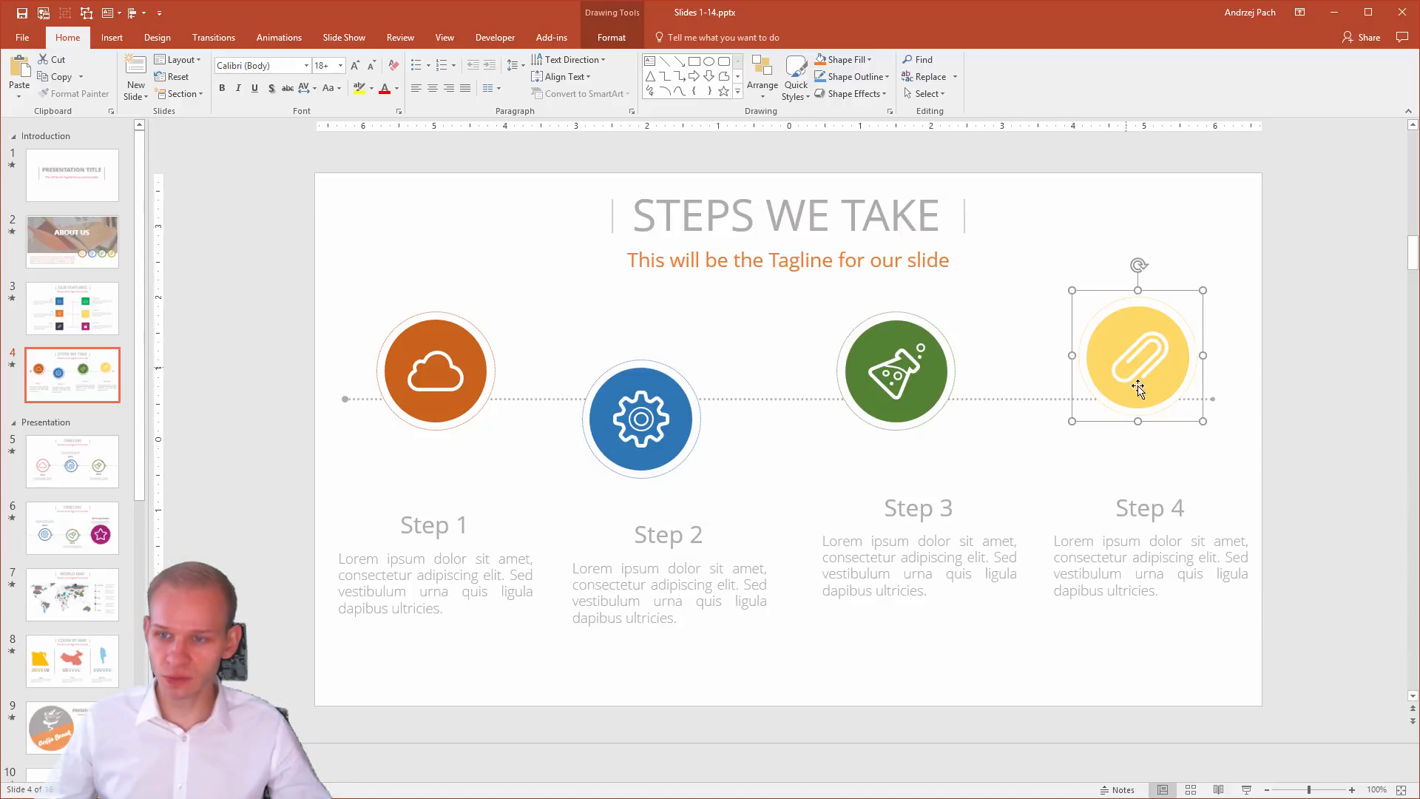
{"action": "mouse_move", "coordinate": [957, 403]}
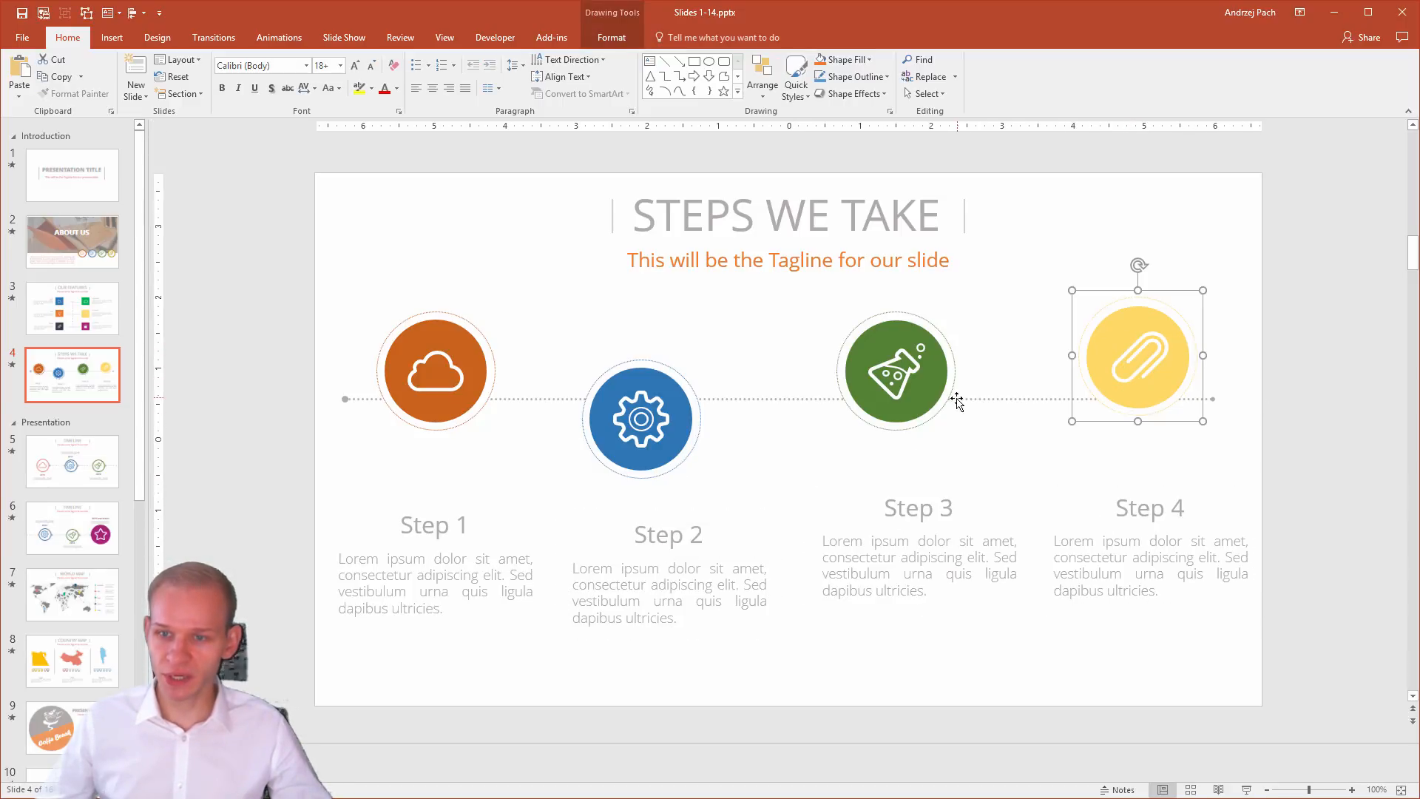
{"action": "left_click", "coordinate": [435, 370]}
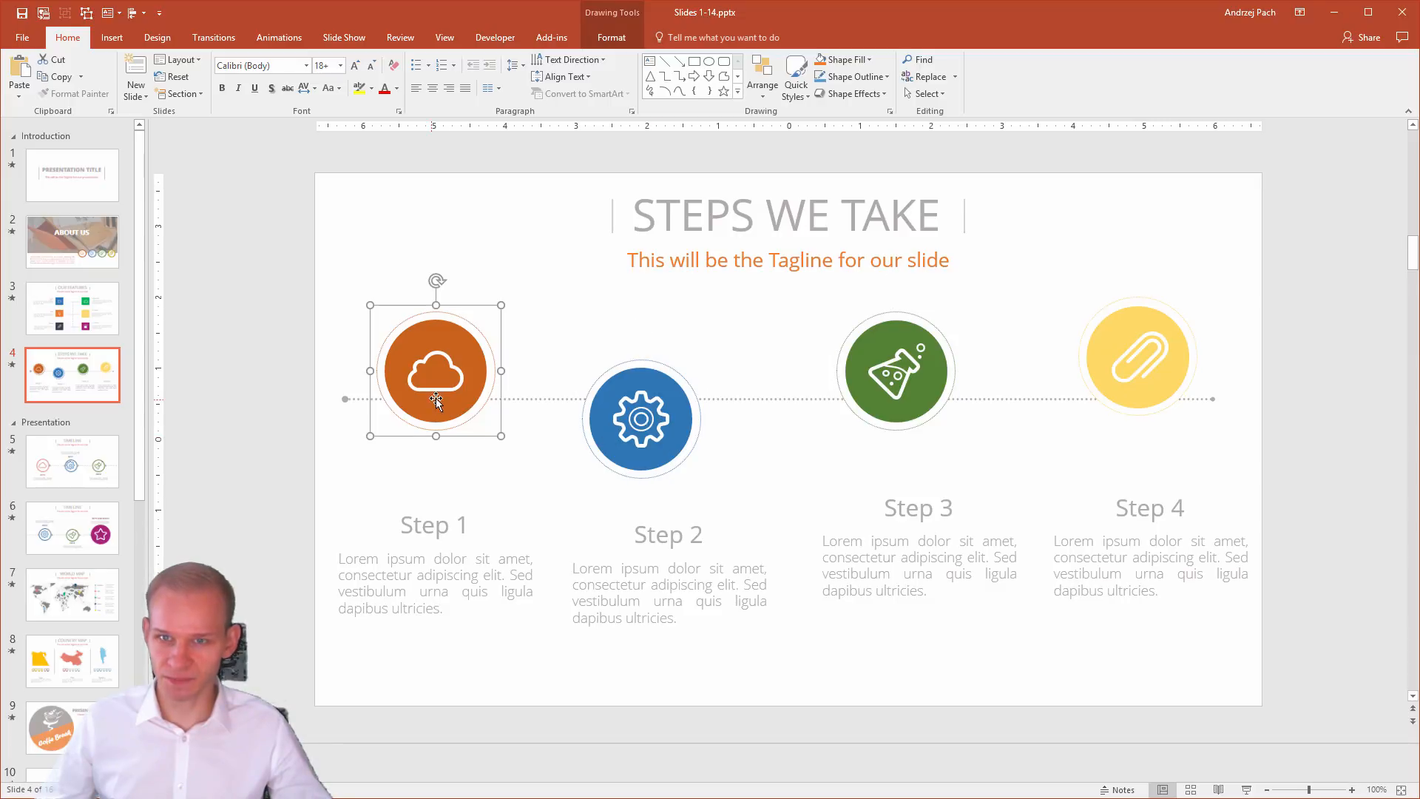
{"action": "mouse_move", "coordinate": [673, 296]}
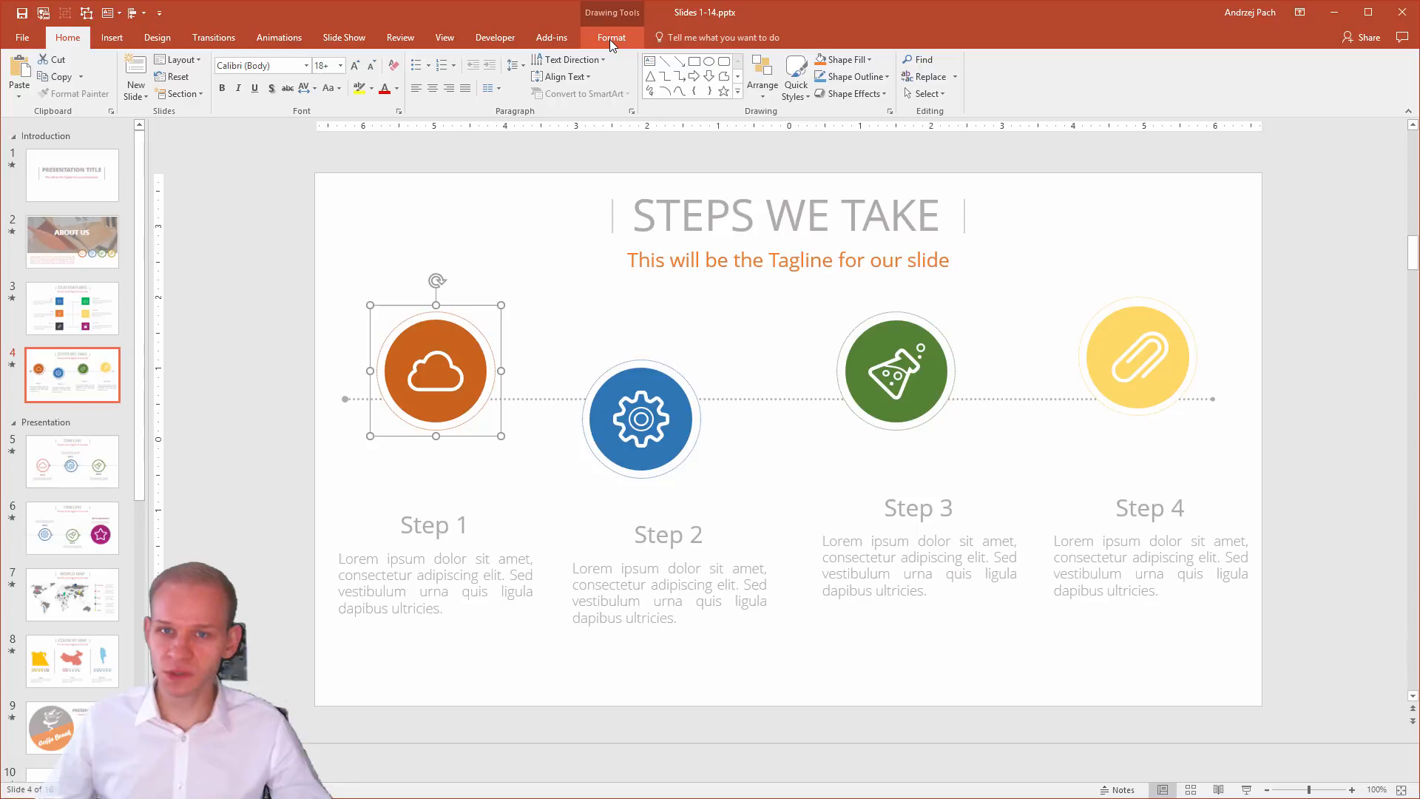
Reveal the Drawing Tools Format Align options for the selected cloud icon.
{"action": "left_click", "coordinate": [611, 37]}
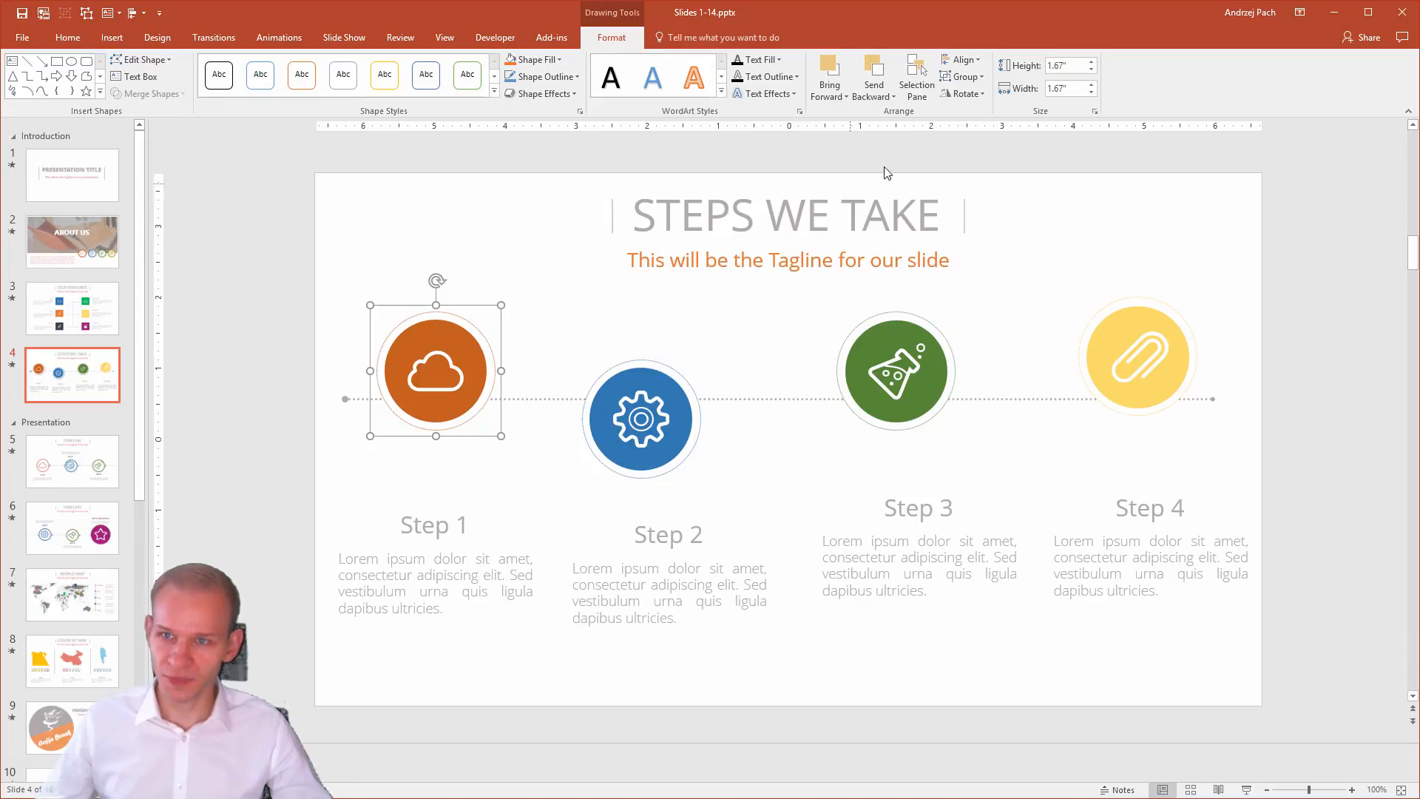
{"action": "mouse_move", "coordinate": [960, 60]}
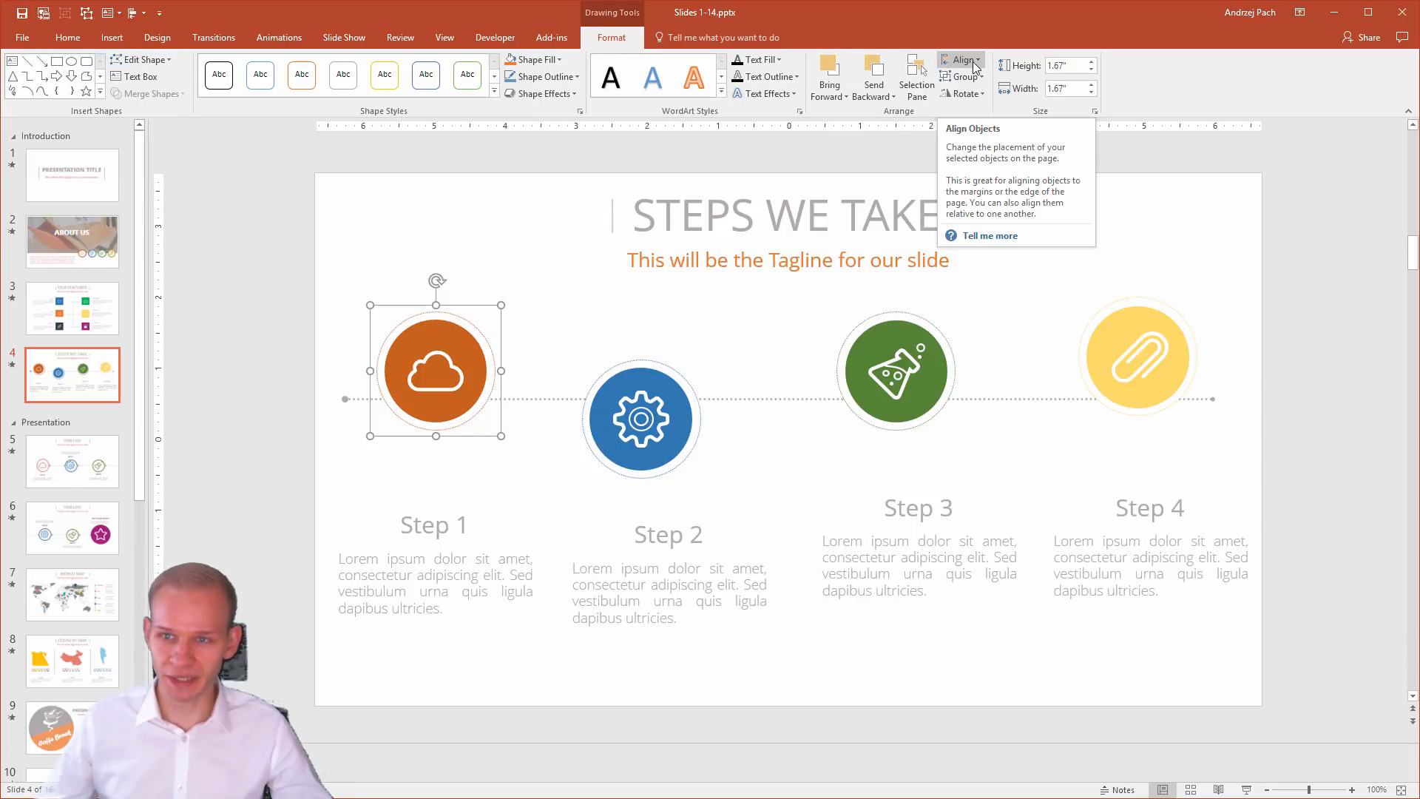
{"action": "left_click", "coordinate": [962, 59]}
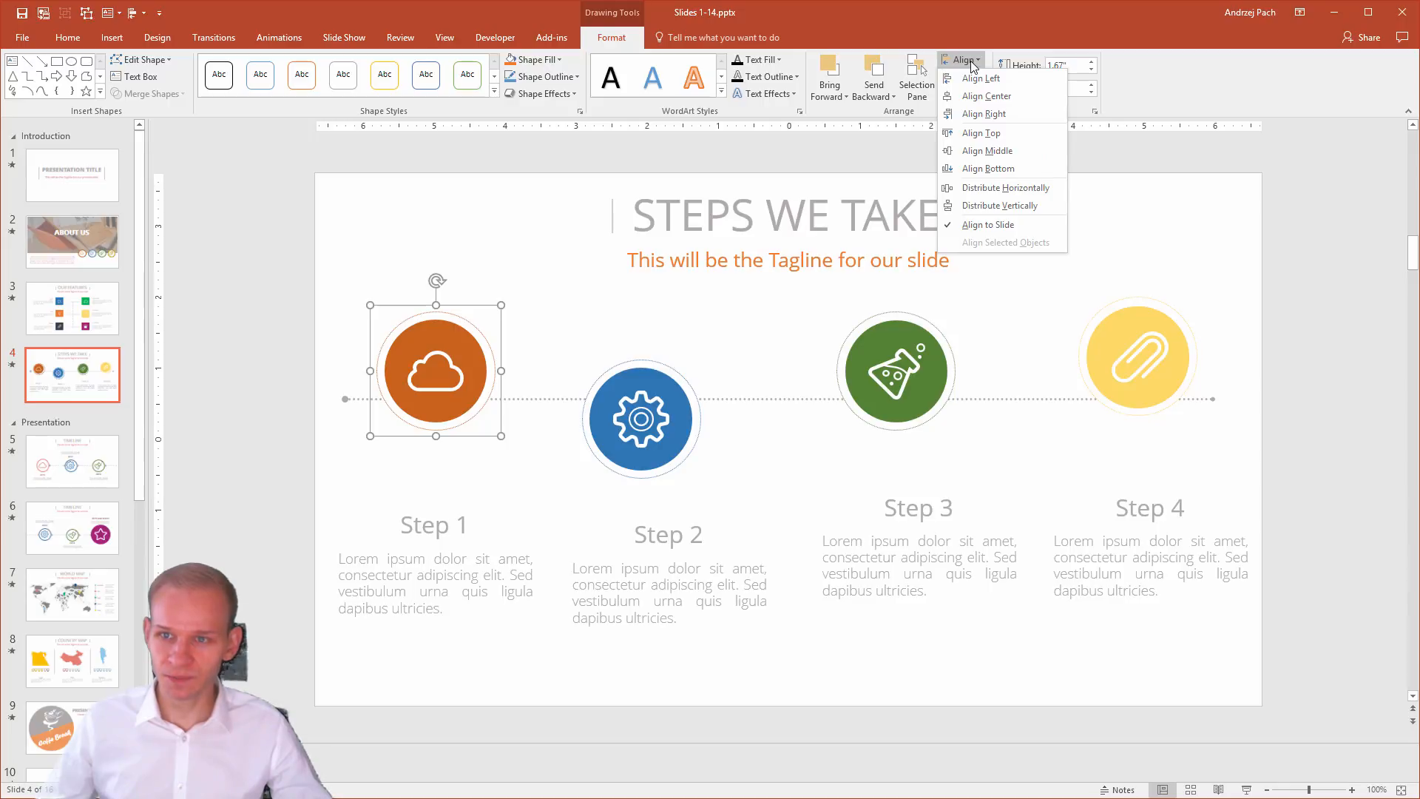
{"action": "mouse_move", "coordinate": [978, 97]}
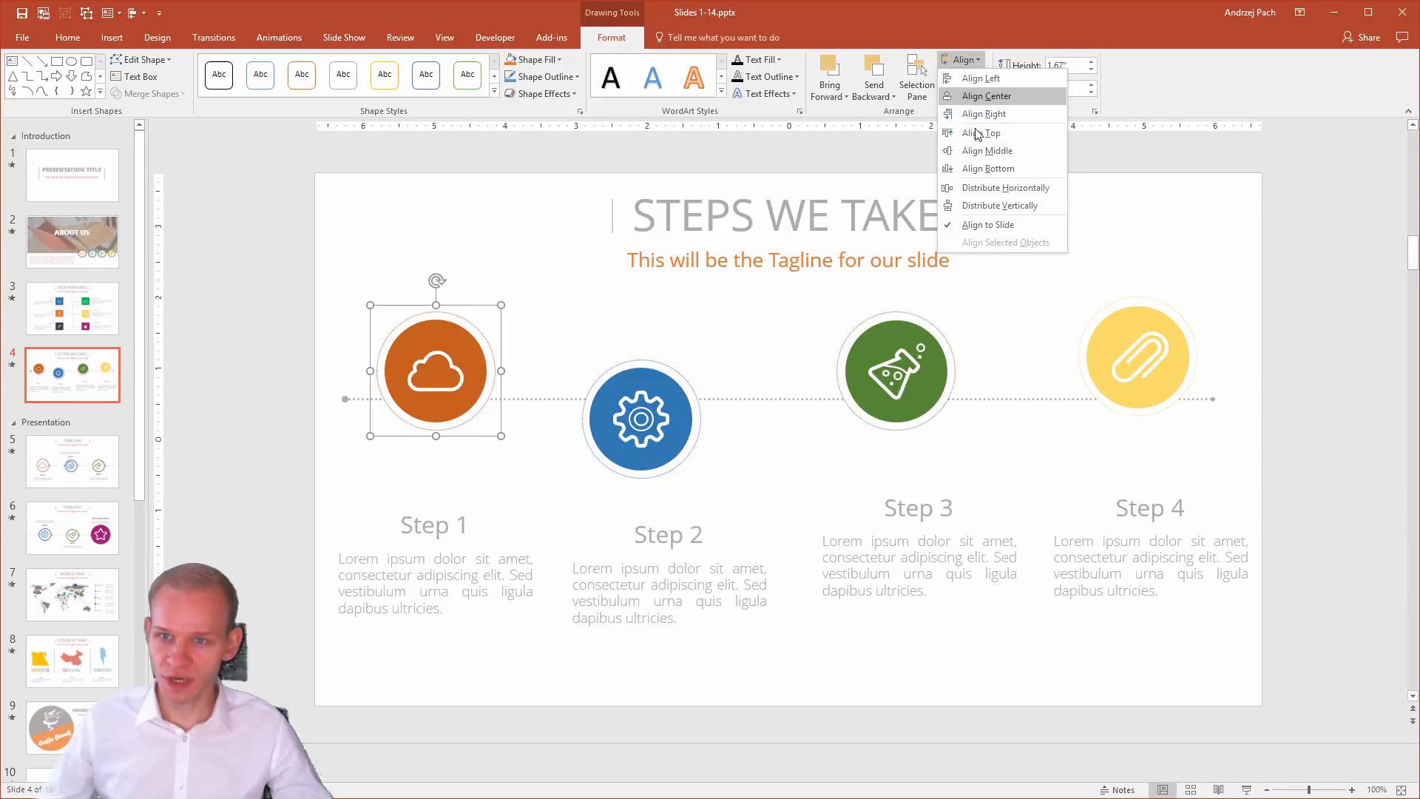
{"action": "mouse_move", "coordinate": [1002, 231]}
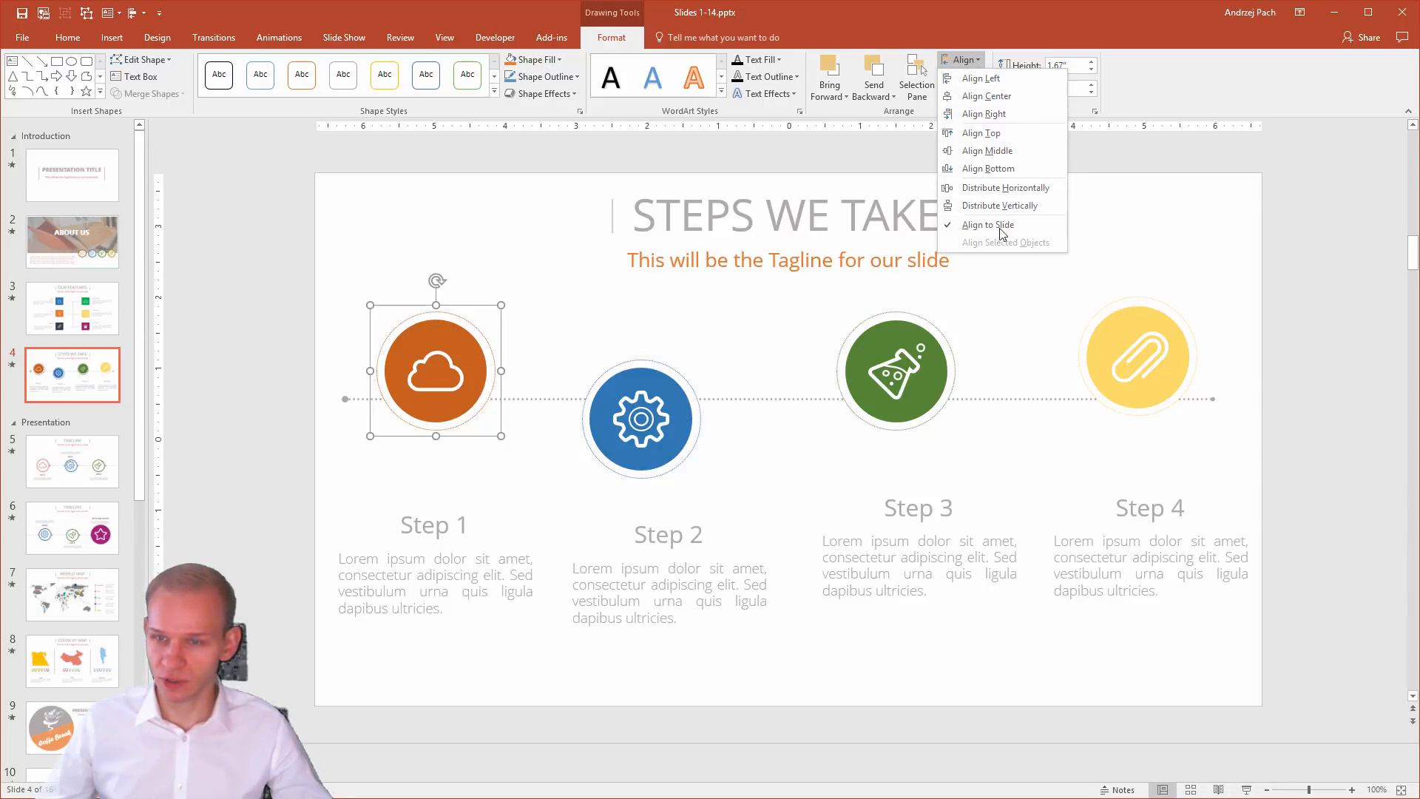
{"action": "mouse_move", "coordinate": [986, 225]}
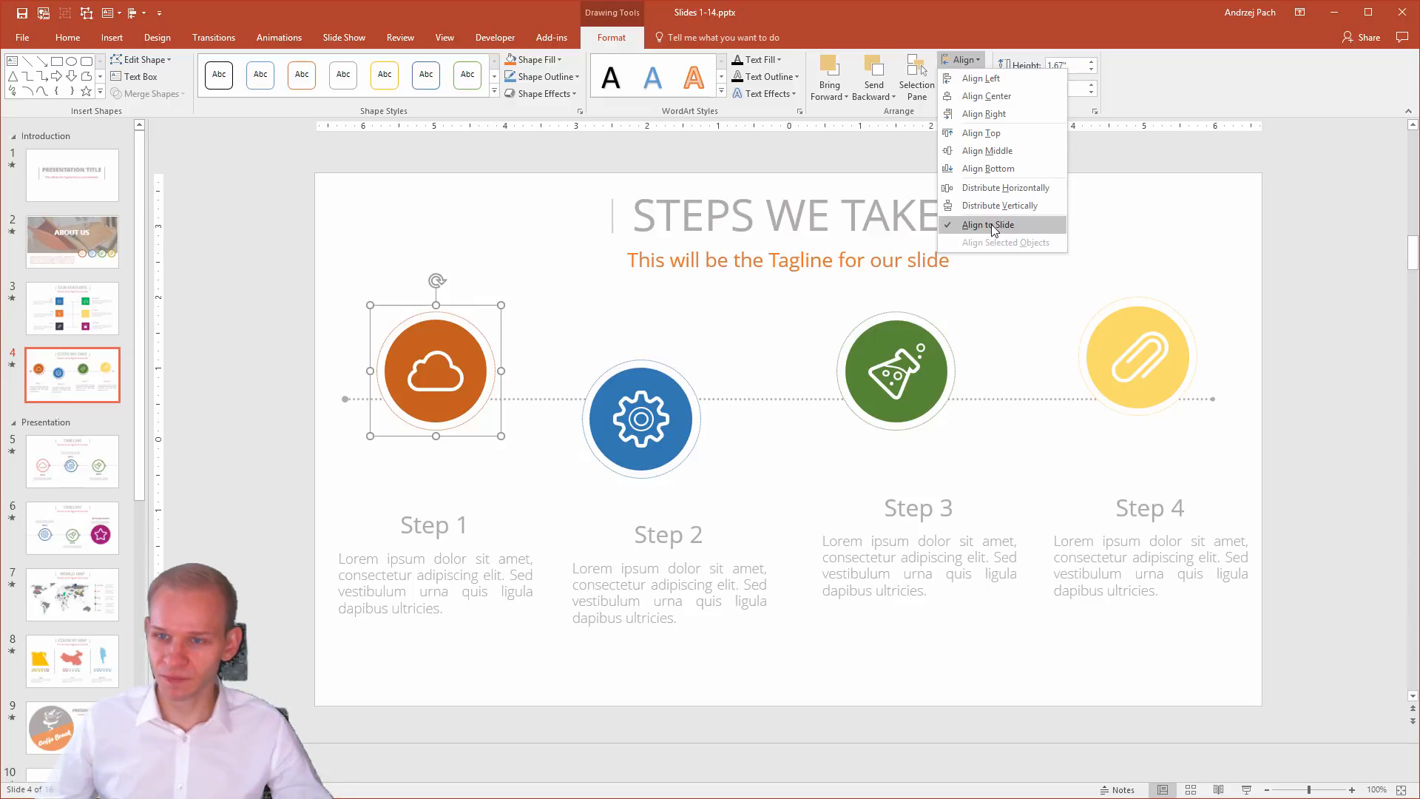
{"action": "mouse_move", "coordinate": [996, 250]}
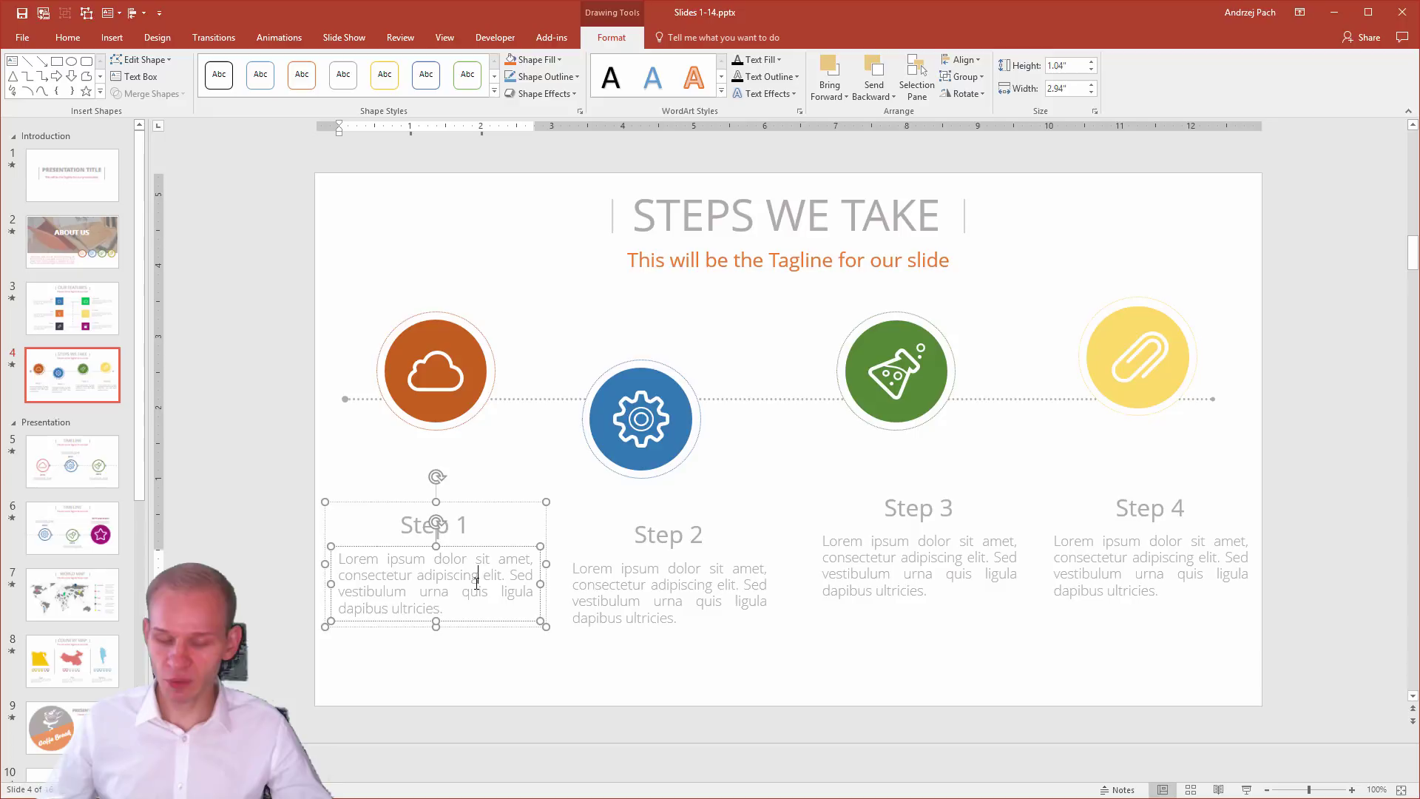
Select all four Step captions and set Align to Align Selected Objects.
{"action": "left_click", "coordinate": [669, 580]}
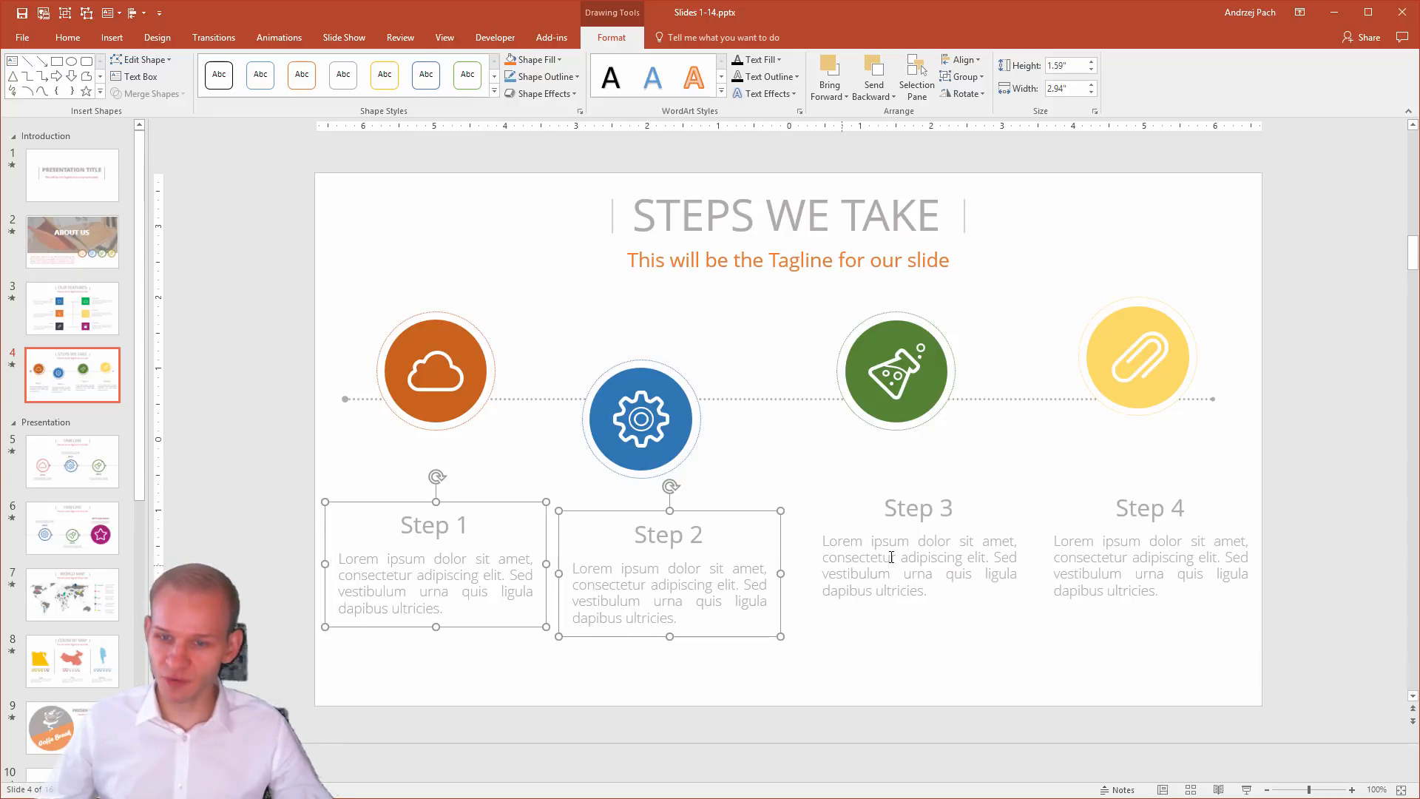
{"action": "left_click", "coordinate": [918, 557]}
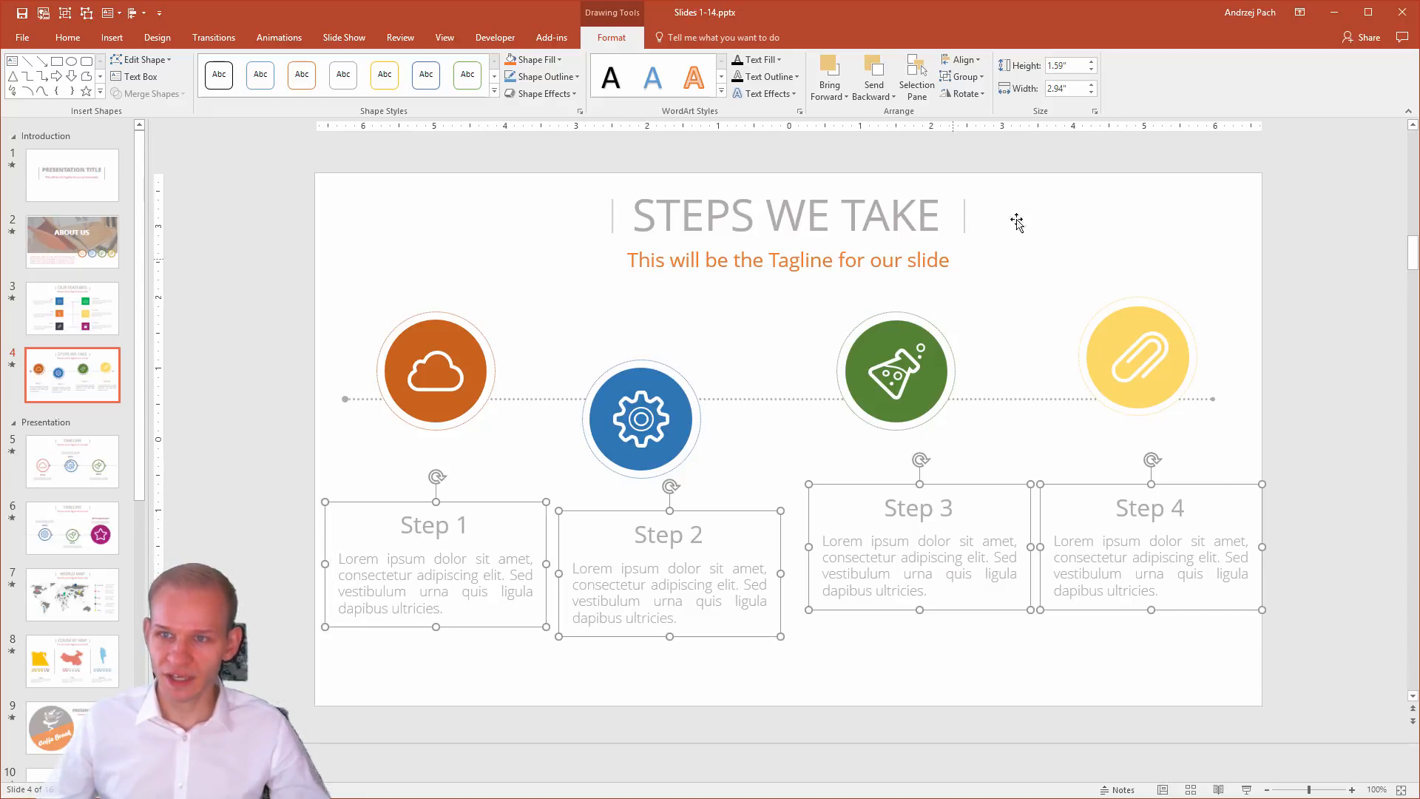
{"action": "left_click", "coordinate": [962, 59]}
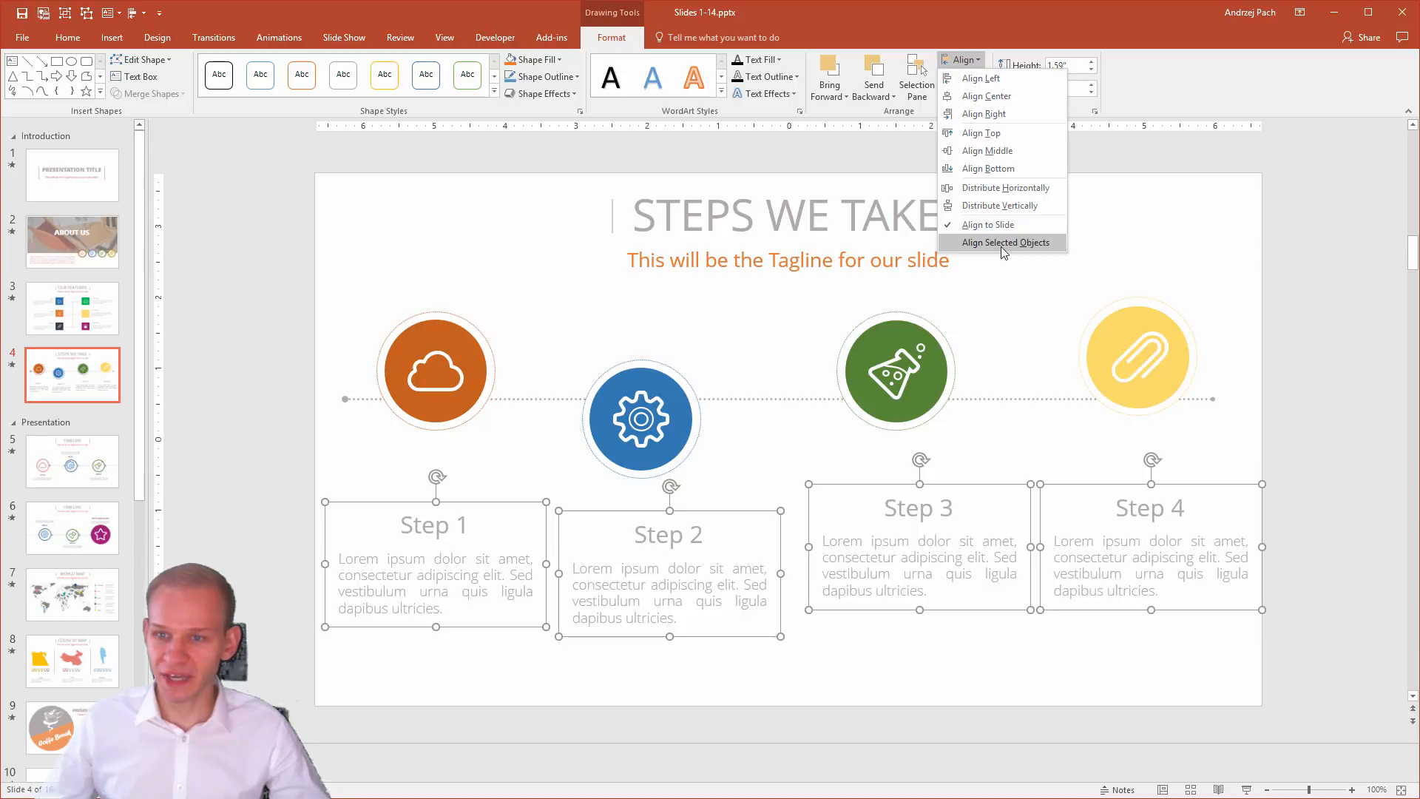
{"action": "mouse_move", "coordinate": [1007, 252]}
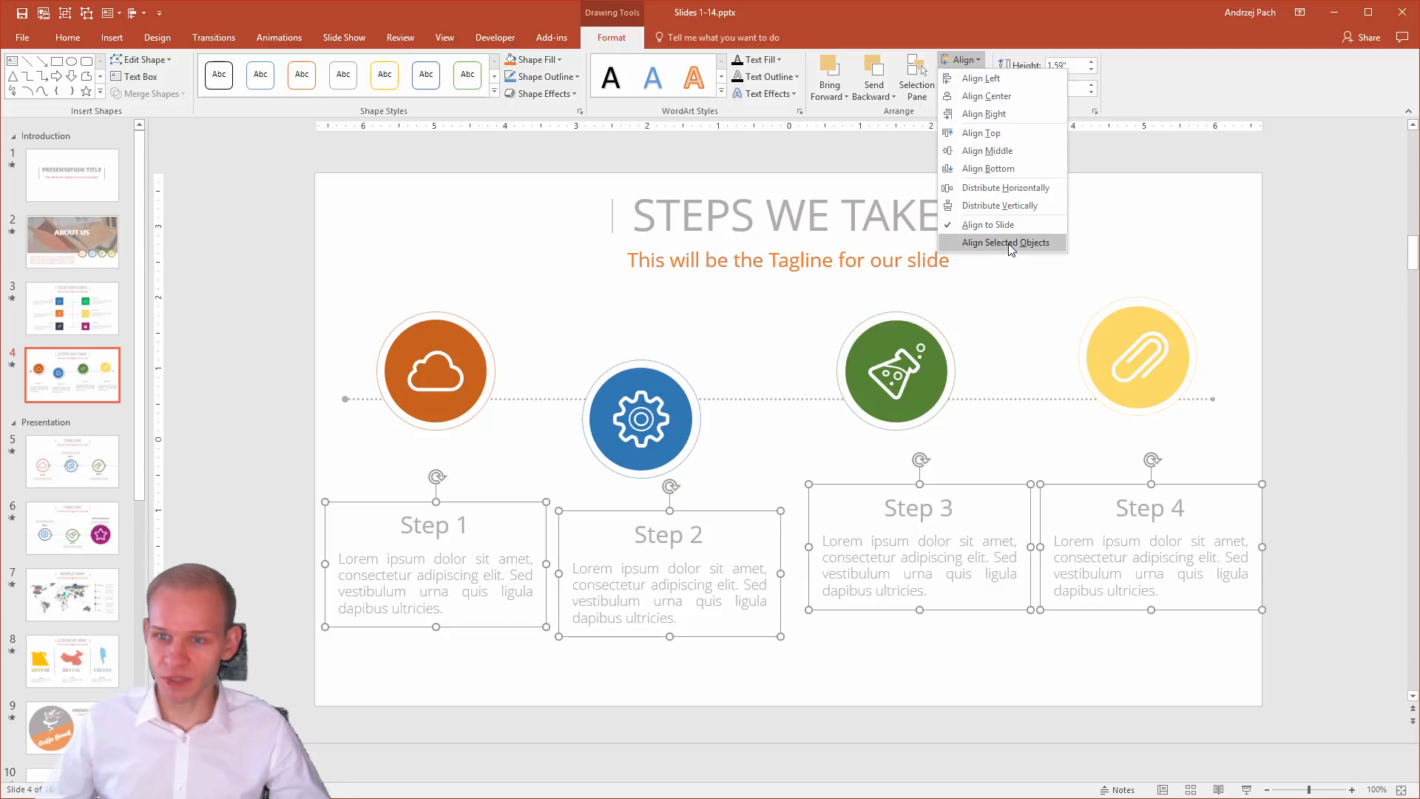
{"action": "left_click", "coordinate": [1004, 241]}
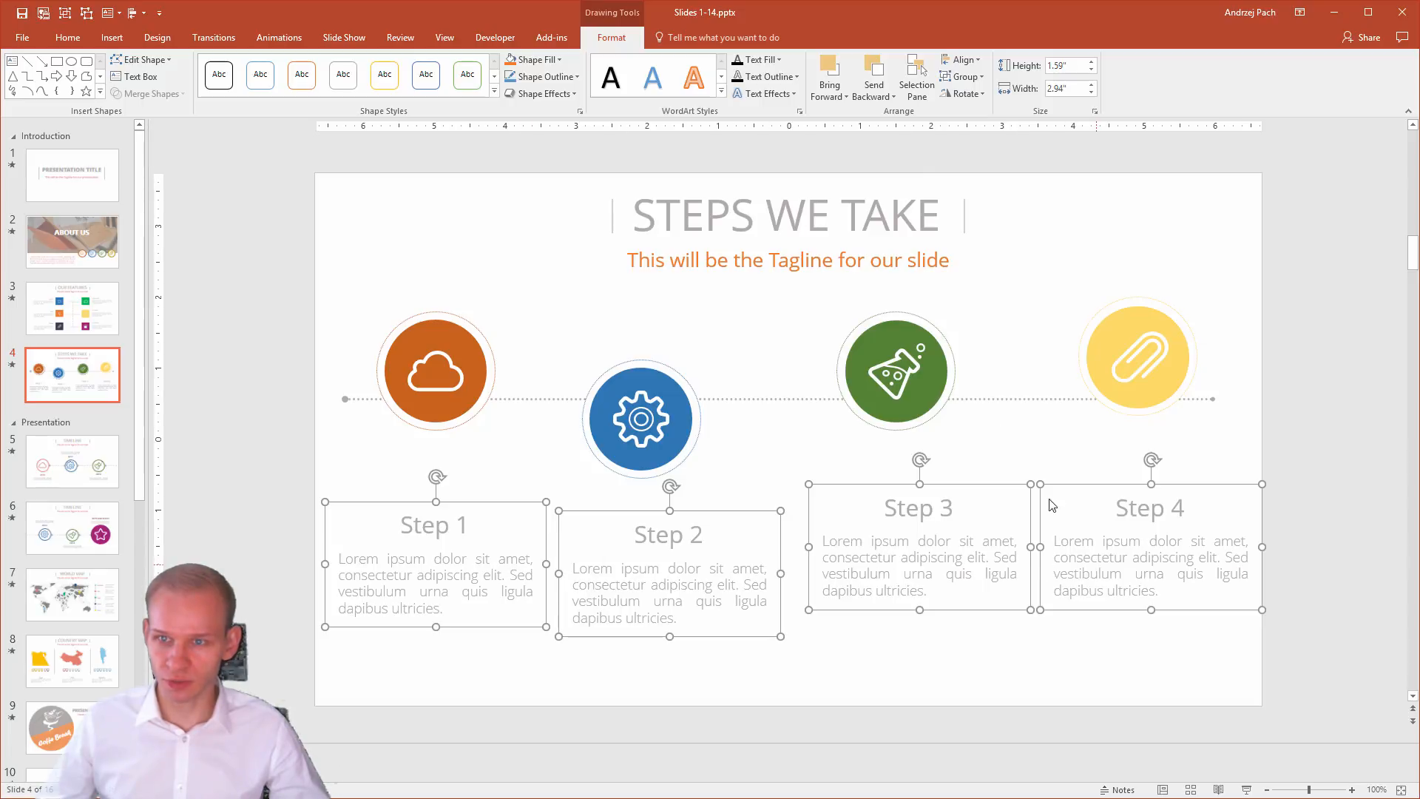
Distribute the four Step caption boxes horizontally relative to each other.
{"action": "left_click", "coordinate": [963, 59]}
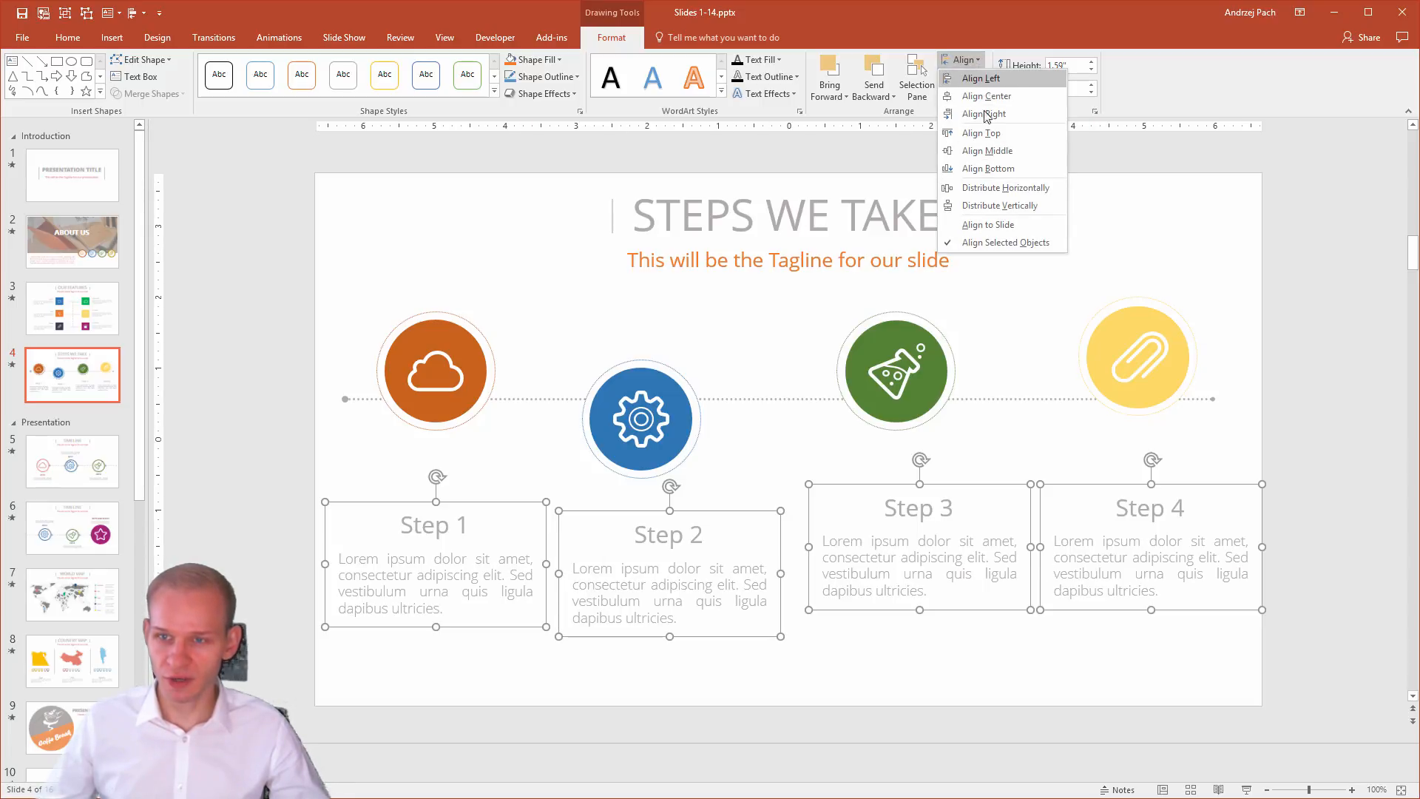
{"action": "mouse_move", "coordinate": [987, 169]}
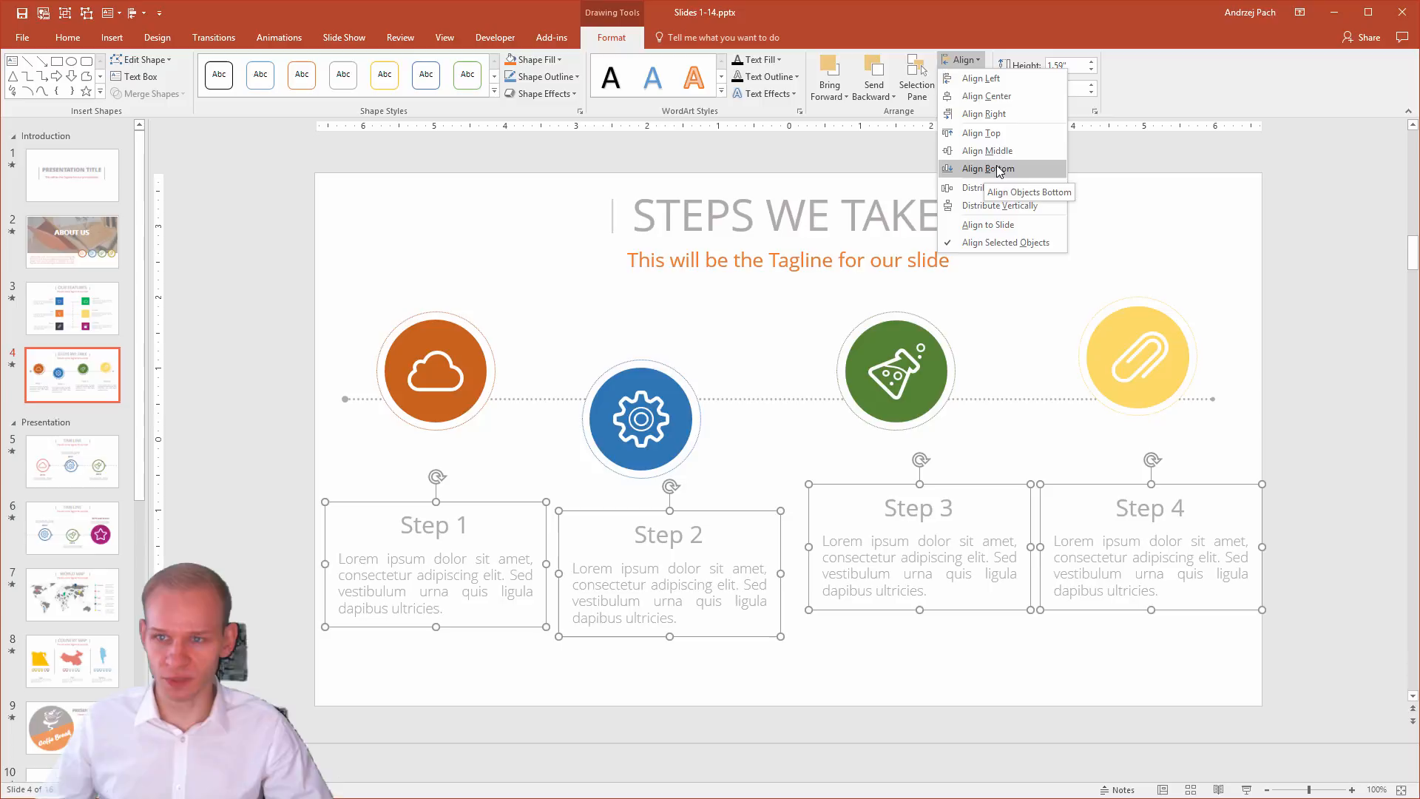
{"action": "mouse_move", "coordinate": [1000, 188]}
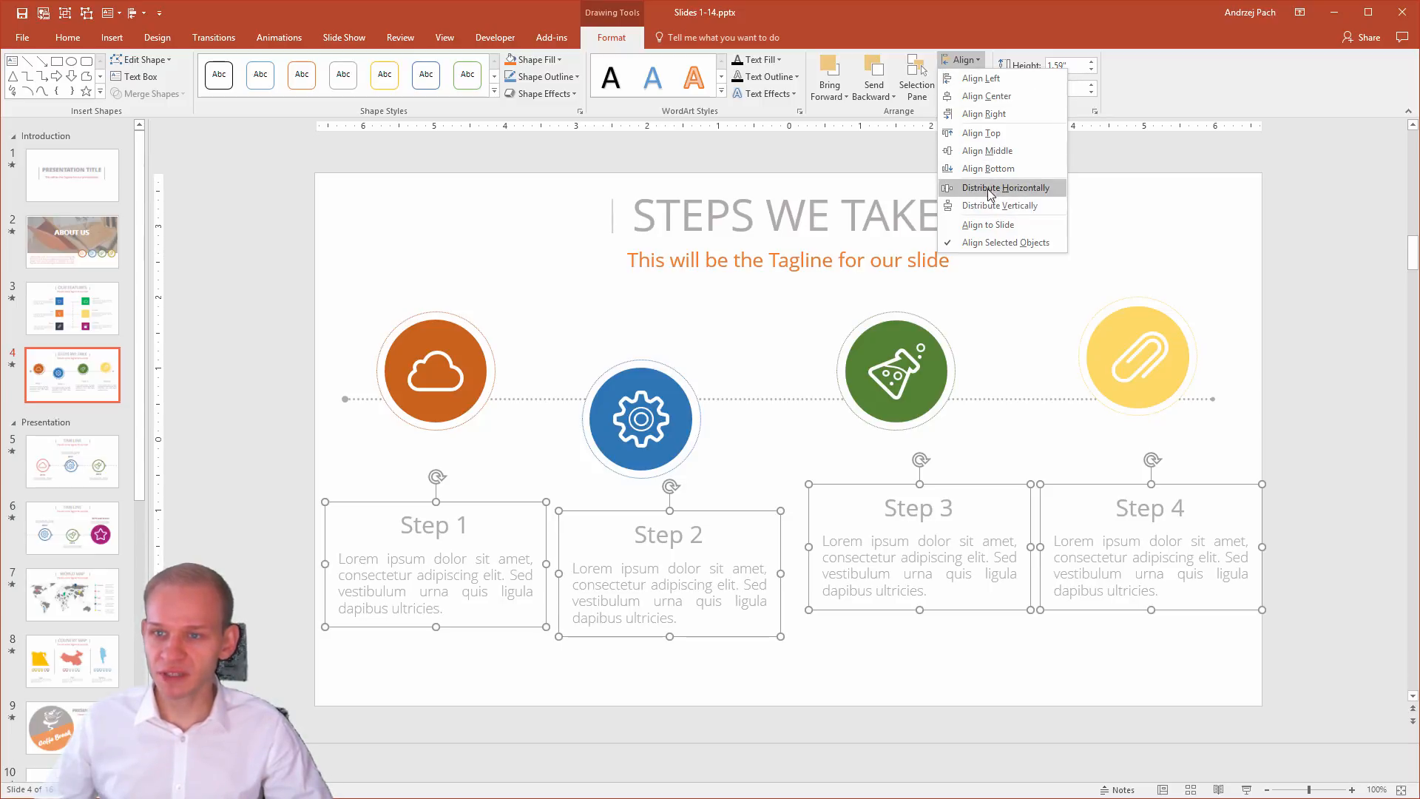
{"action": "left_click", "coordinate": [1000, 188]}
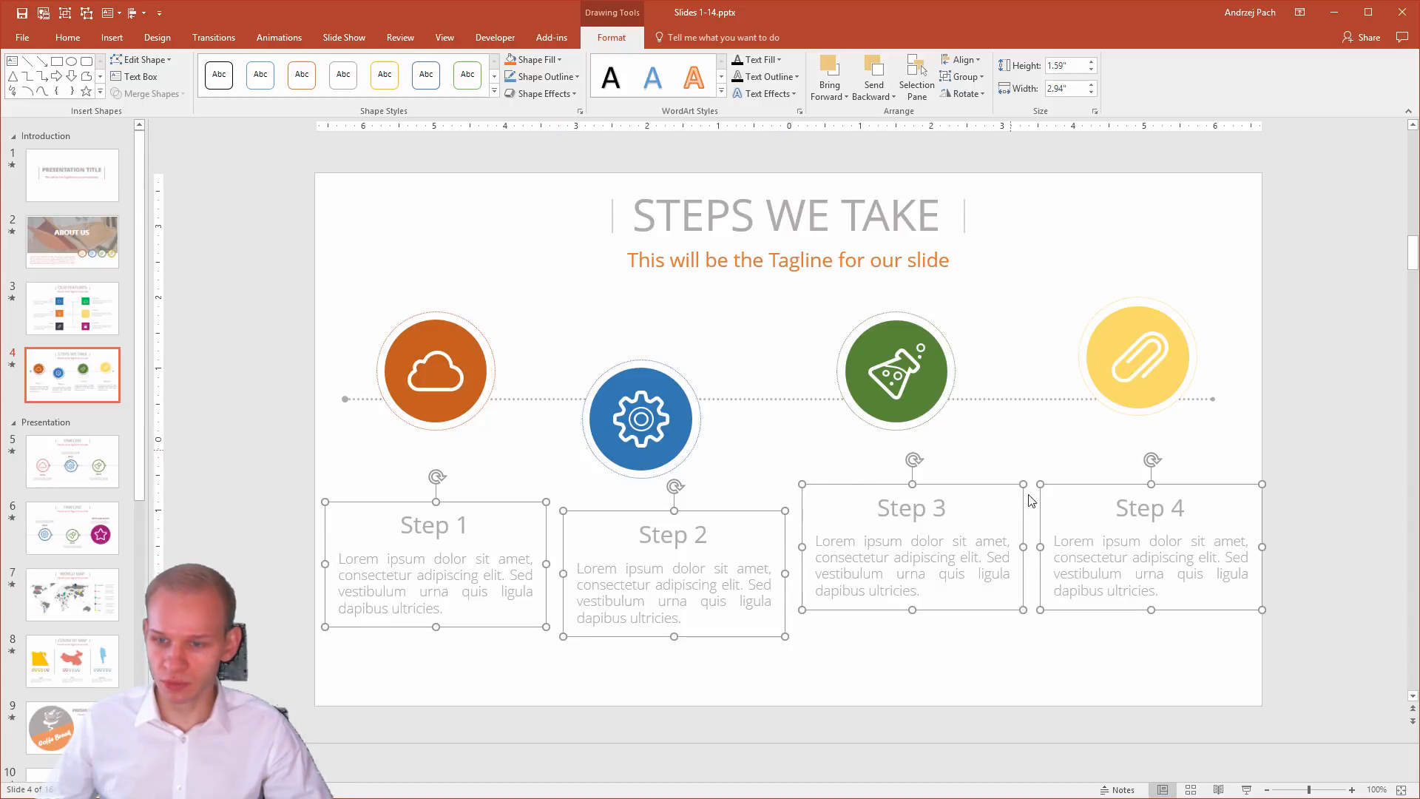
{"action": "mouse_move", "coordinate": [1266, 545]}
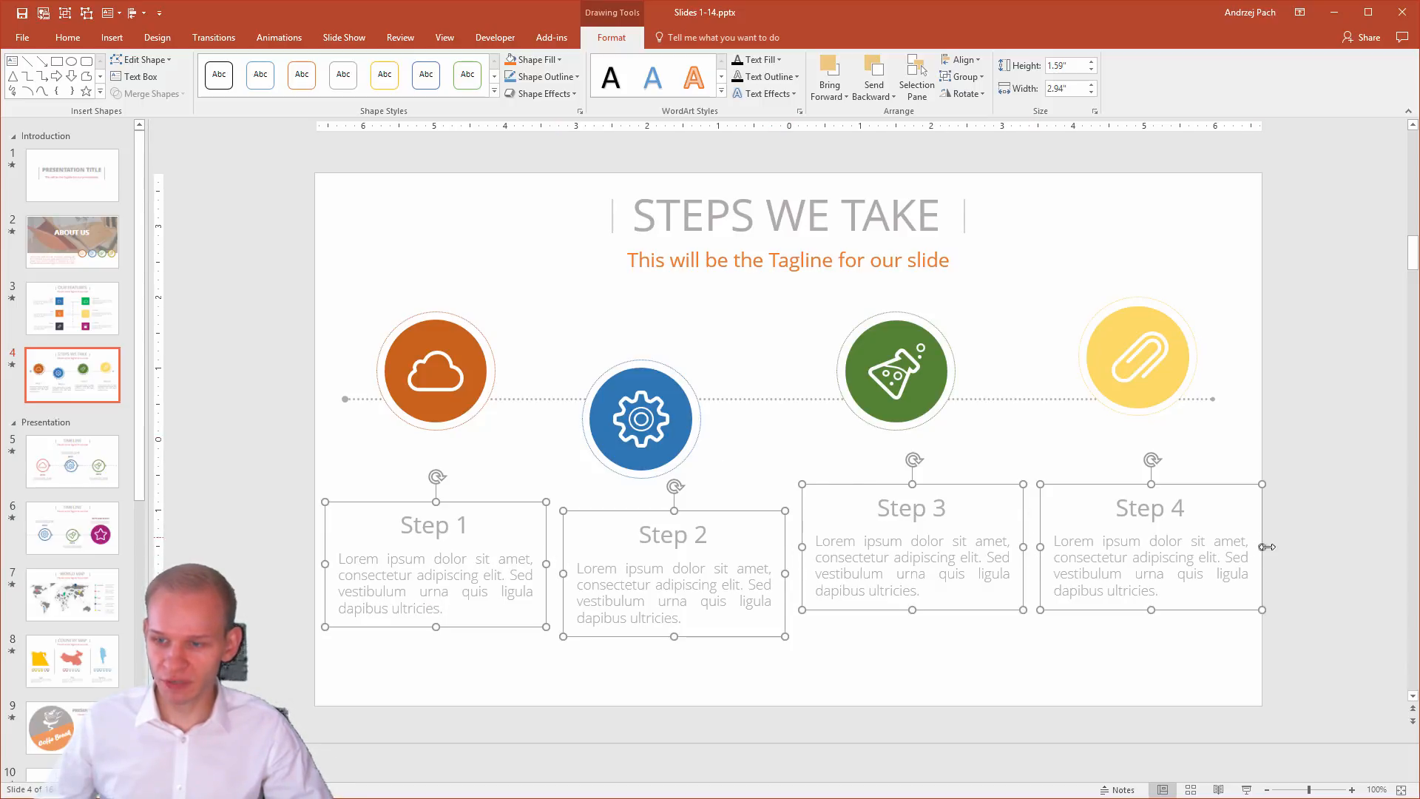
{"action": "mouse_move", "coordinate": [507, 653]}
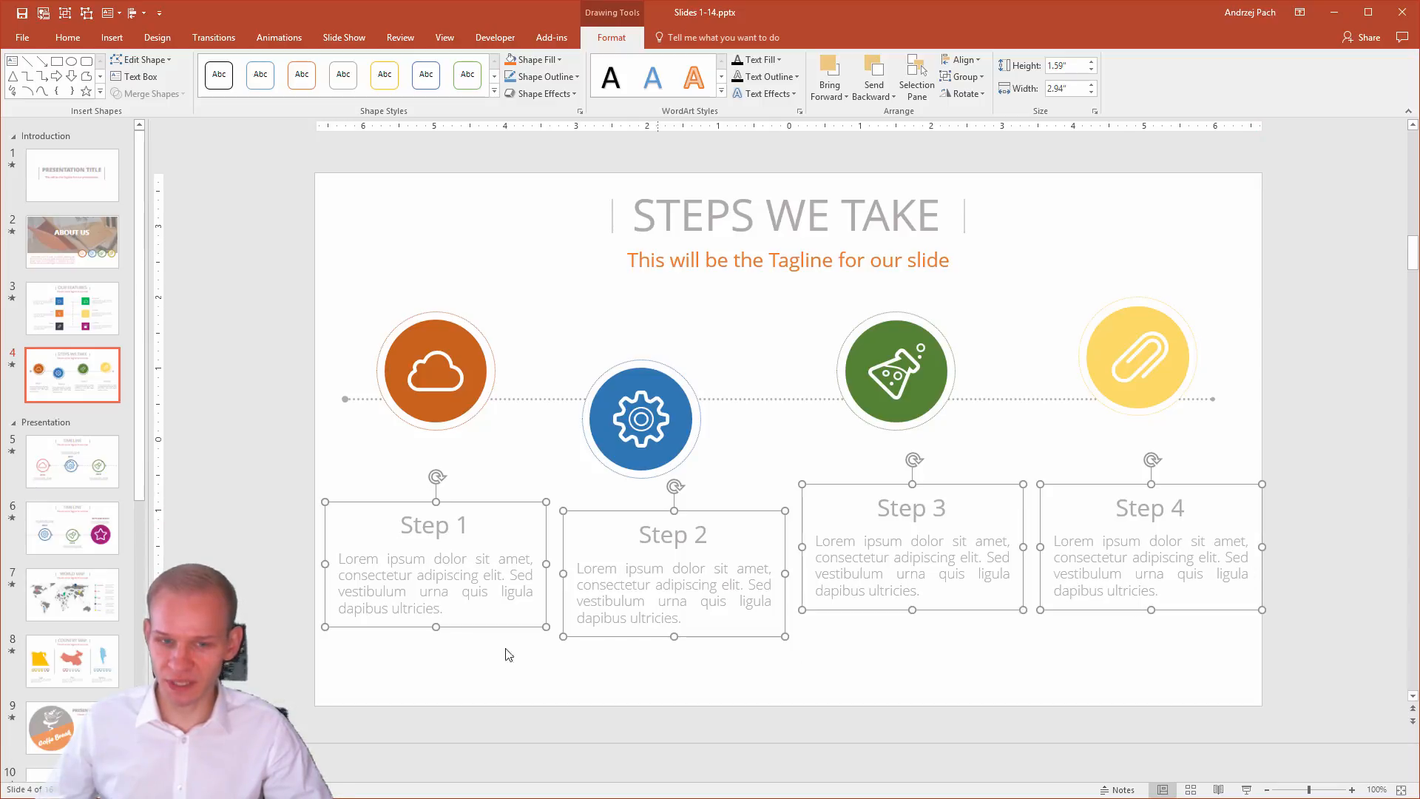
{"action": "mouse_move", "coordinate": [495, 502]}
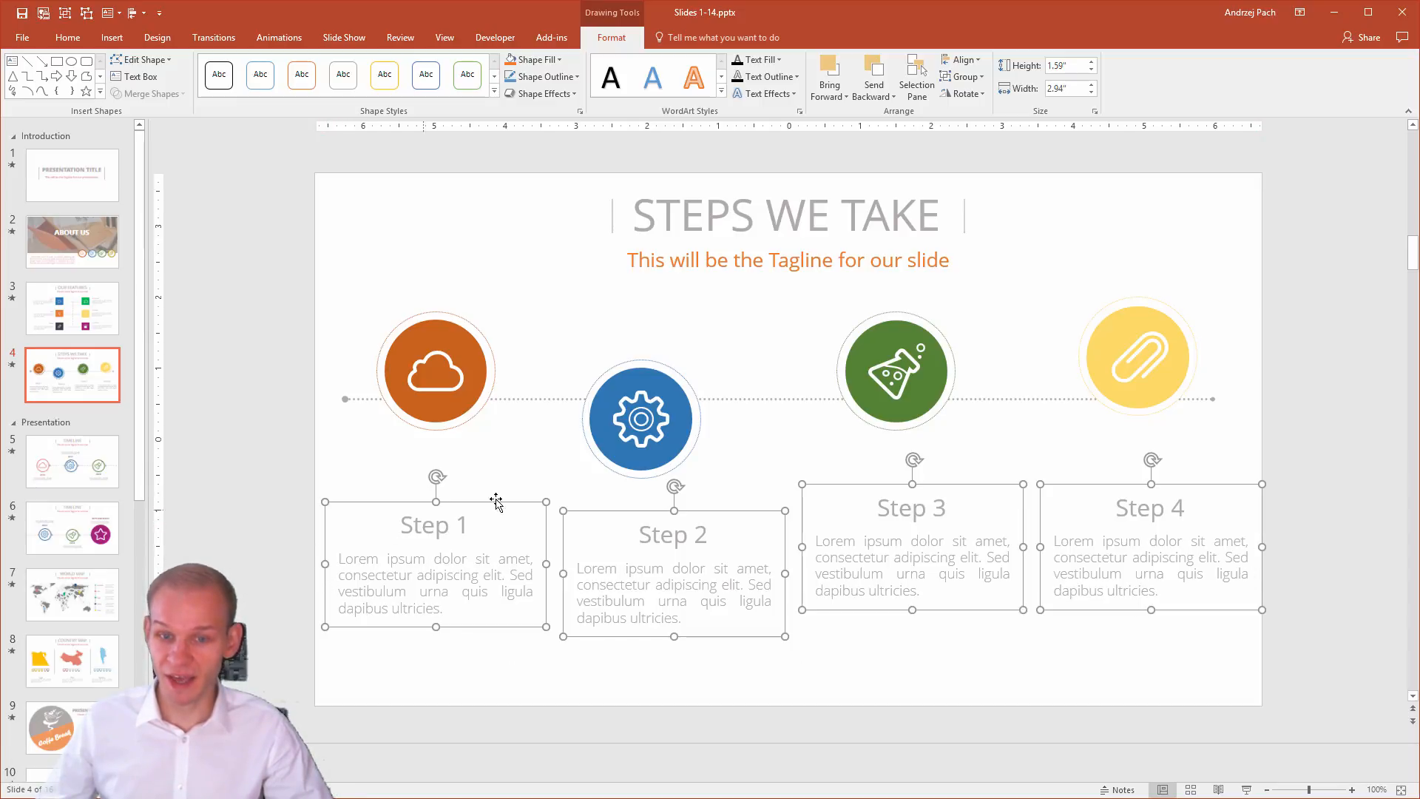
{"action": "mouse_move", "coordinate": [816, 547]}
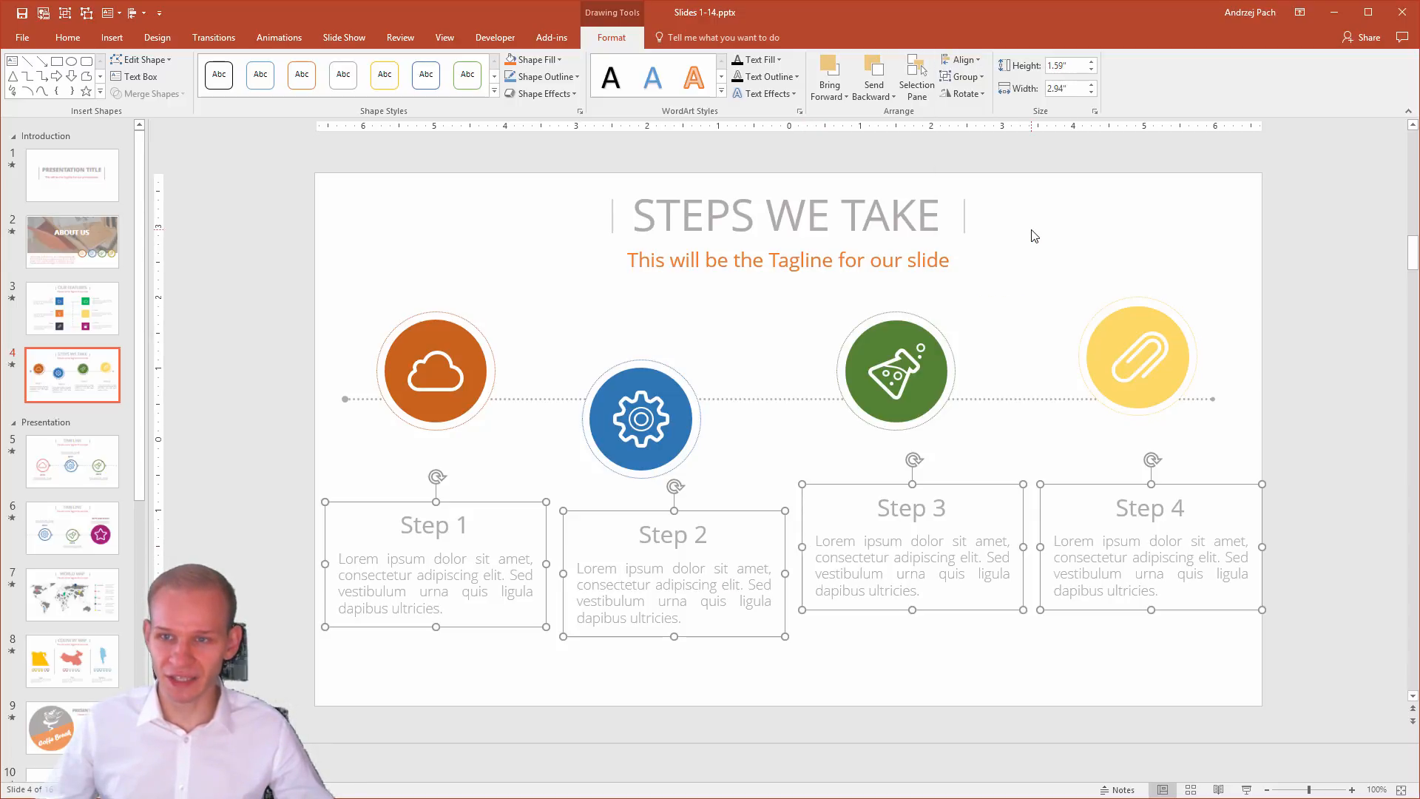
Redistribute the four Step caption boxes horizontally relative to the slide.
{"action": "left_click", "coordinate": [961, 60]}
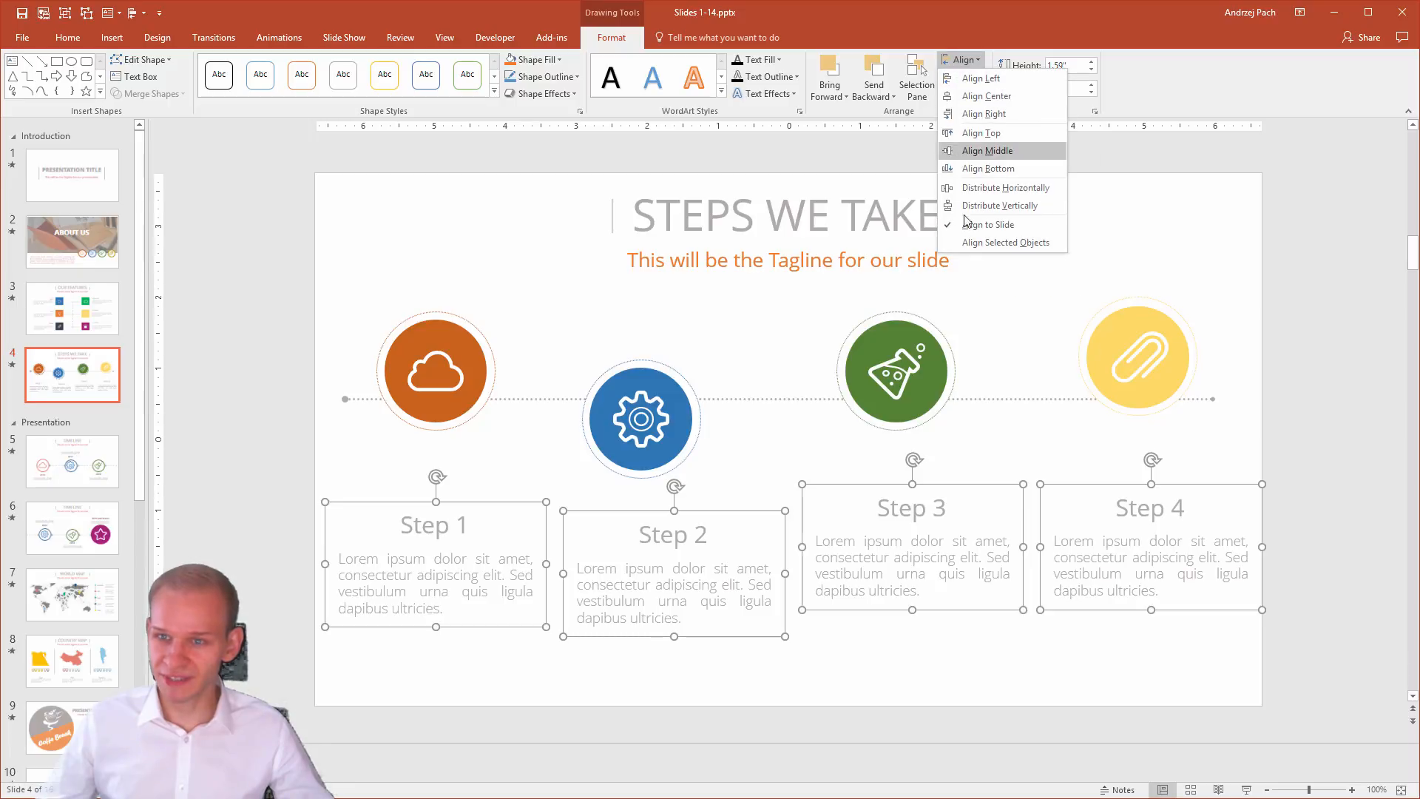
{"action": "mouse_move", "coordinate": [986, 224]}
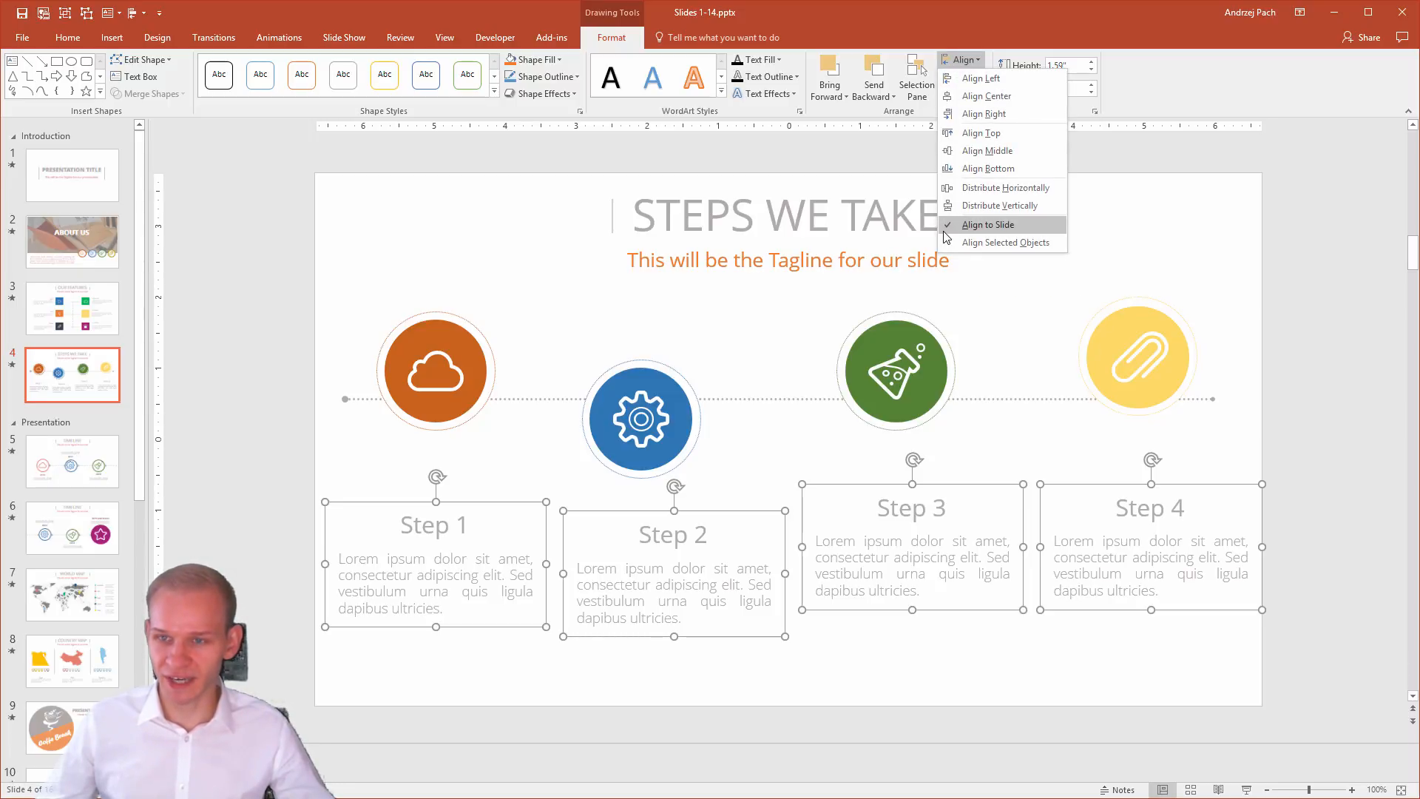
{"action": "mouse_move", "coordinate": [1001, 188]}
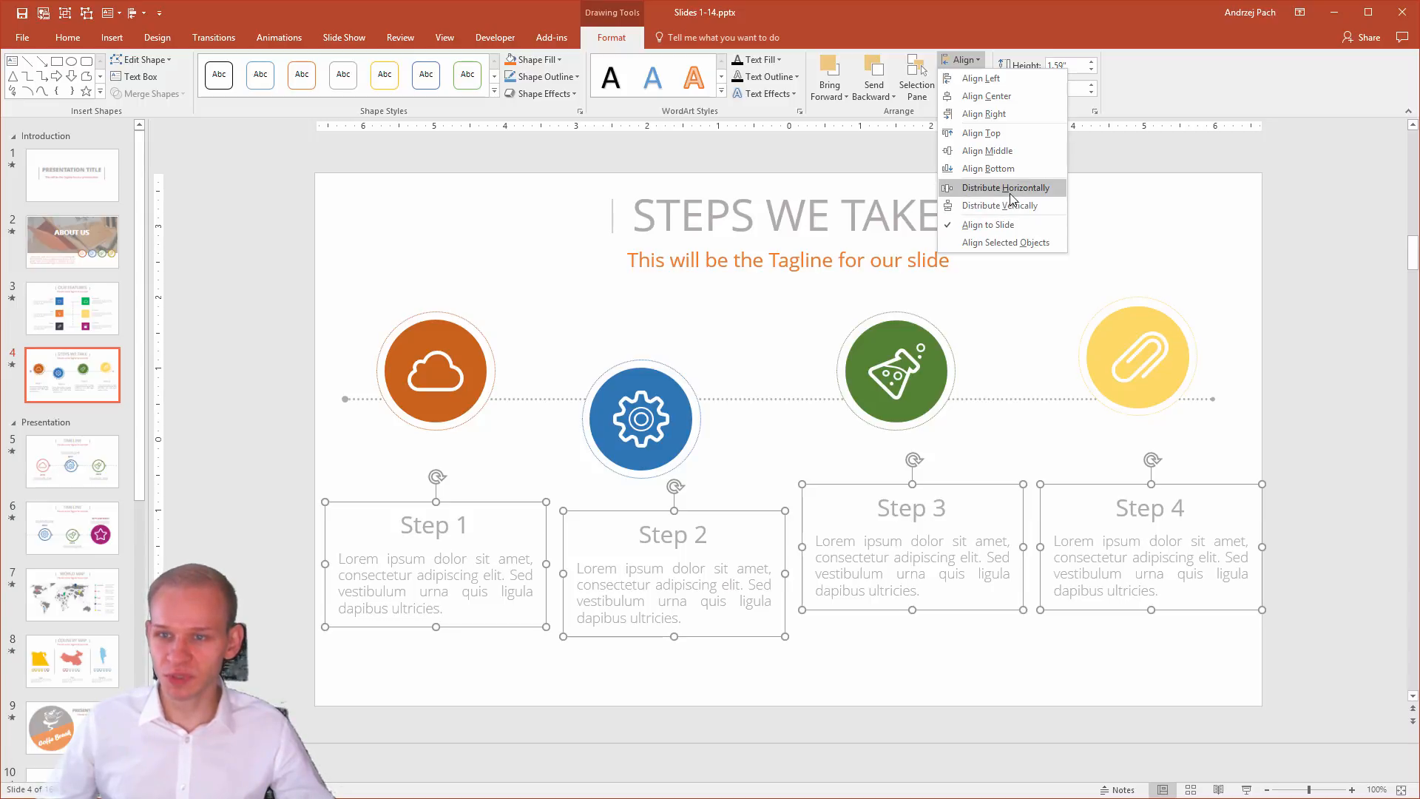
{"action": "left_click", "coordinate": [1001, 188]}
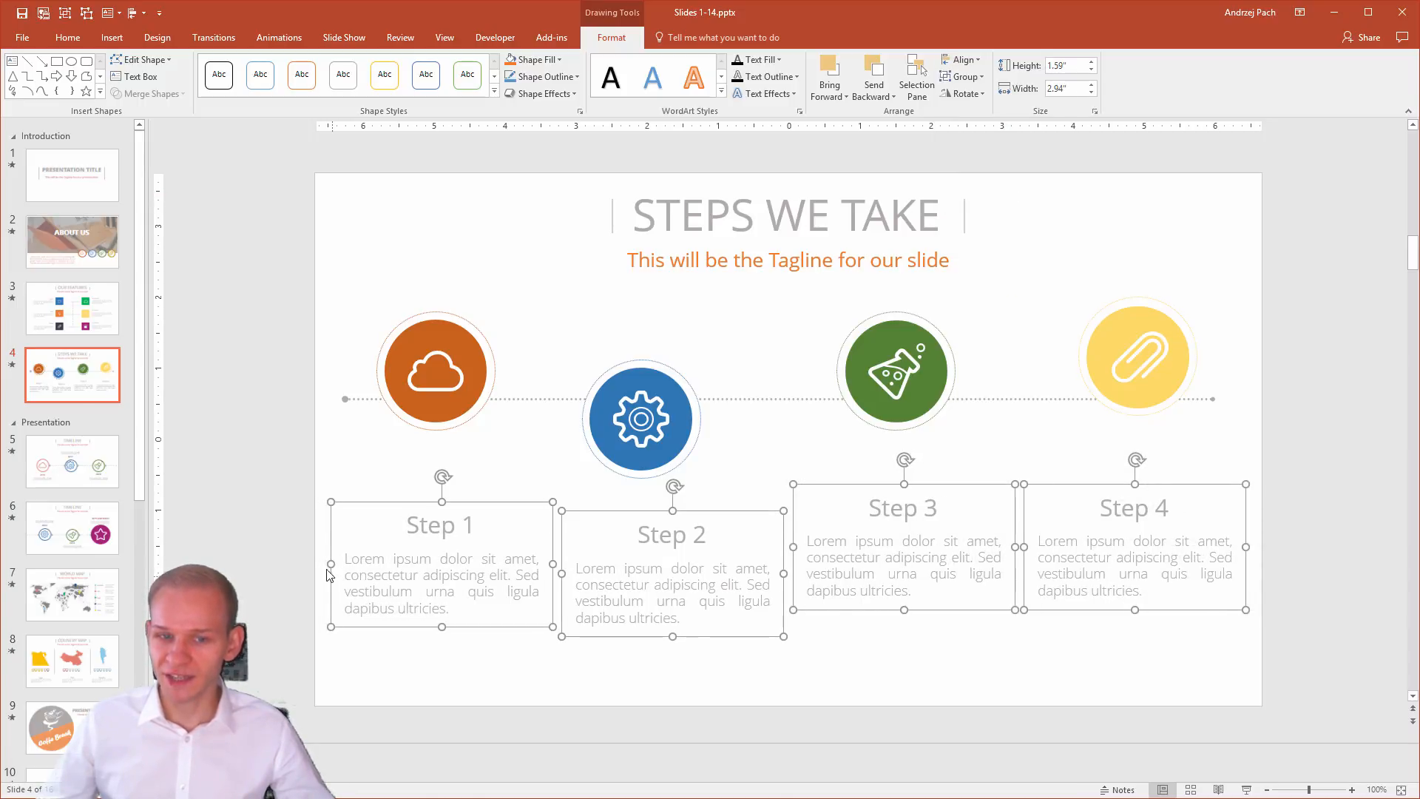
{"action": "mouse_move", "coordinate": [324, 567]}
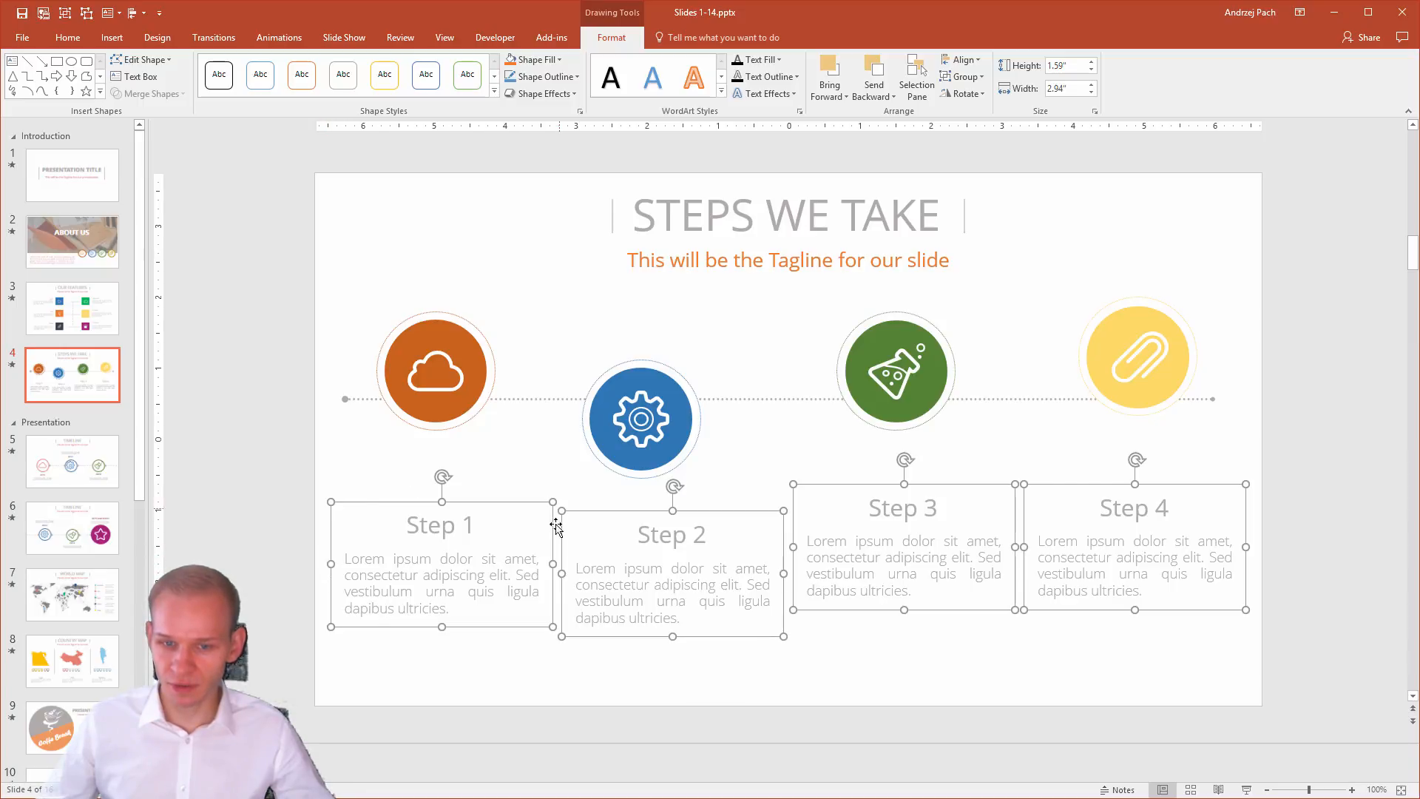
{"action": "mouse_move", "coordinate": [1012, 507]}
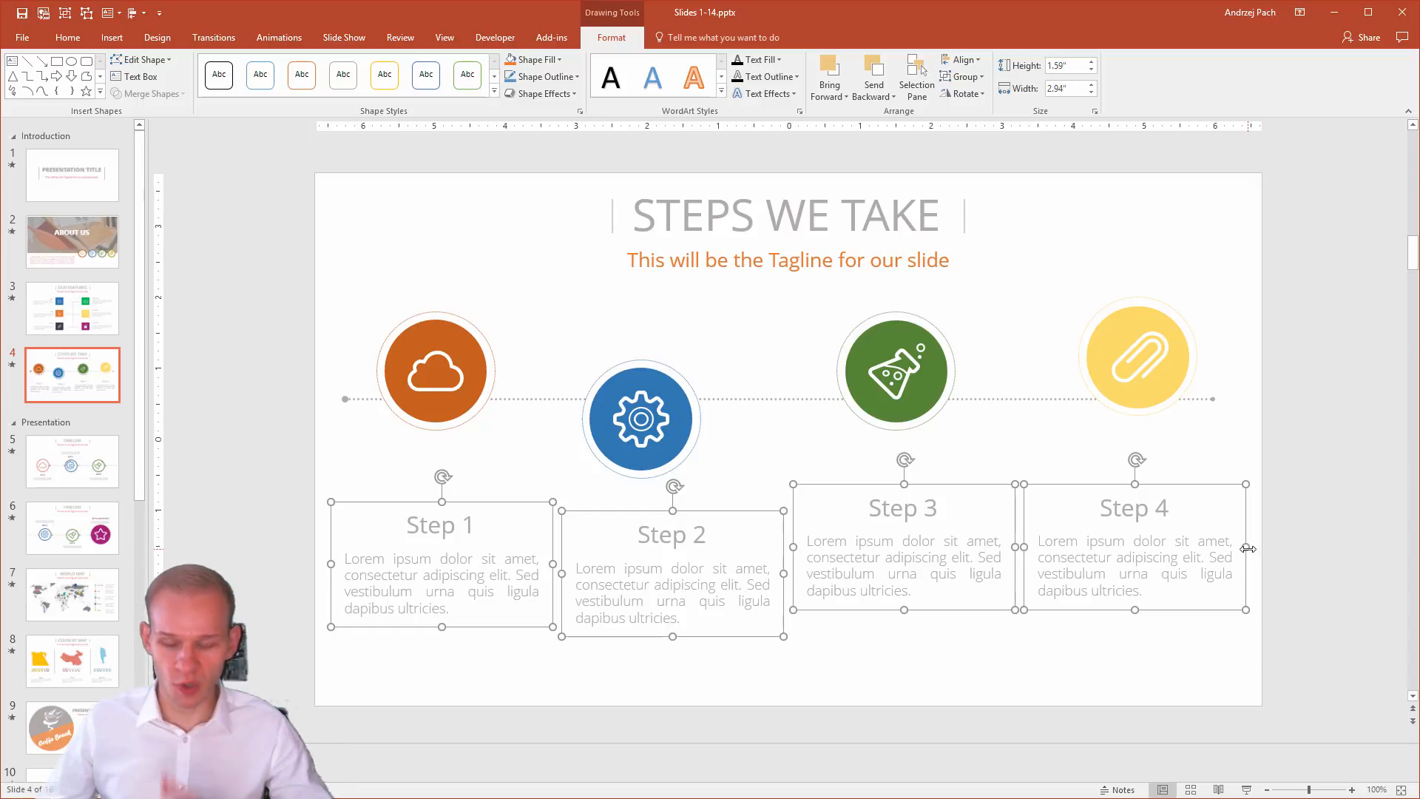
{"action": "mouse_move", "coordinate": [531, 568]}
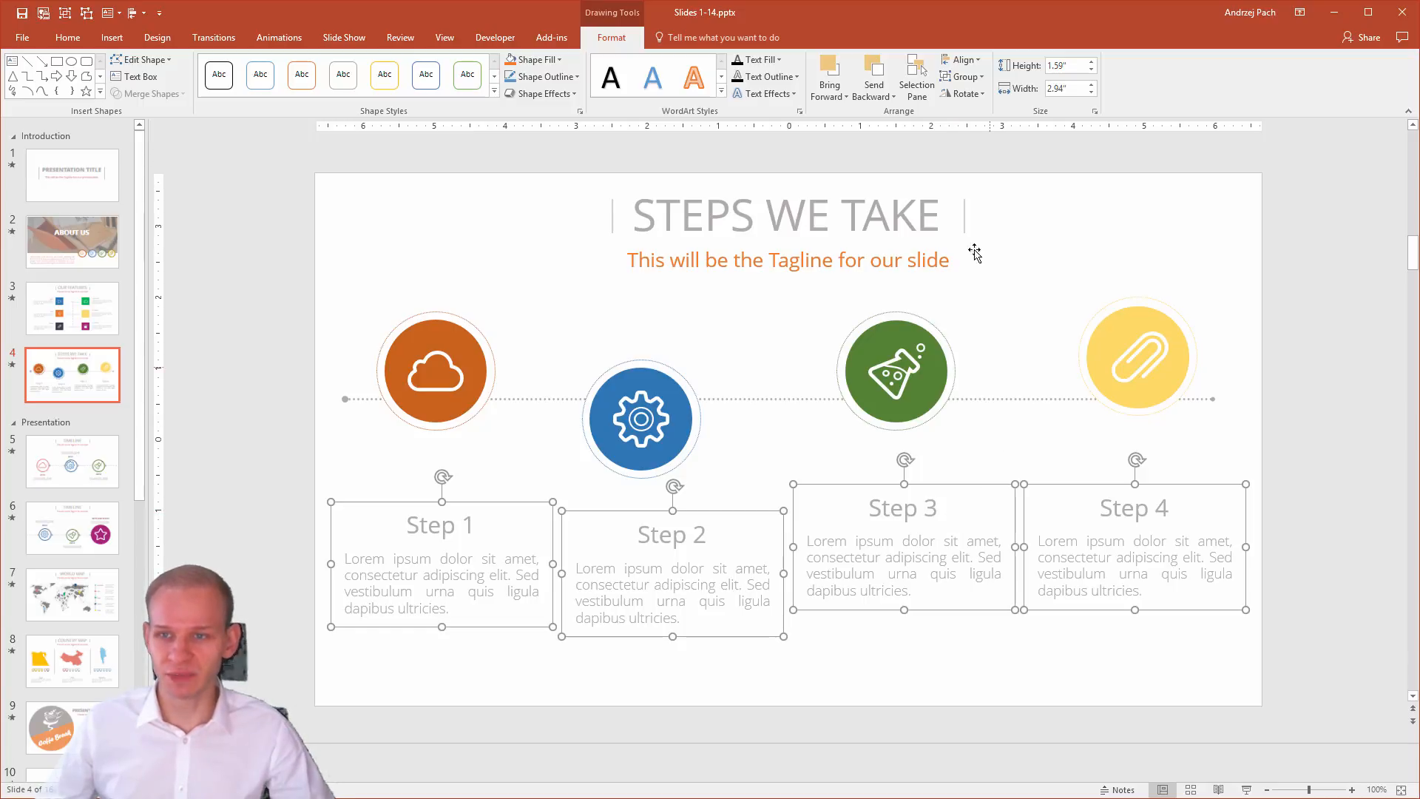
Align Top the four Step captions into one row beneath the icons.
{"action": "left_click", "coordinate": [962, 60]}
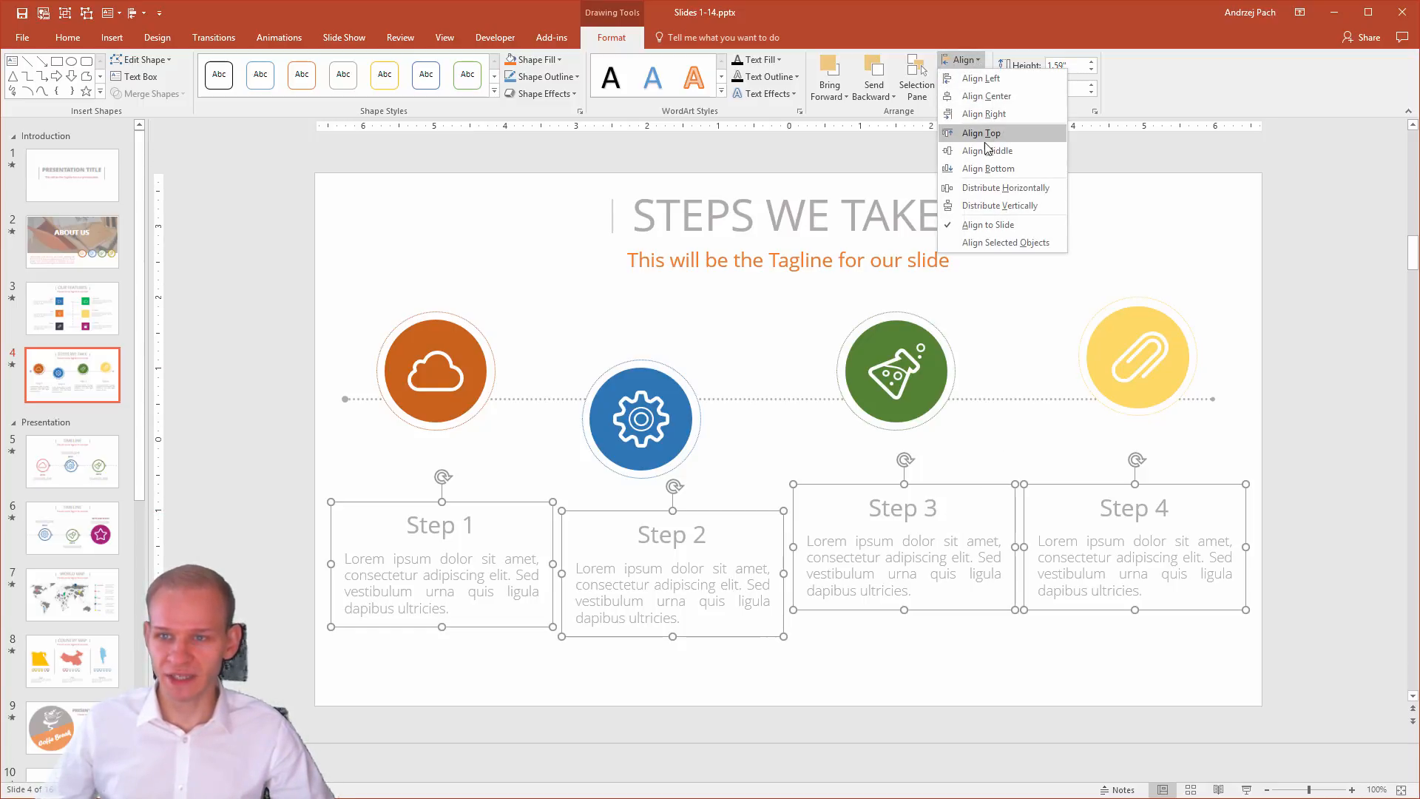
{"action": "left_click", "coordinate": [980, 132]}
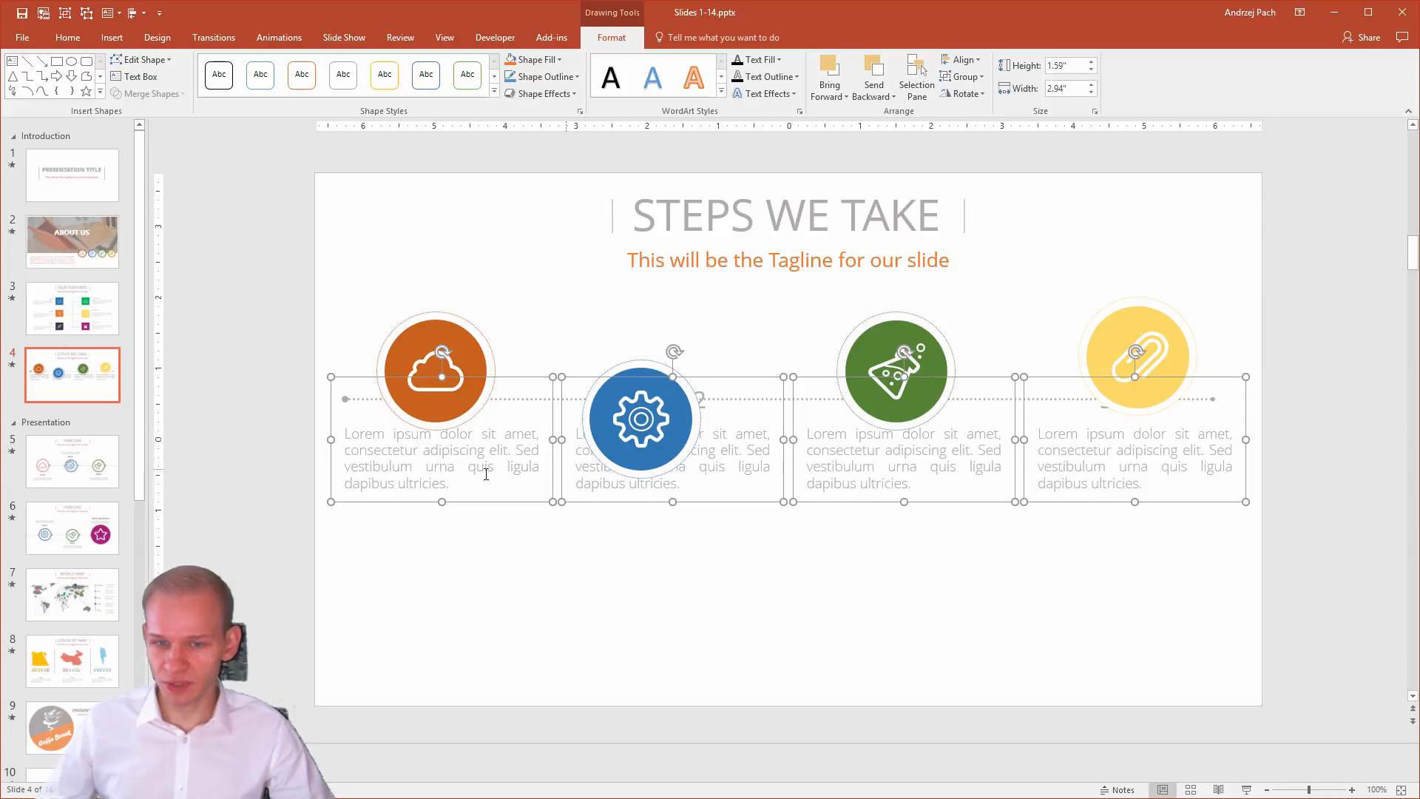
{"action": "mouse_move", "coordinate": [892, 504]}
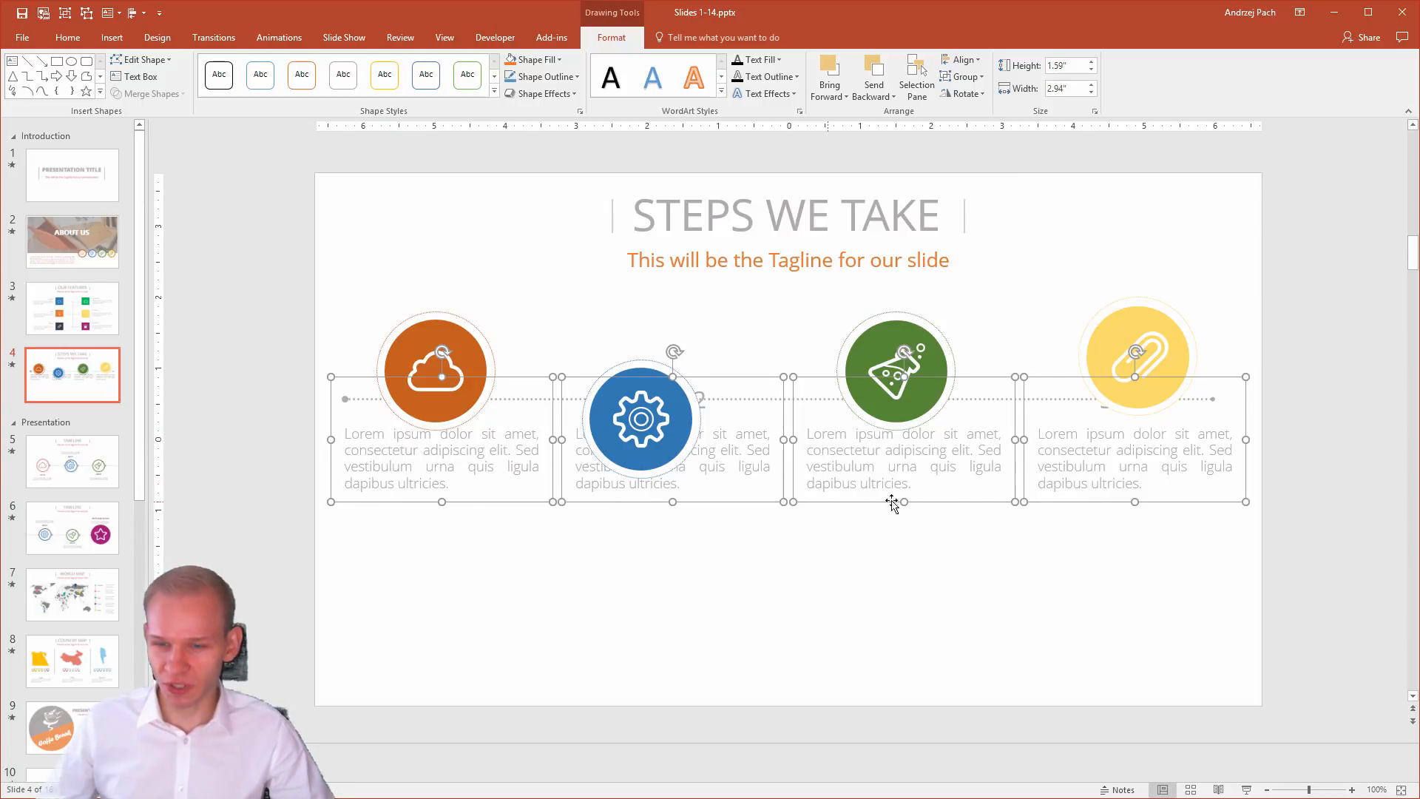
{"action": "left_click", "coordinate": [962, 59]}
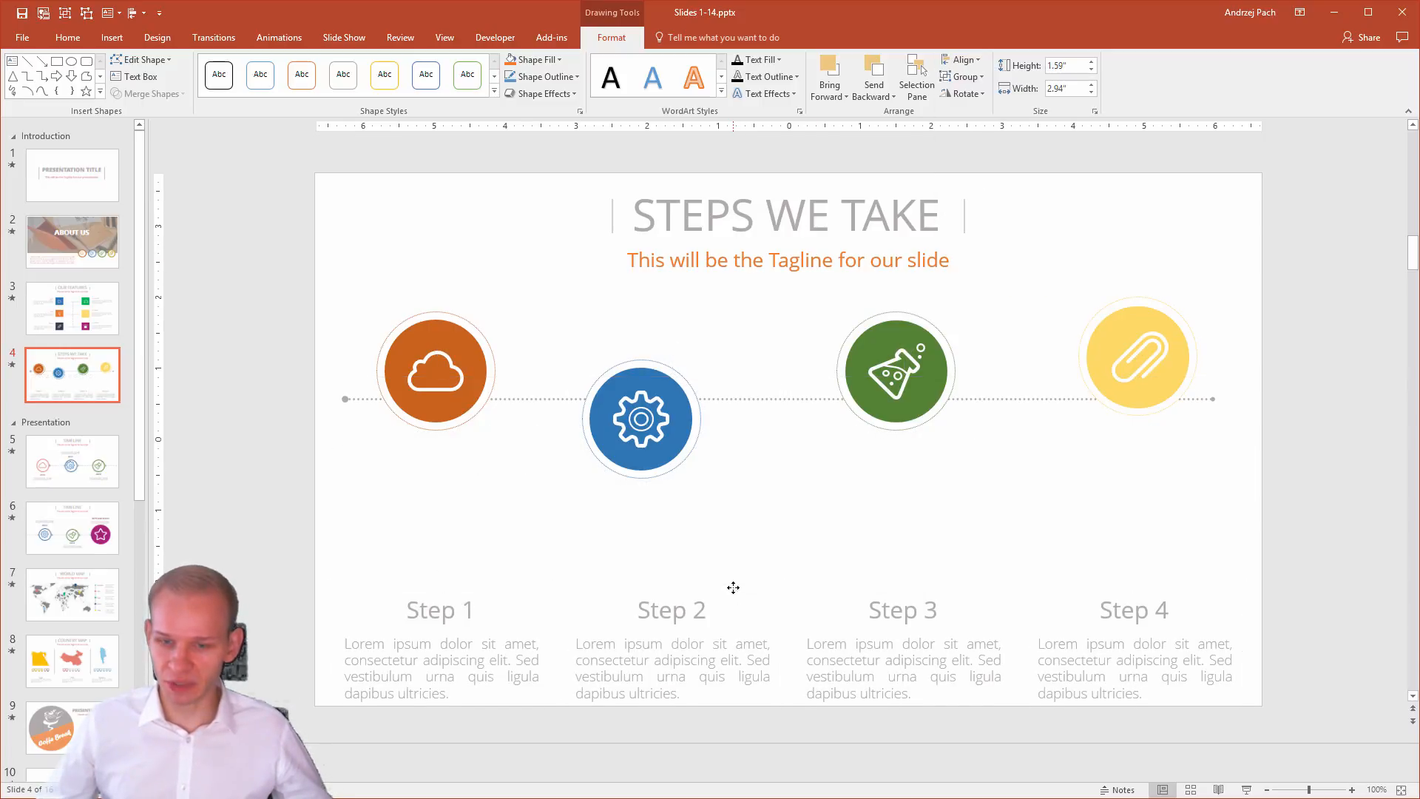
{"action": "scroll", "scroll_direction": "down", "scroll_amount": 3}
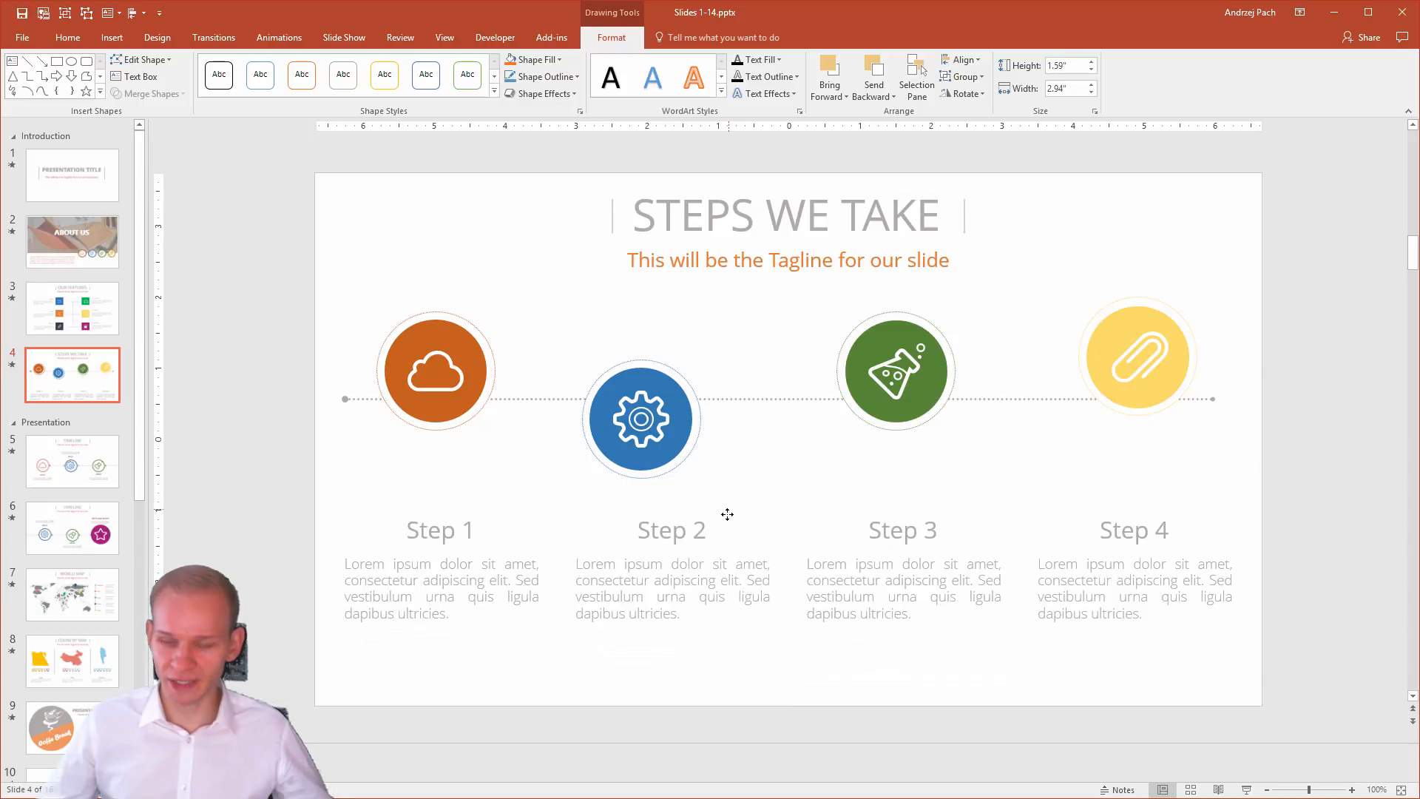
Select the four step icons and reveal the Align options for them.
{"action": "left_click", "coordinate": [640, 419]}
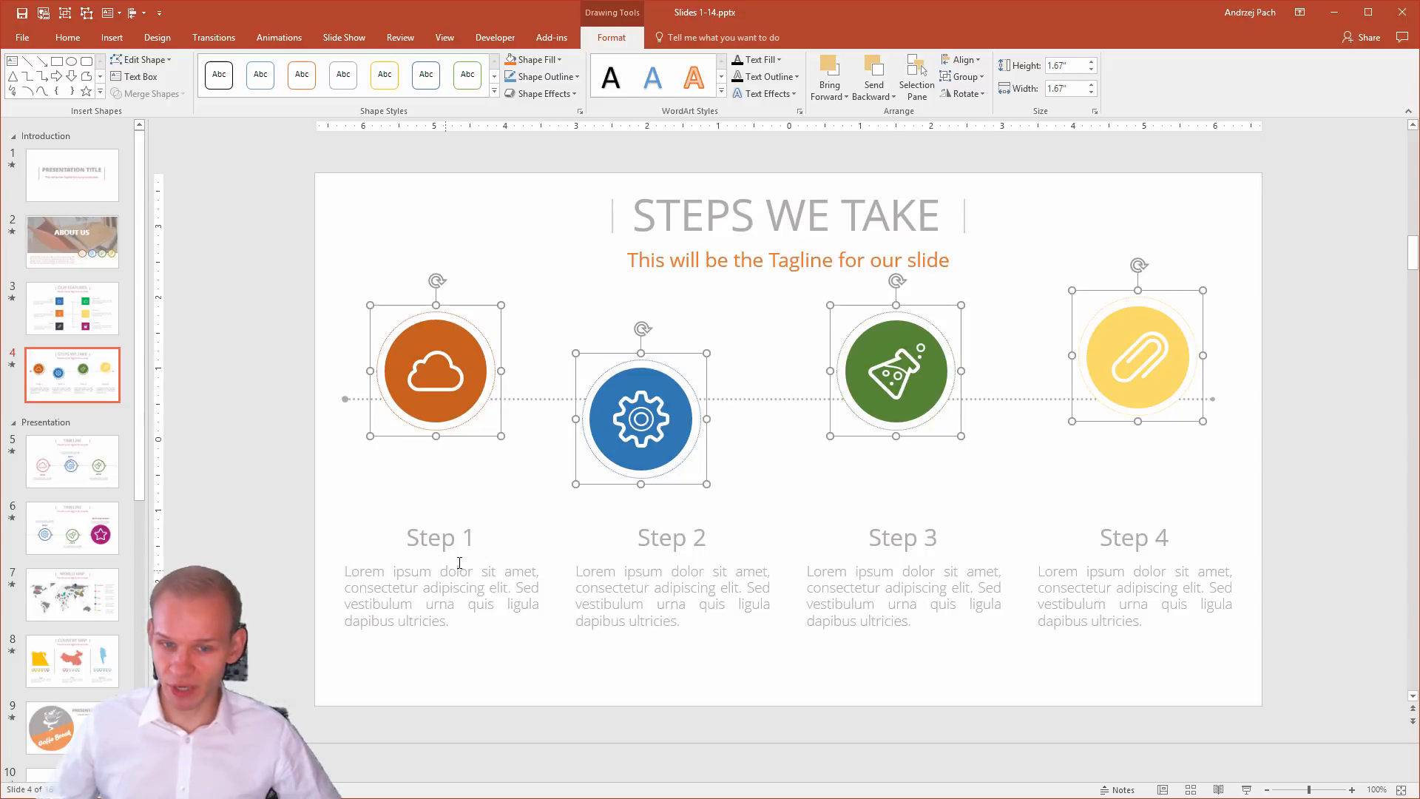
{"action": "mouse_move", "coordinate": [870, 566]}
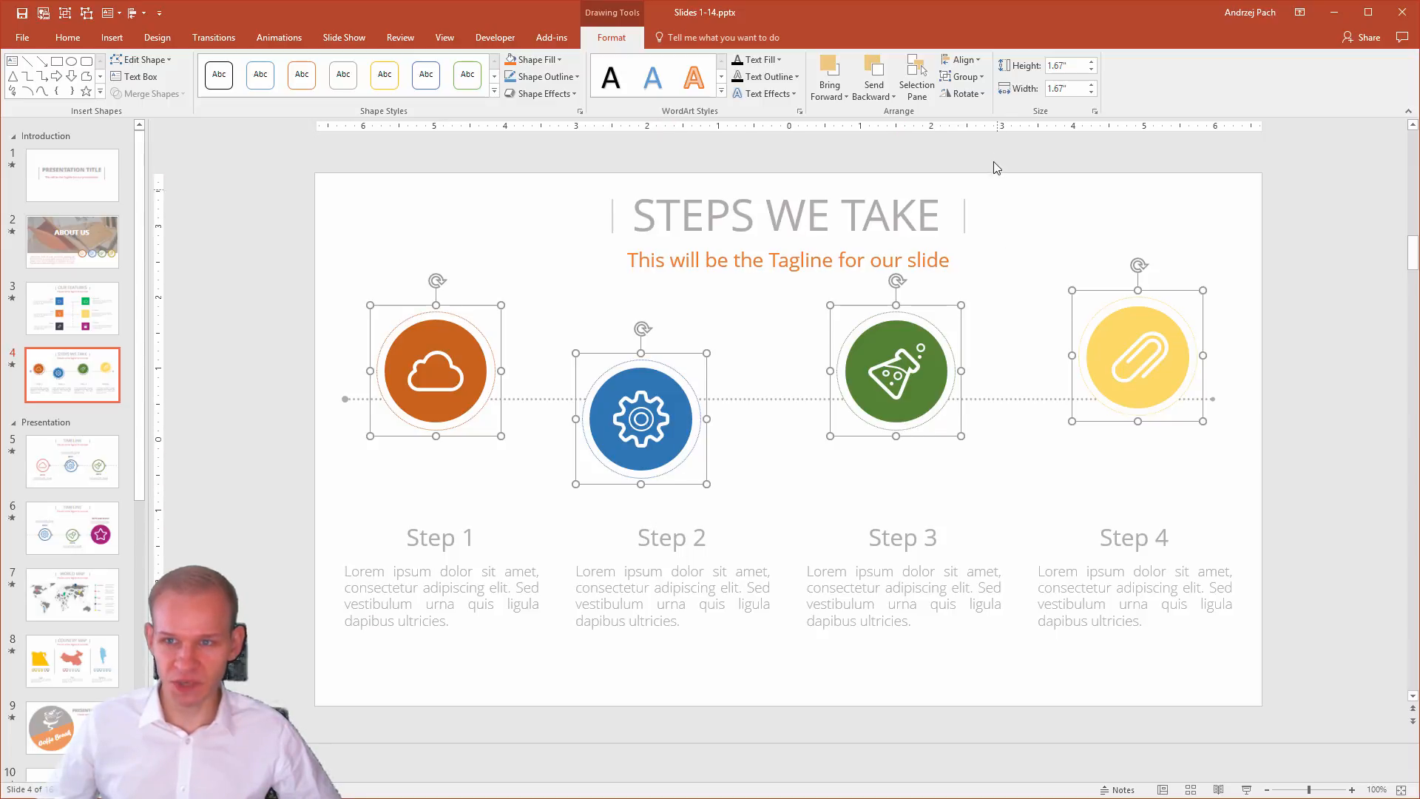
{"action": "left_click", "coordinate": [962, 60]}
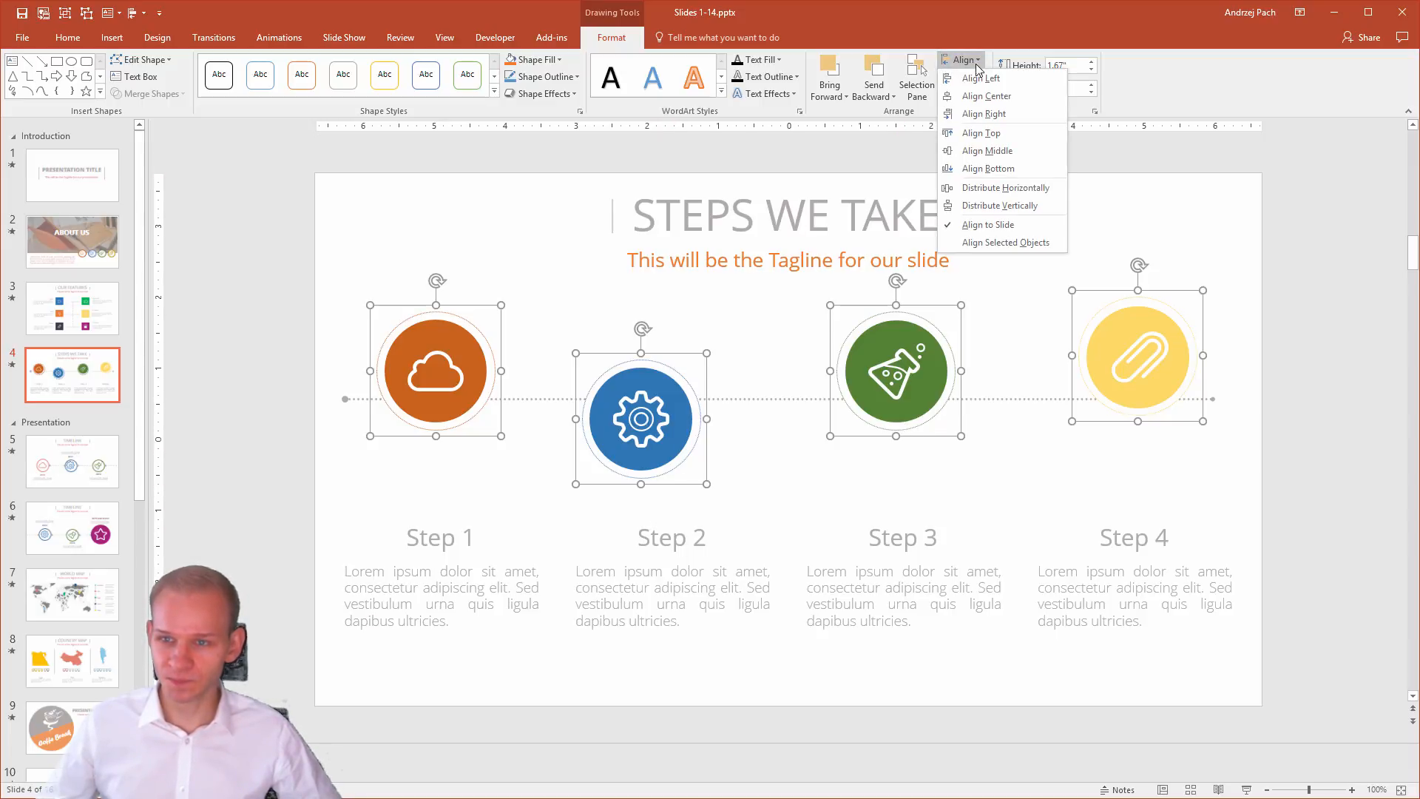
{"action": "mouse_move", "coordinate": [987, 225]}
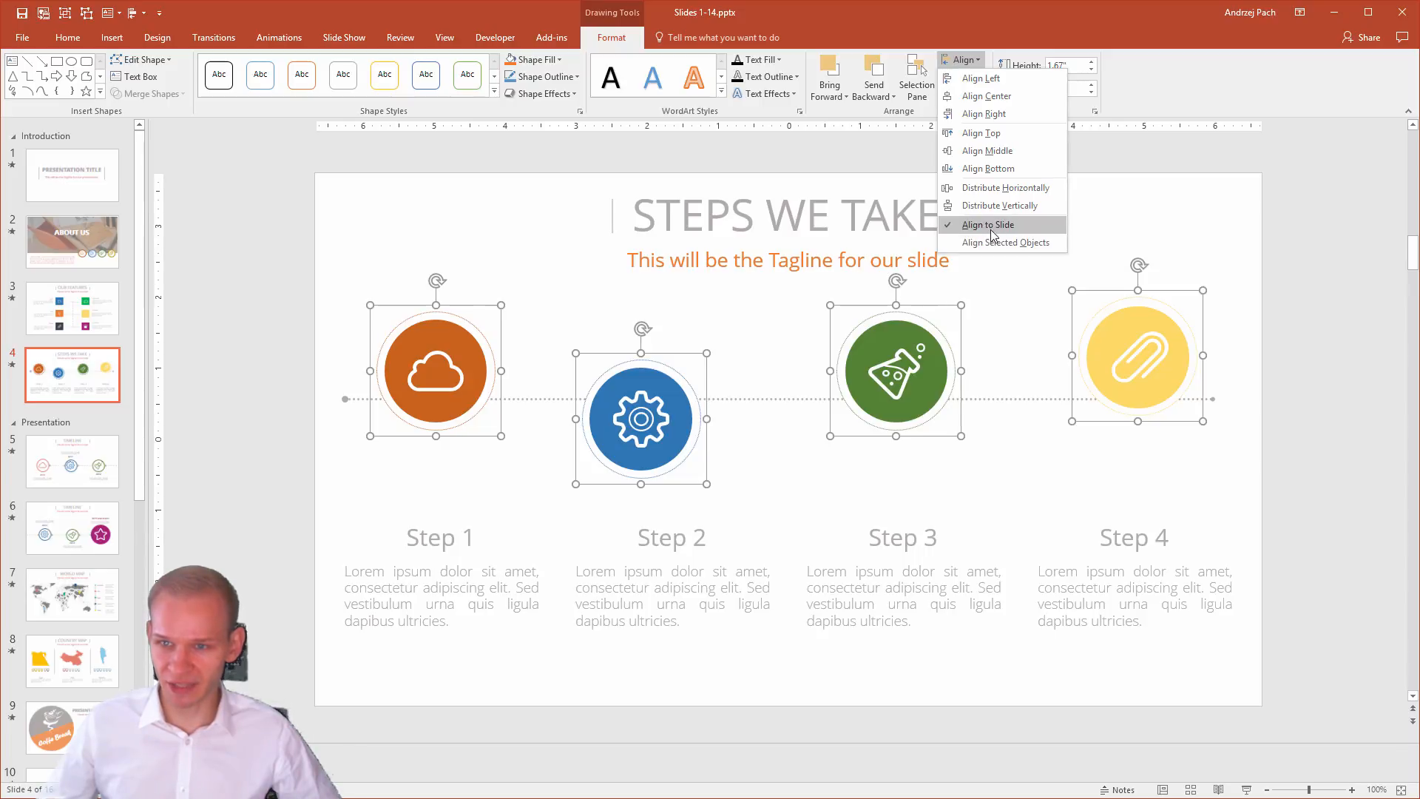
{"action": "mouse_move", "coordinate": [994, 228]}
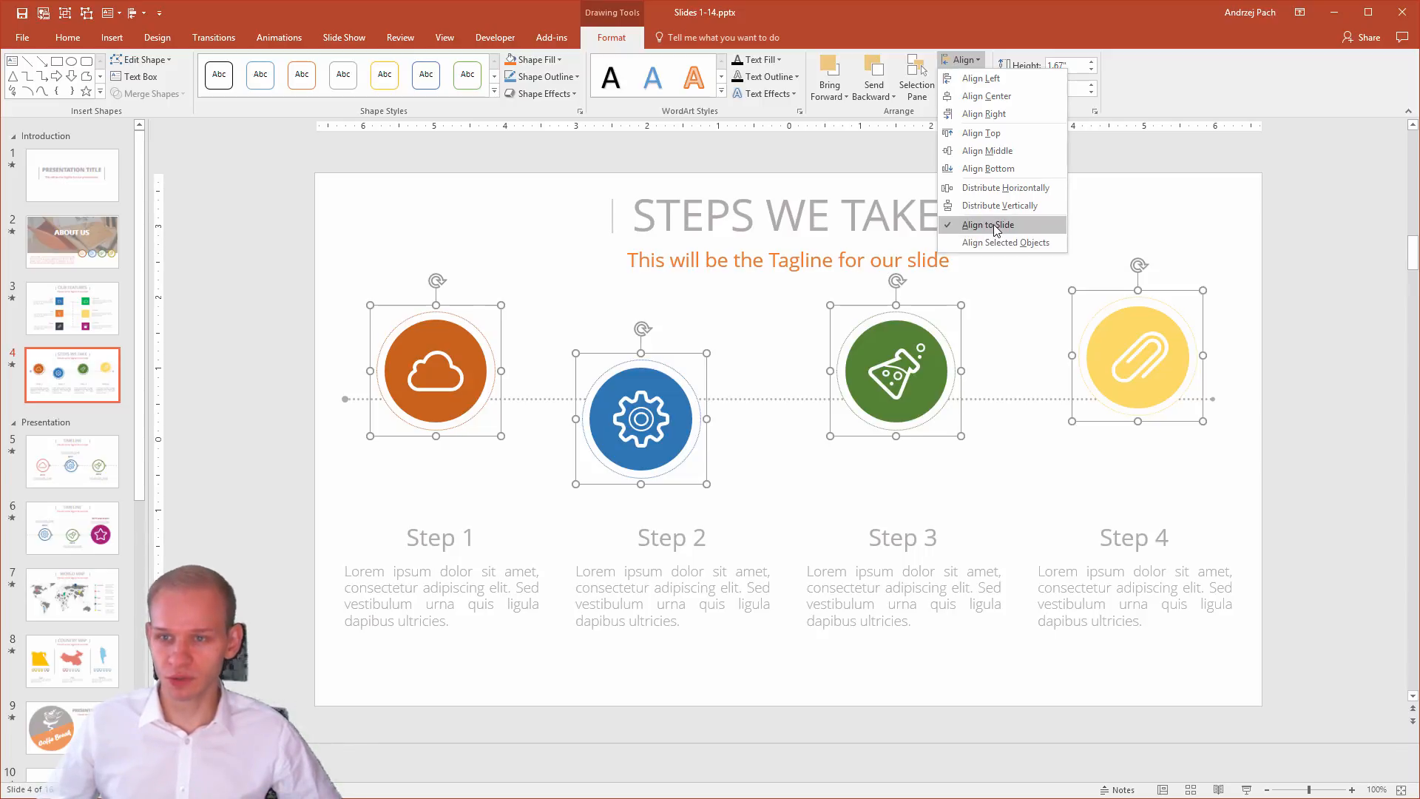
{"action": "mouse_move", "coordinate": [1000, 188]}
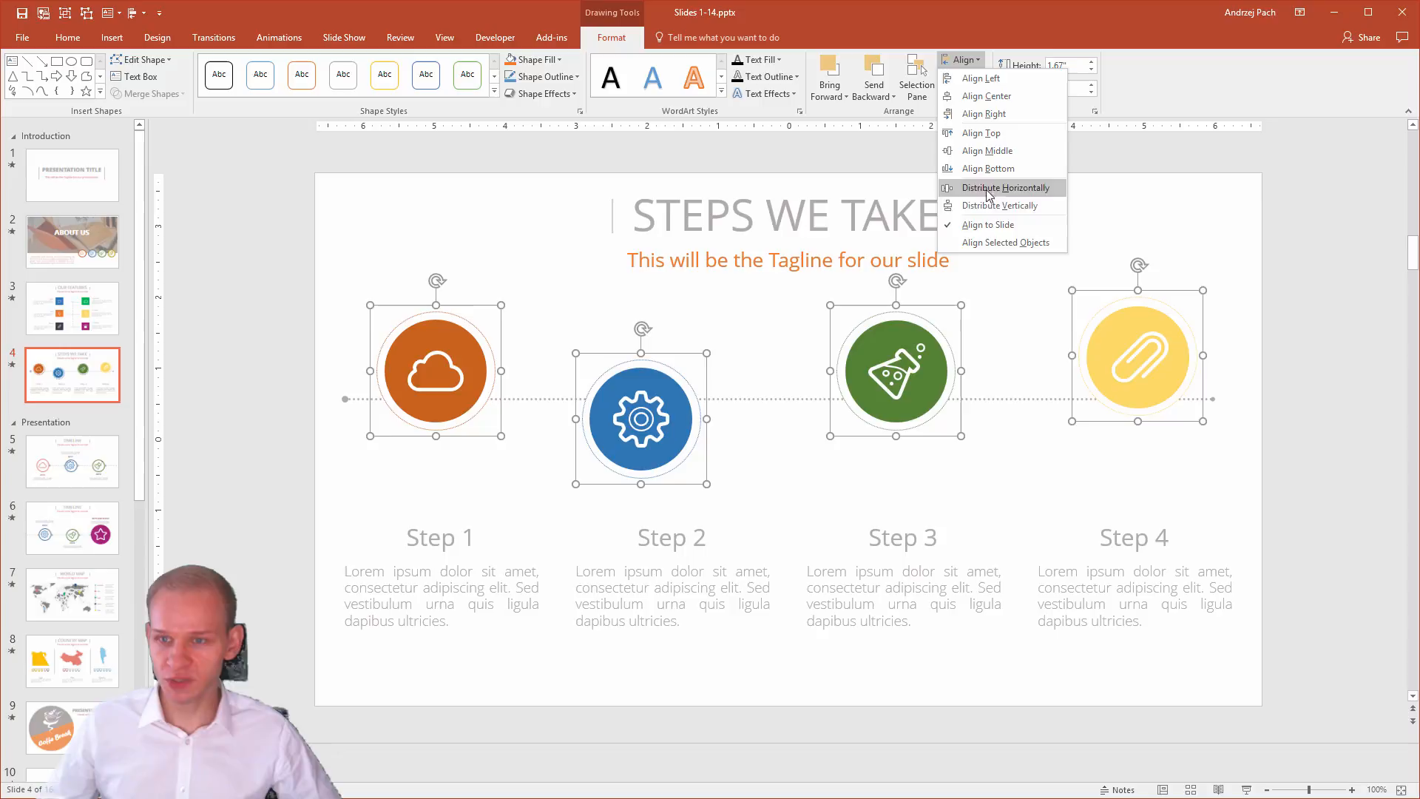
{"action": "mouse_move", "coordinate": [1002, 192]}
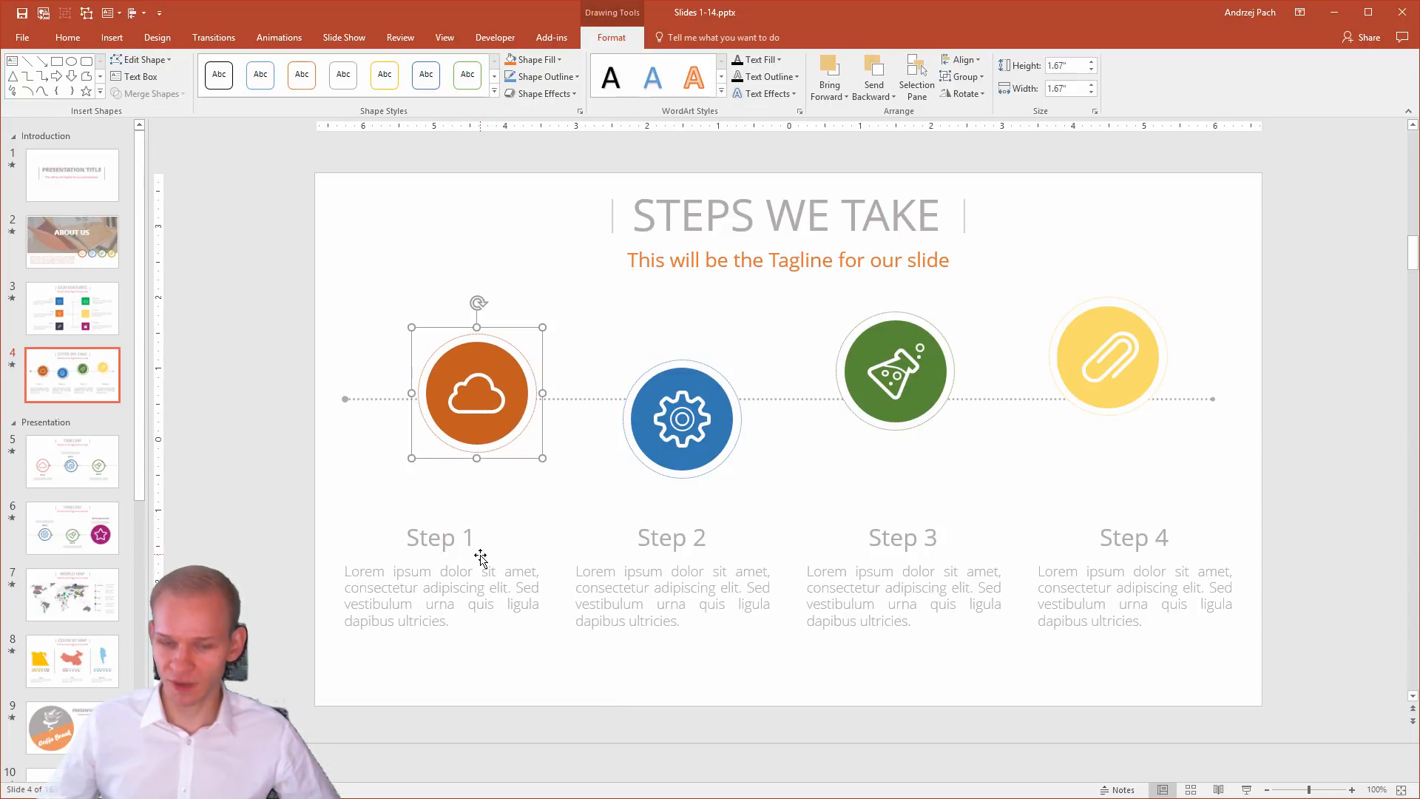
Move the orange cloud icon left, centred above the Step 1 caption.
{"action": "left_click", "coordinate": [441, 536]}
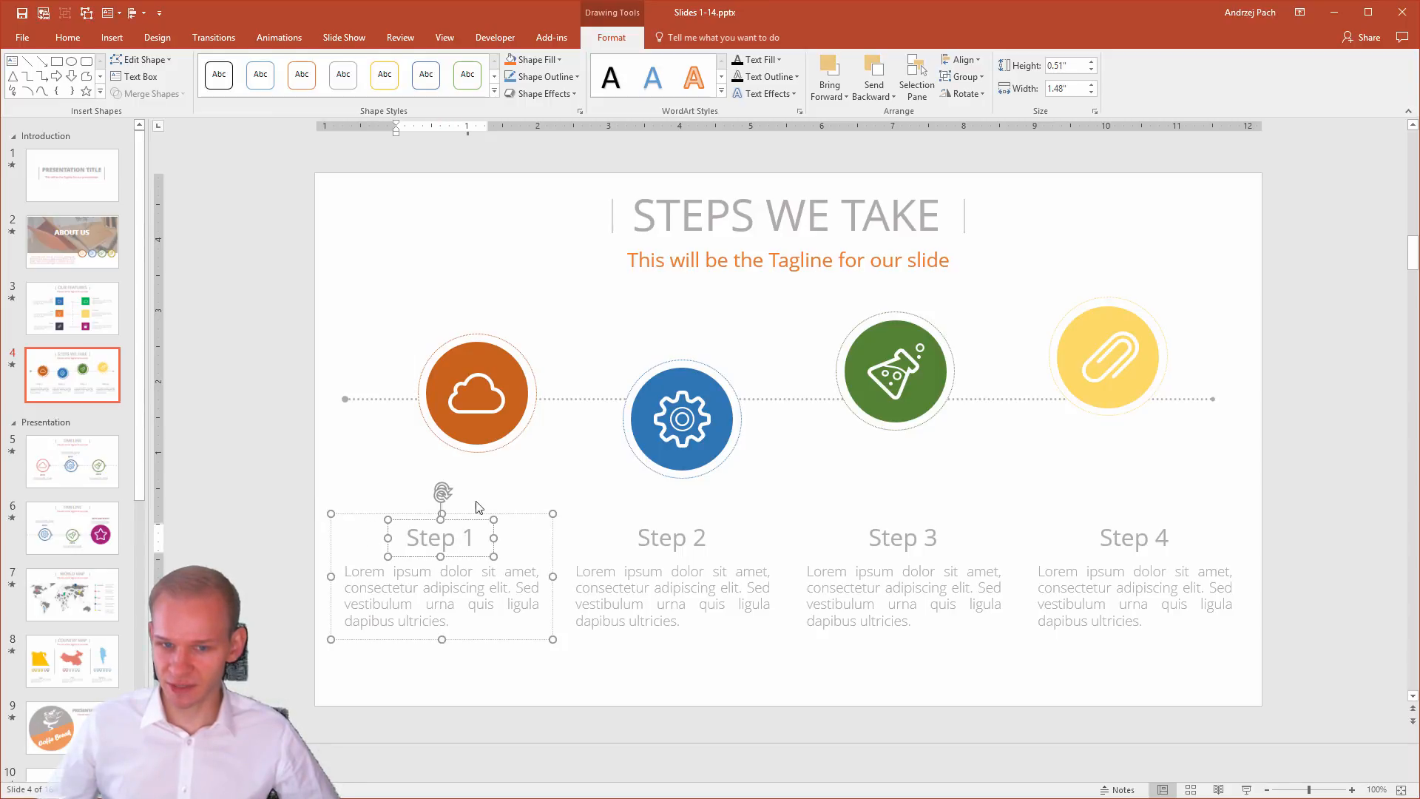
{"action": "left_click", "coordinate": [476, 394]}
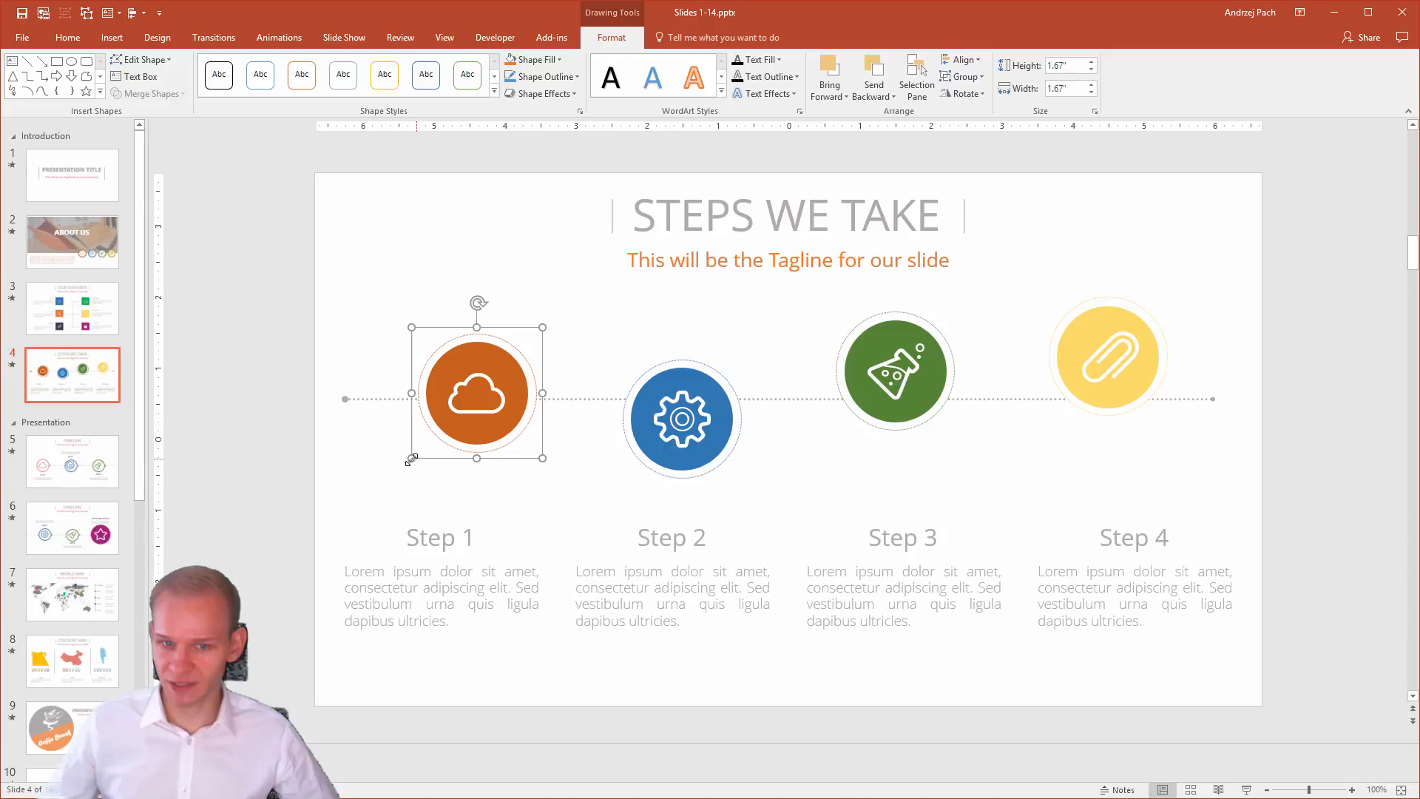
{"action": "mouse_move", "coordinate": [435, 478]}
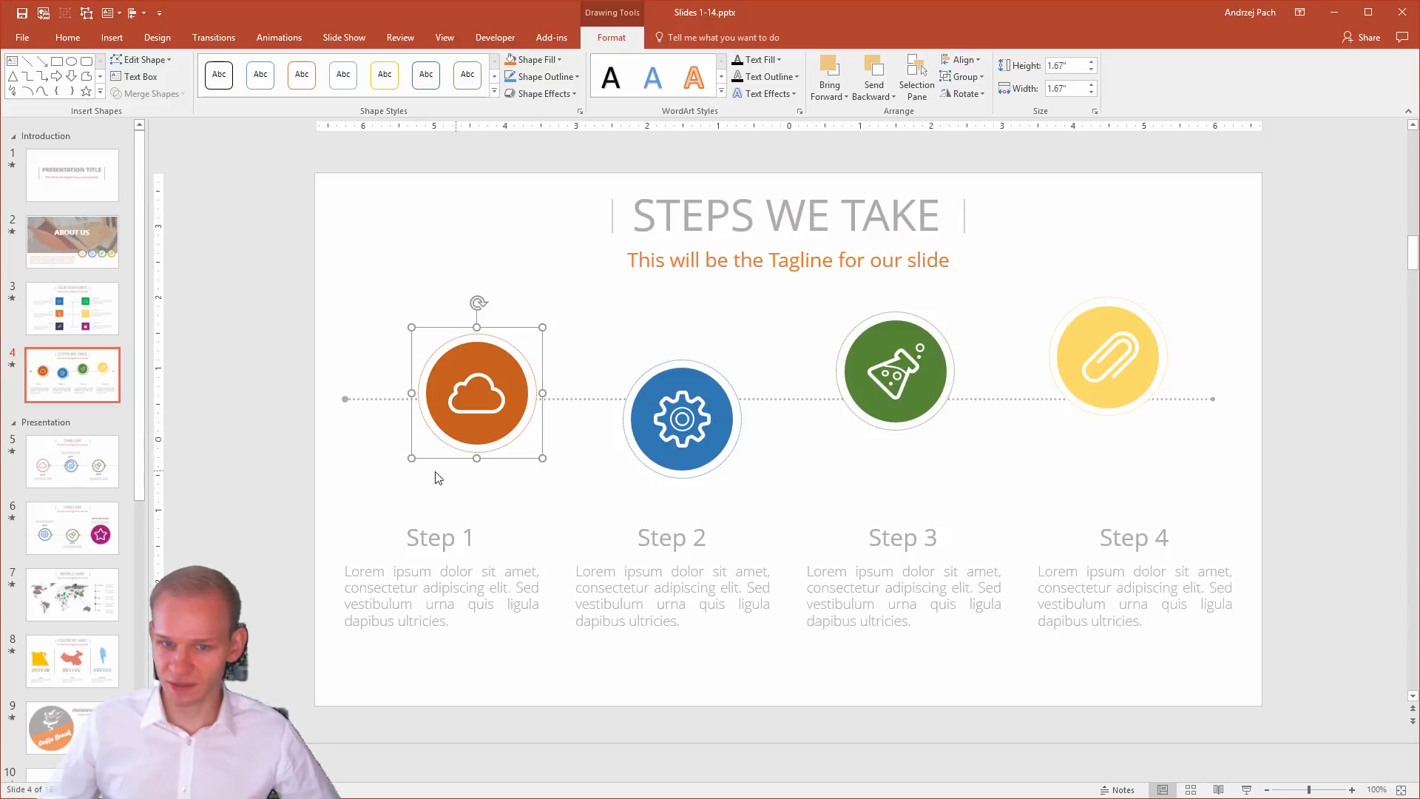
{"action": "mouse_move", "coordinate": [354, 386]}
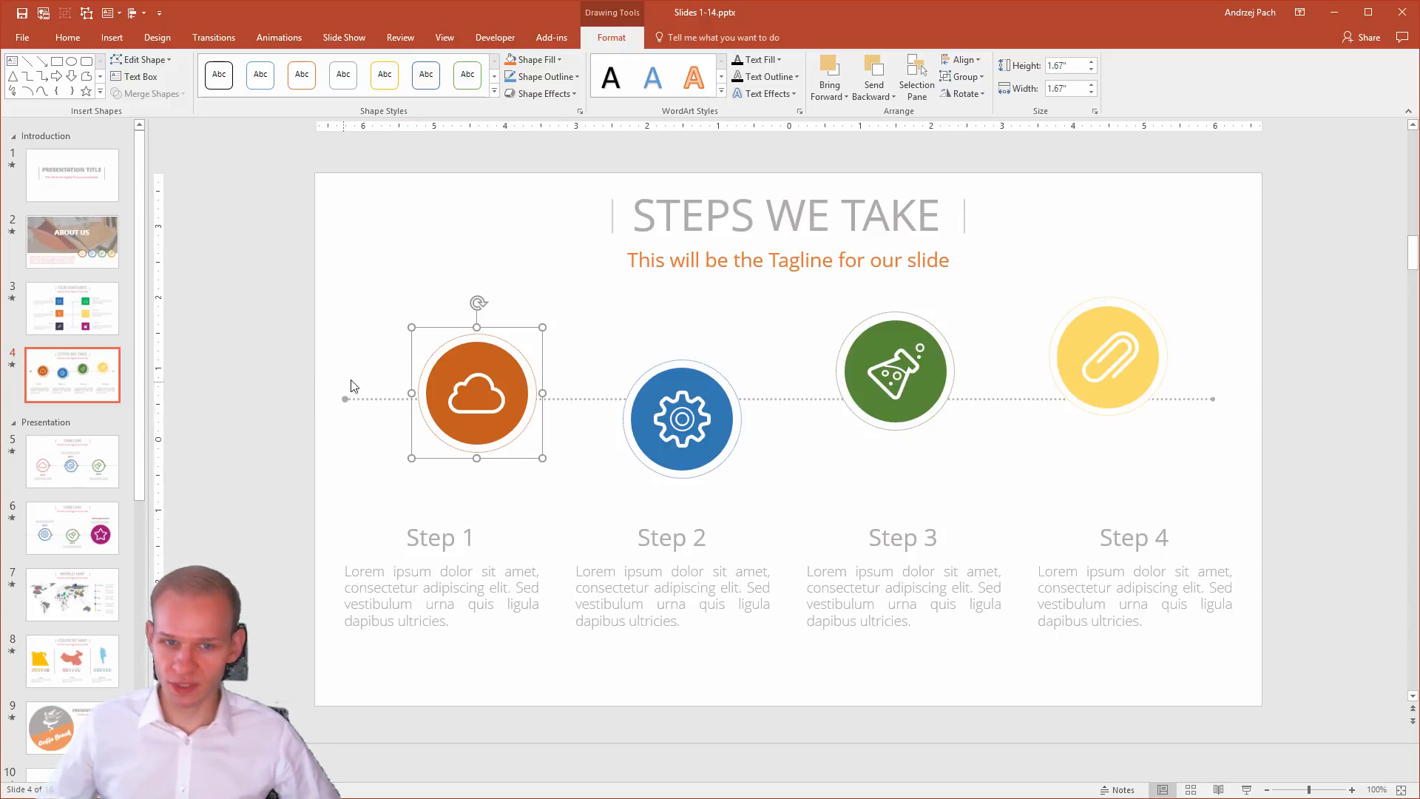
{"action": "mouse_move", "coordinate": [555, 388]}
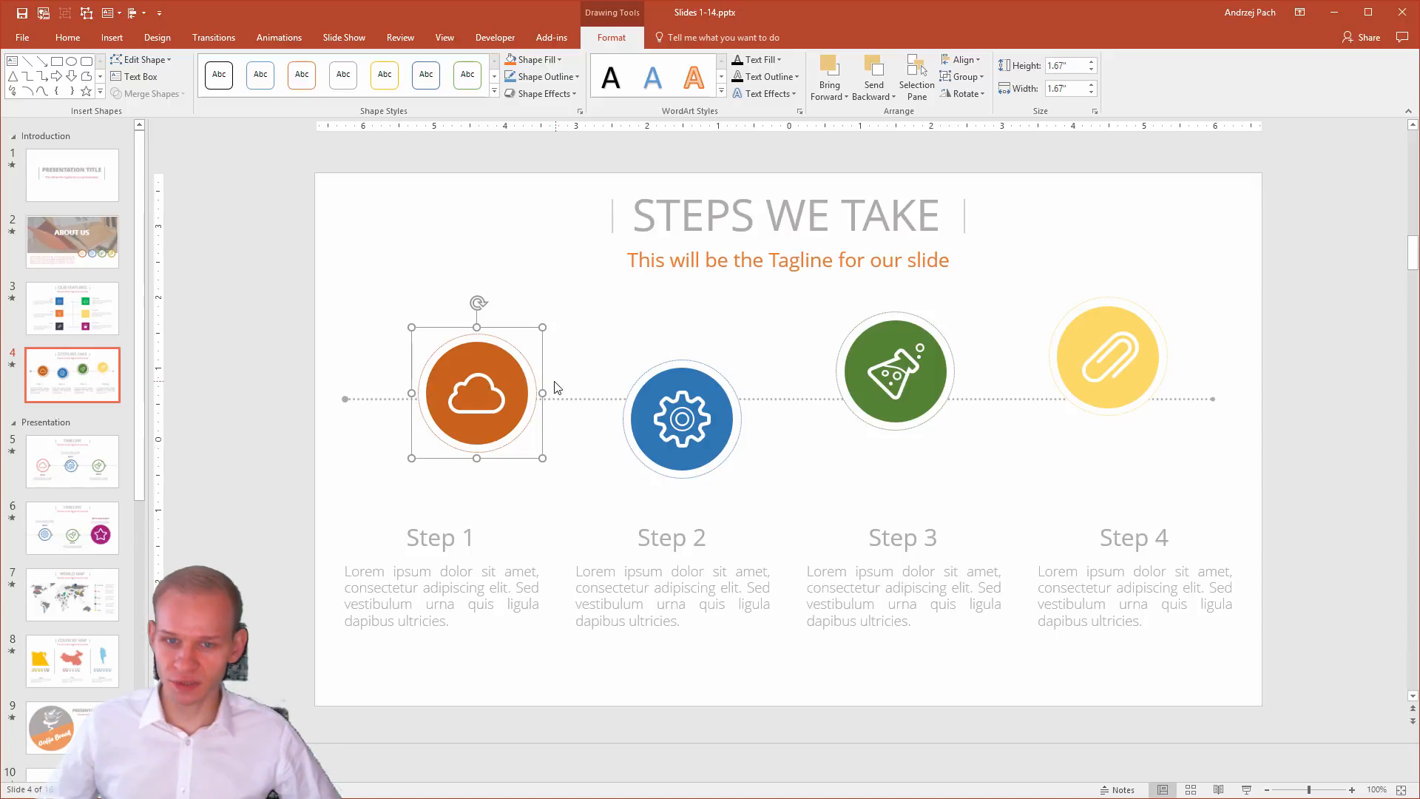
{"action": "mouse_move", "coordinate": [889, 401]}
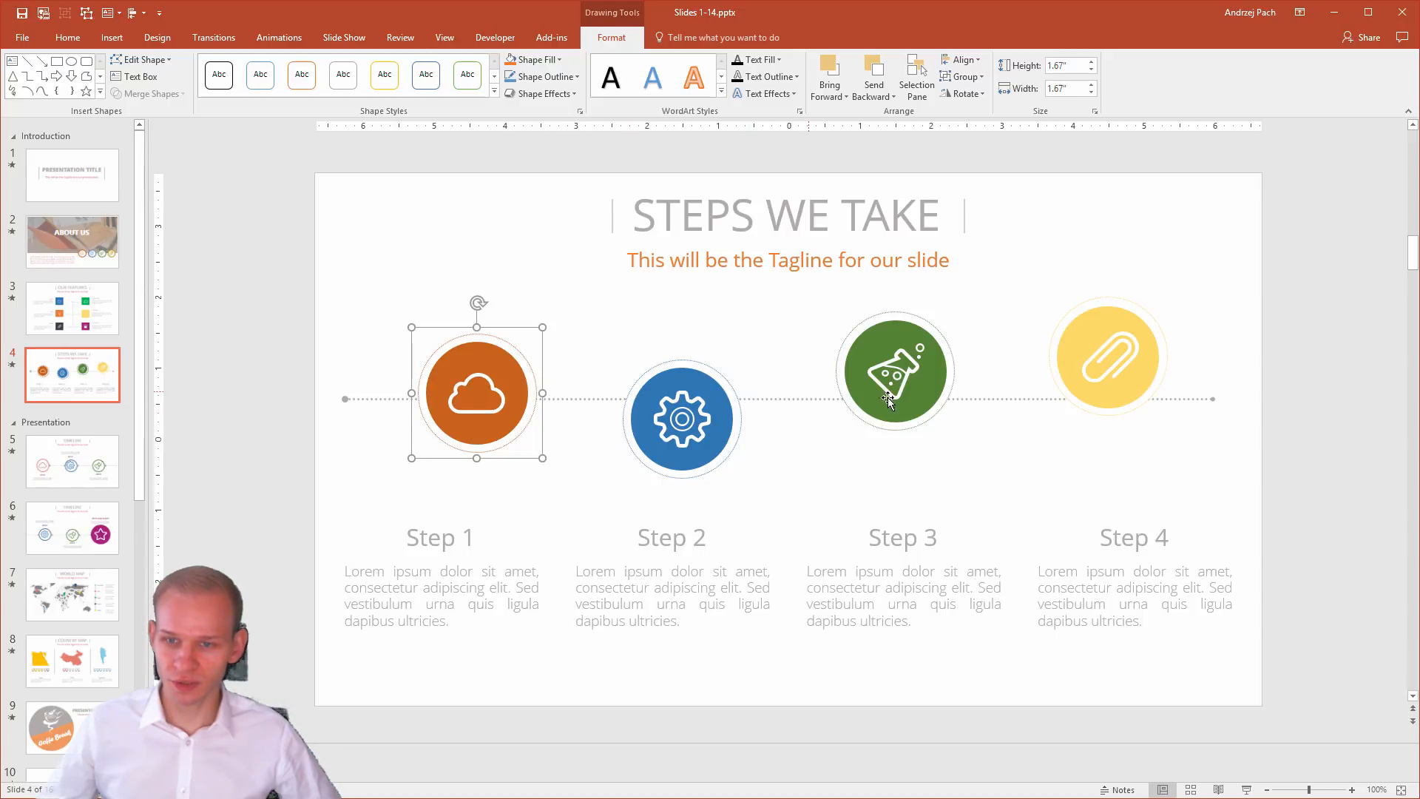
{"action": "mouse_move", "coordinate": [1288, 398]}
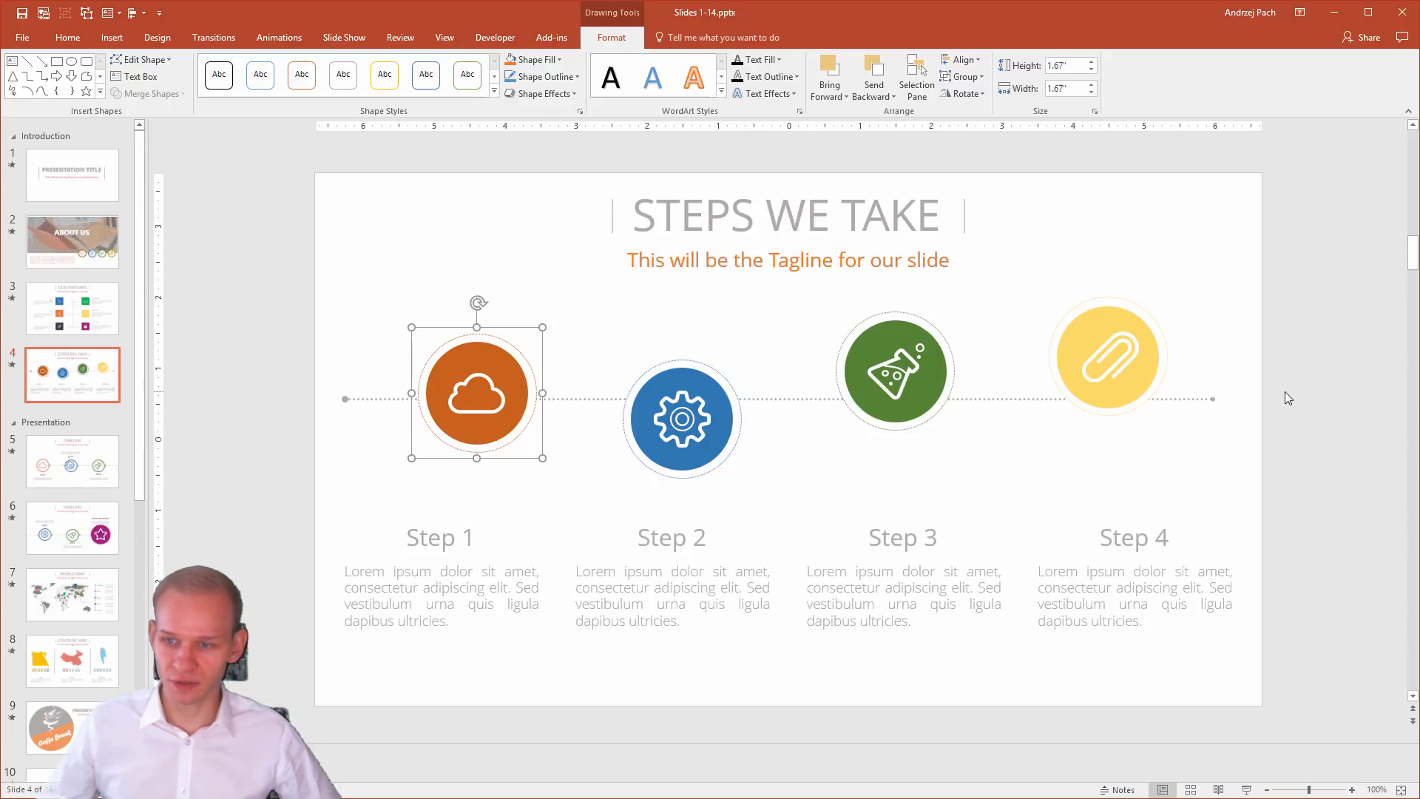
{"action": "mouse_move", "coordinate": [1194, 330]}
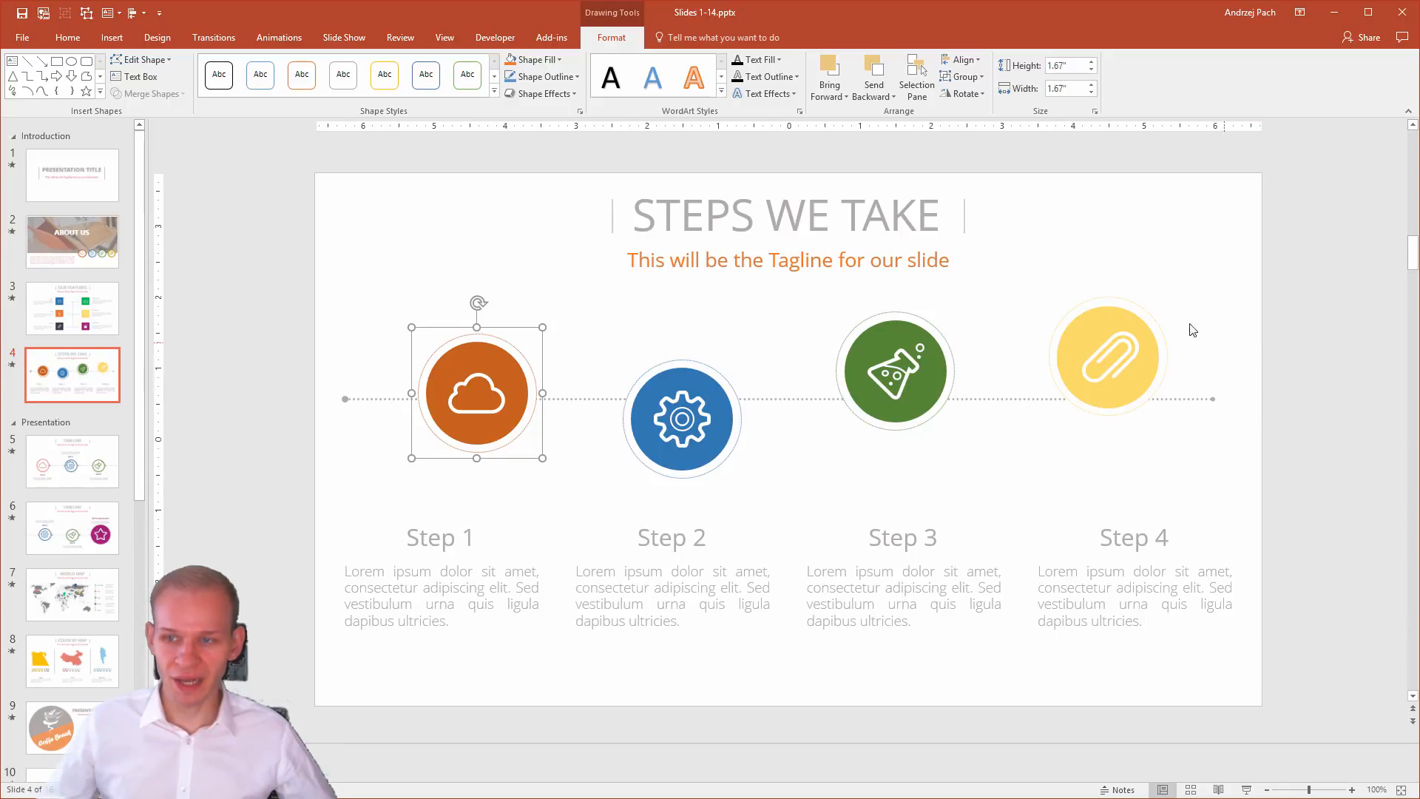
{"action": "mouse_move", "coordinate": [456, 477]}
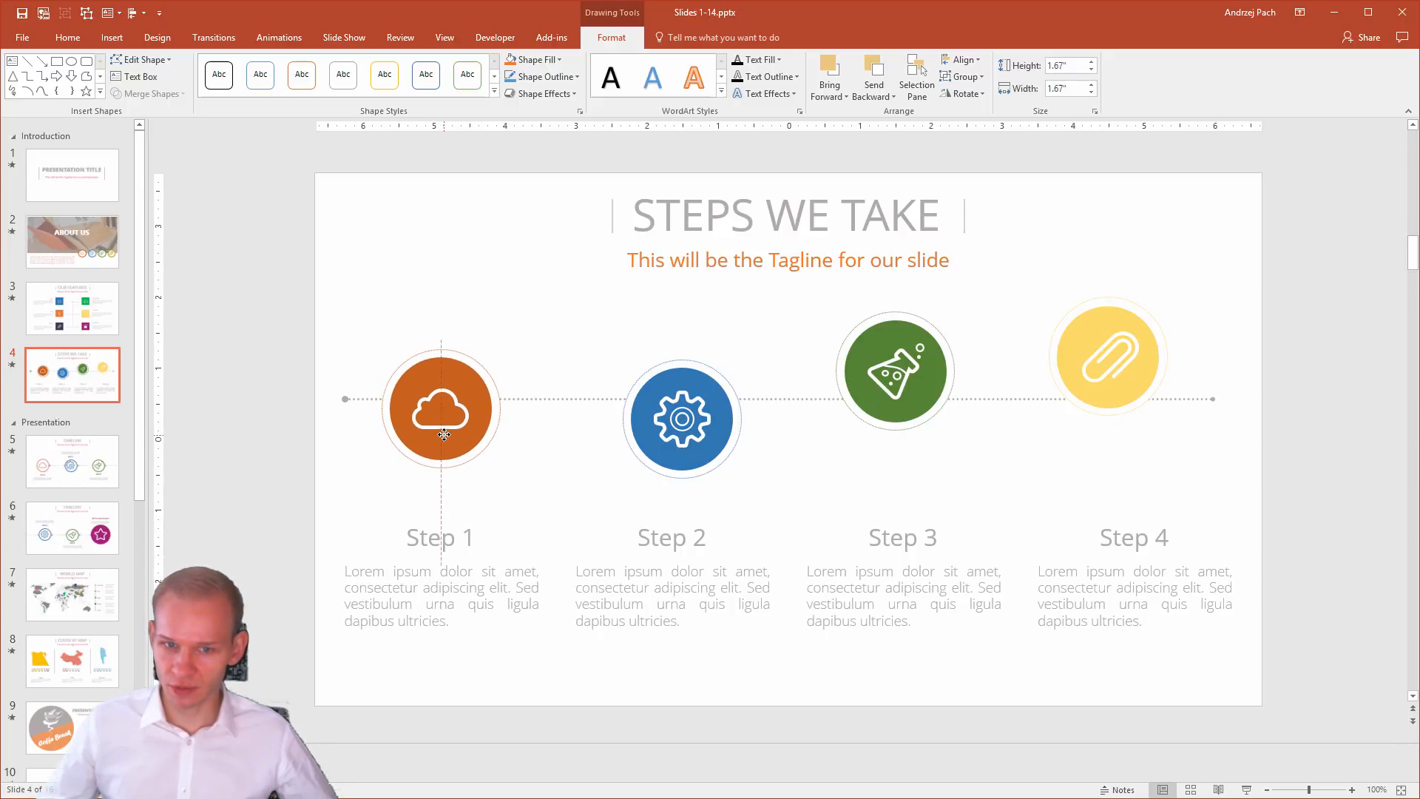
Drop the yellow paperclip icon onto the dotted line's right end above Step 4.
{"action": "left_click", "coordinate": [441, 406]}
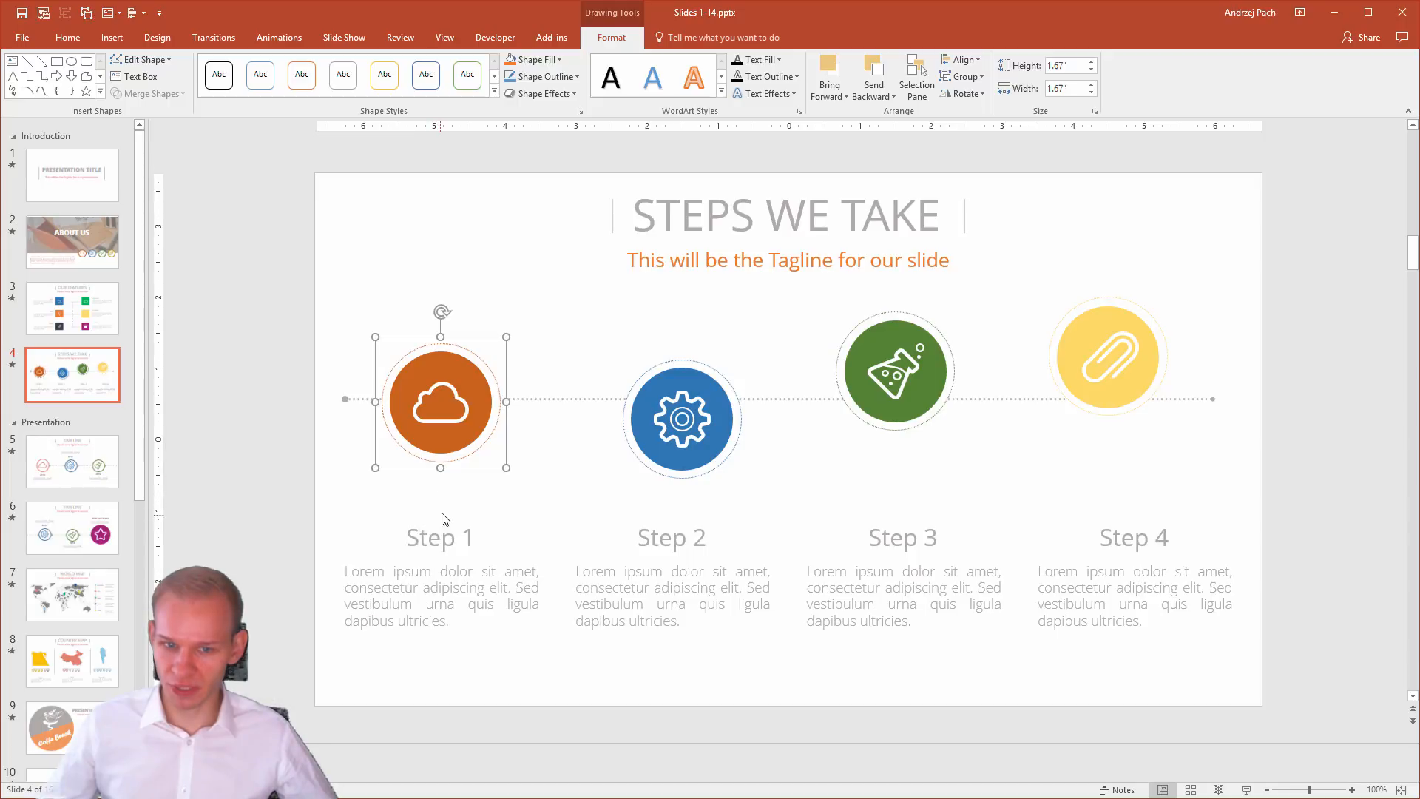
{"action": "mouse_move", "coordinate": [969, 339]}
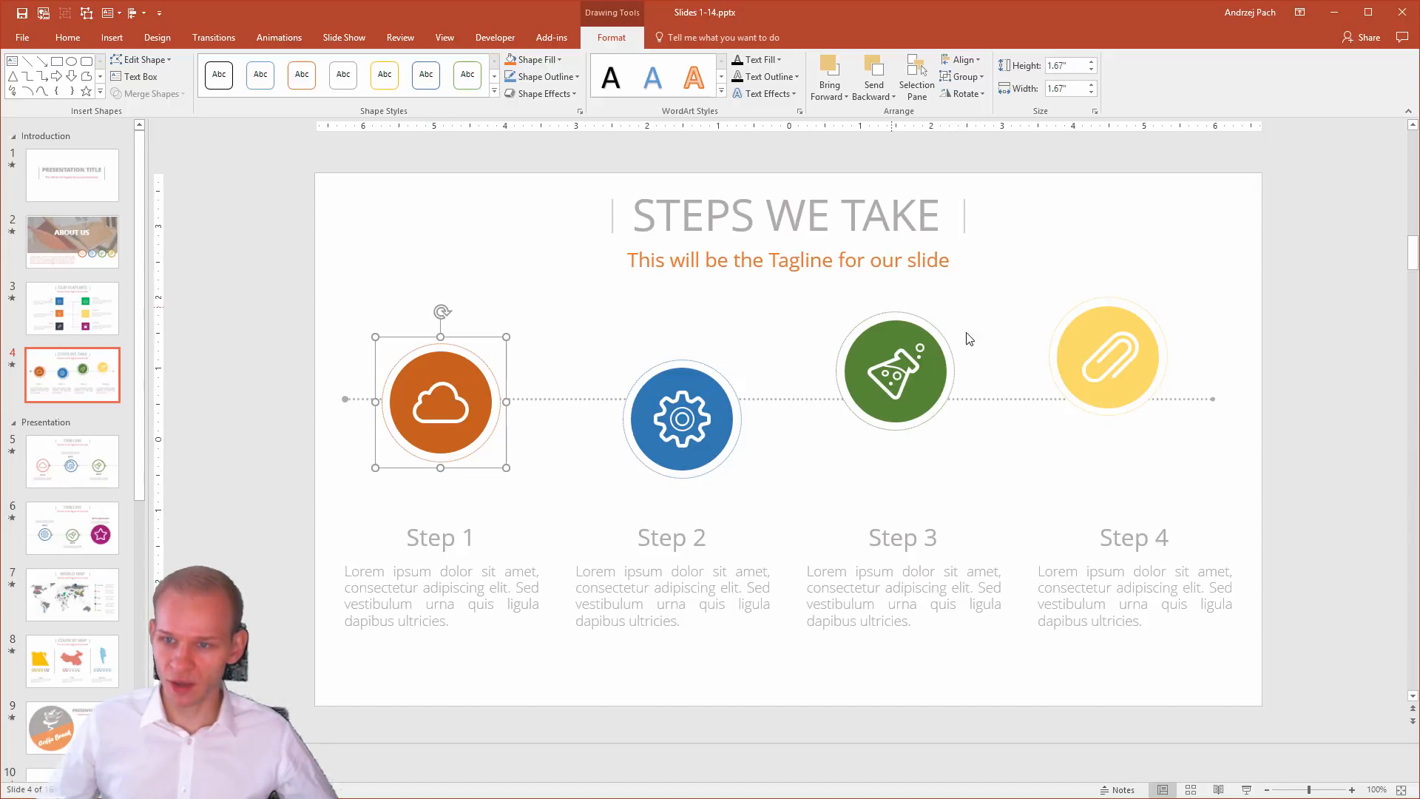
{"action": "left_click", "coordinate": [1130, 397]}
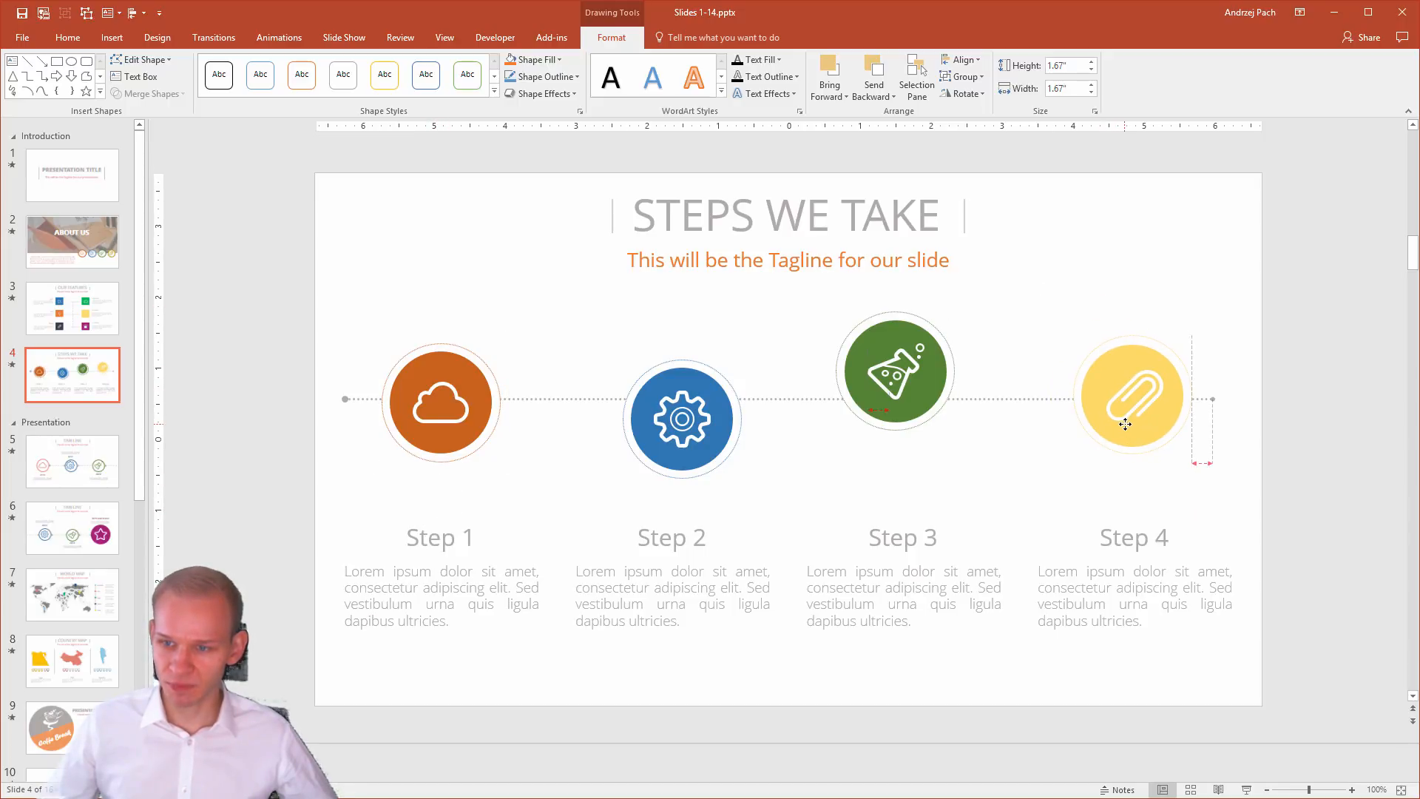
{"action": "left_click", "coordinate": [1131, 398]}
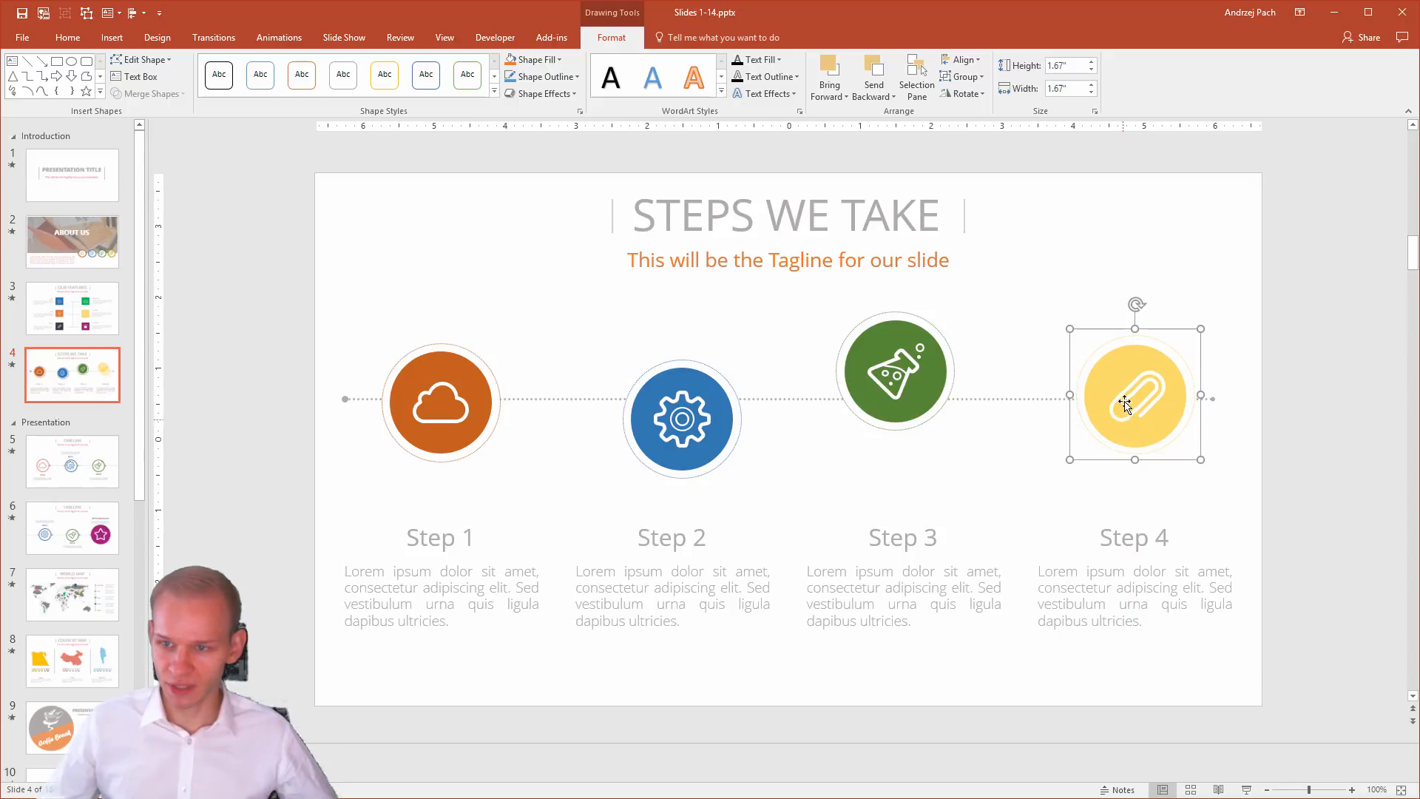
{"action": "mouse_move", "coordinate": [580, 522]}
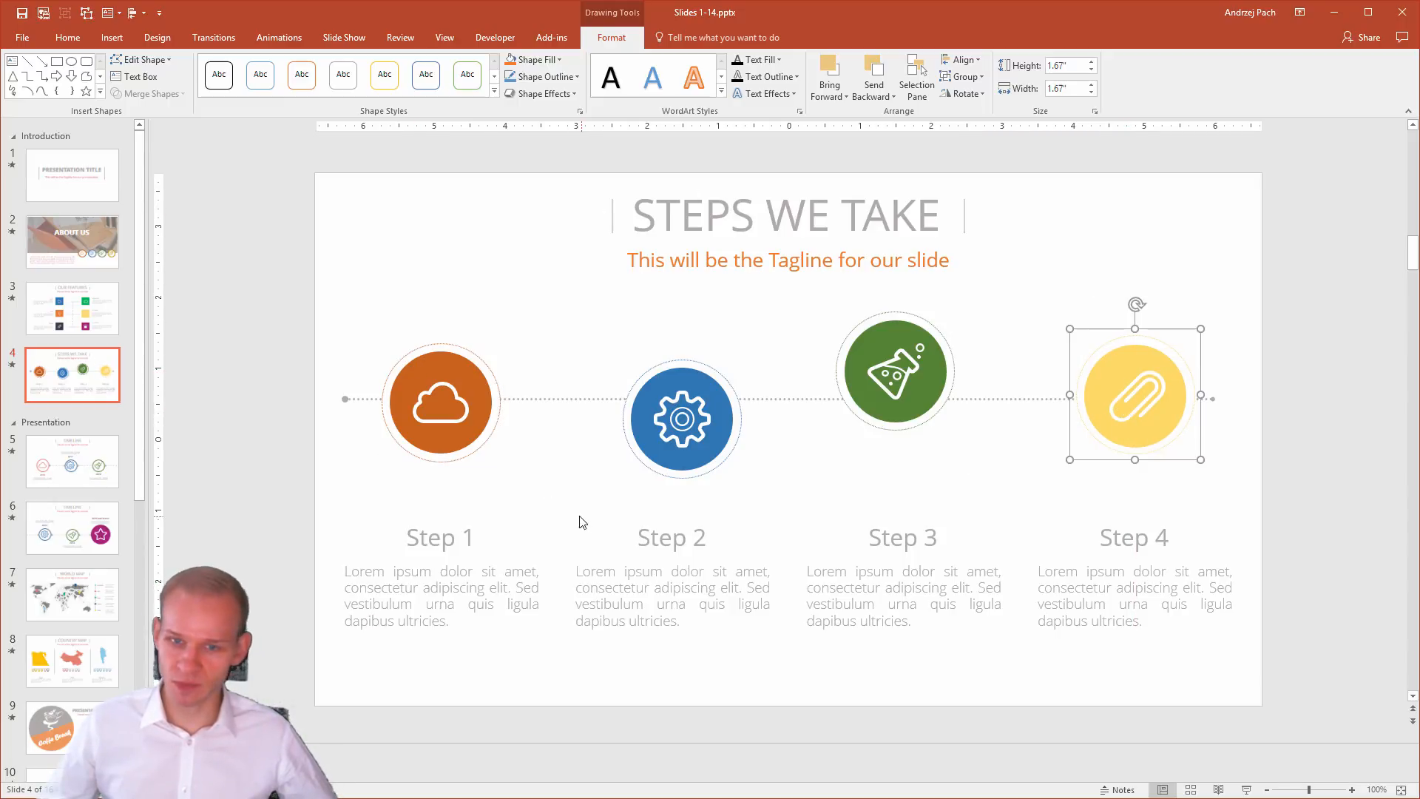
{"action": "left_click", "coordinate": [441, 403]}
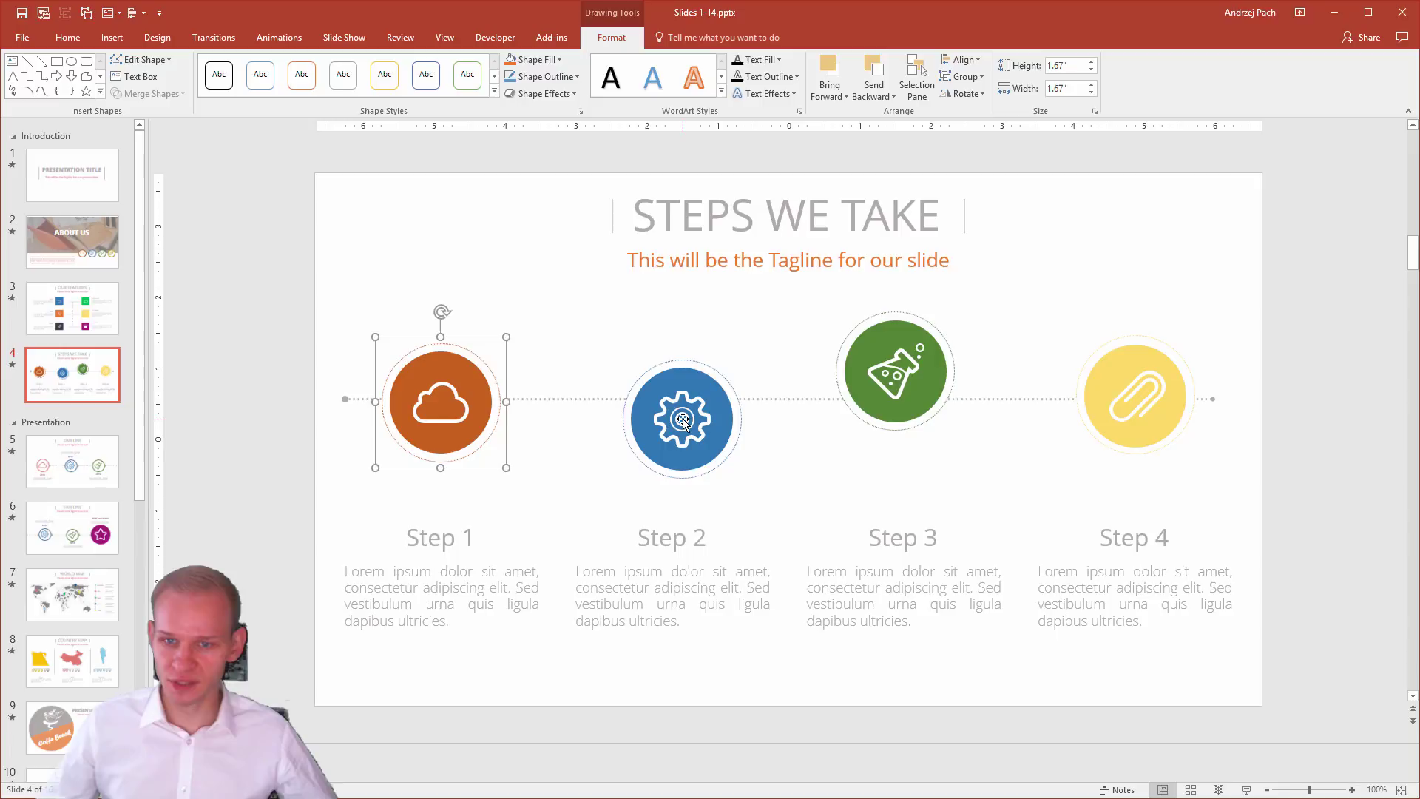
Select all four icons and set Align to Align Selected Objects, Align Middle.
{"action": "left_click", "coordinate": [1133, 395]}
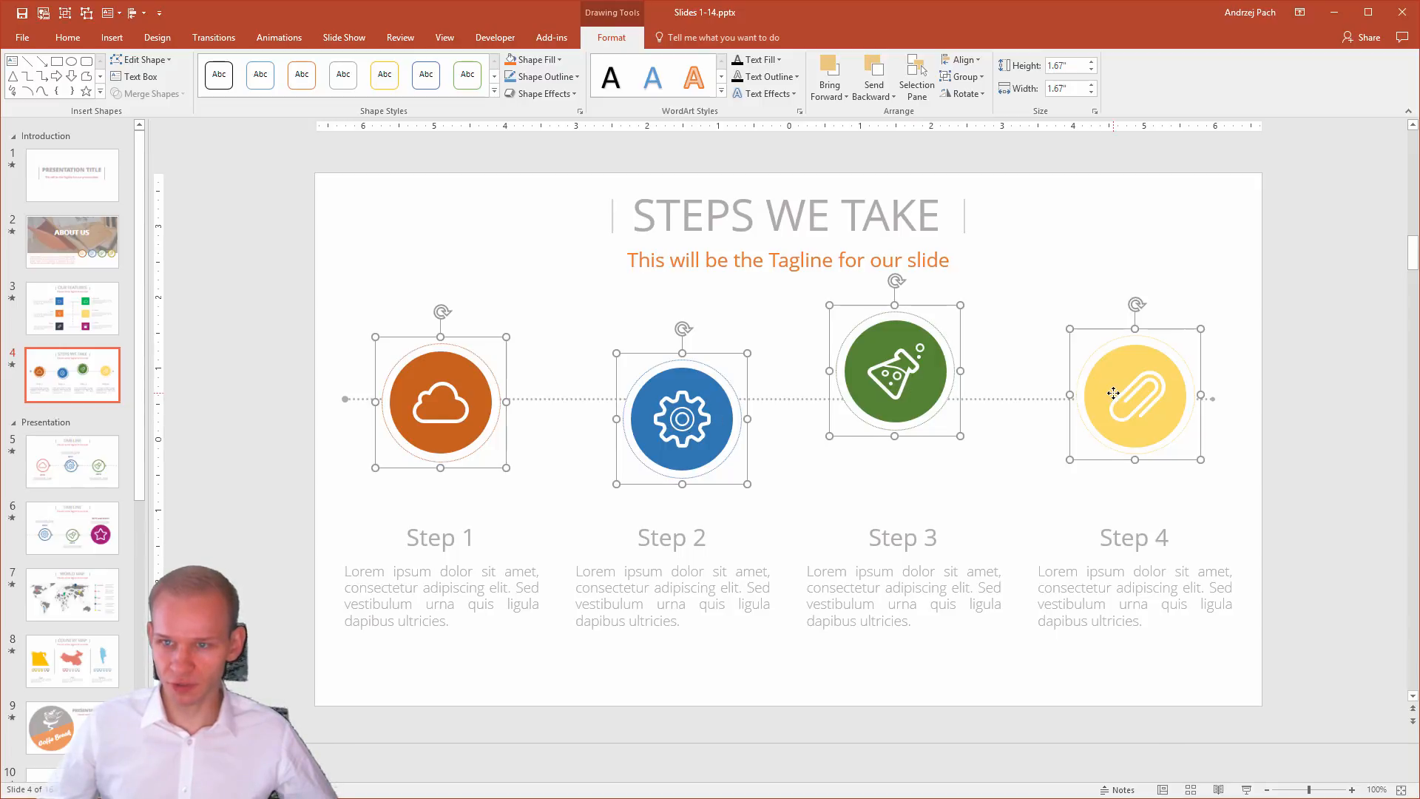
{"action": "left_click", "coordinate": [962, 59]}
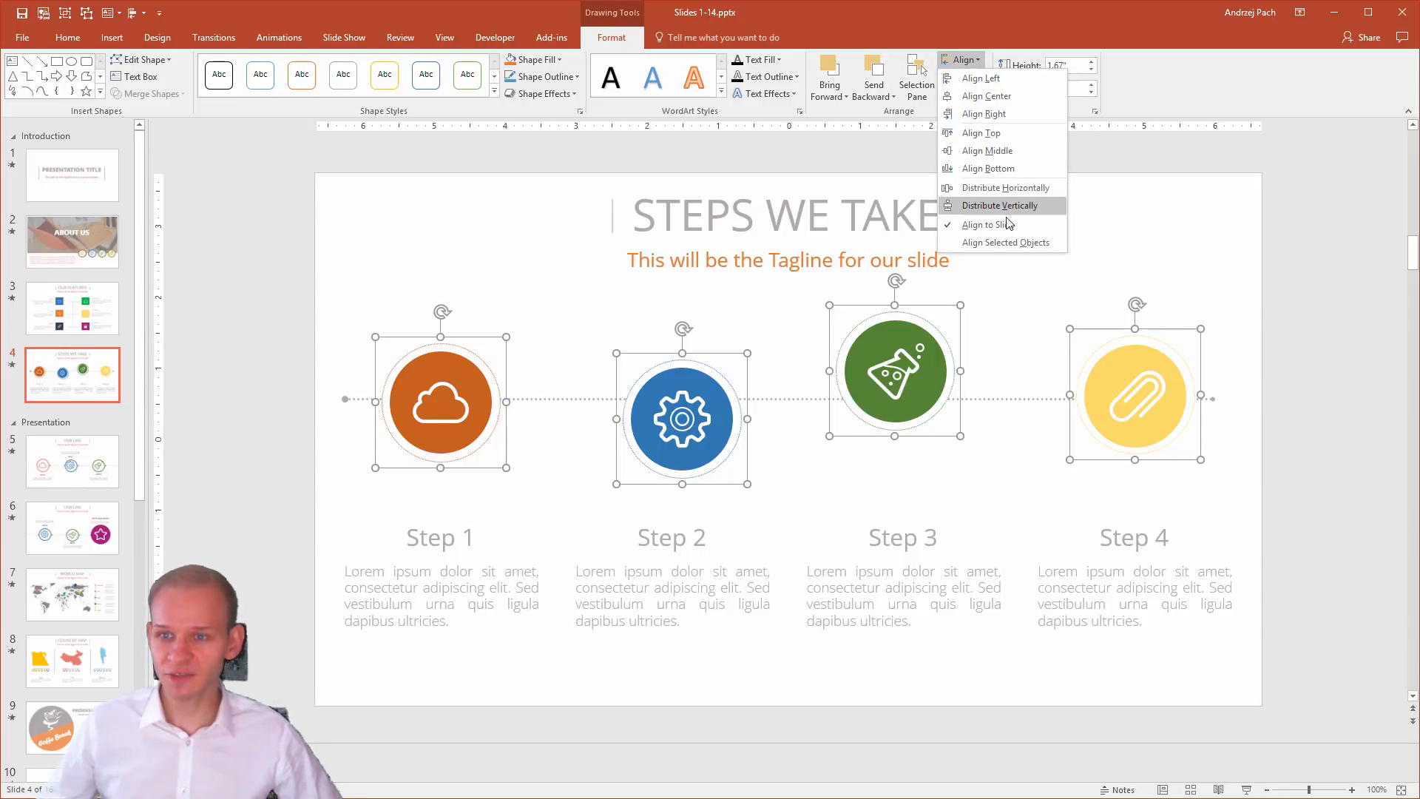
{"action": "mouse_move", "coordinate": [1006, 241]}
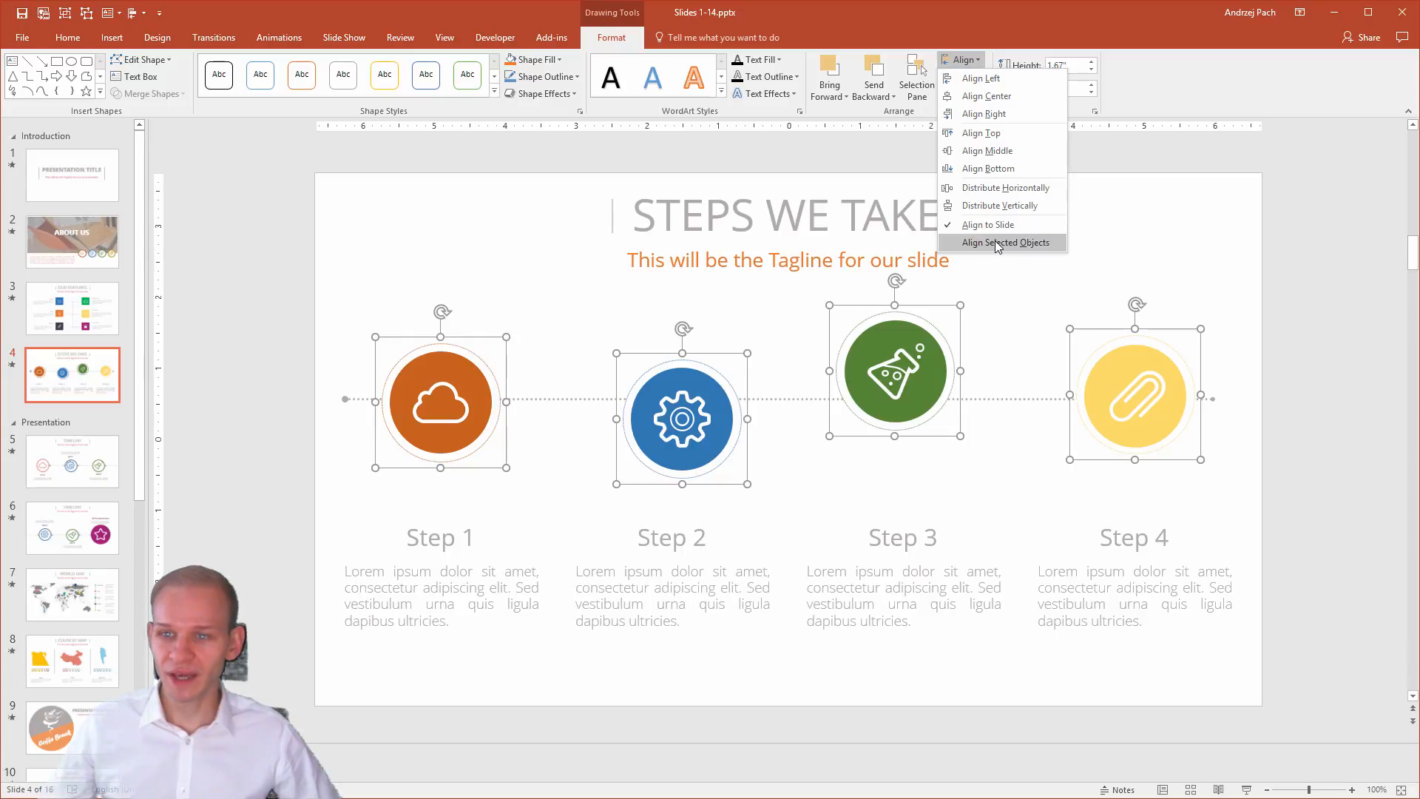
{"action": "left_click", "coordinate": [1003, 241]}
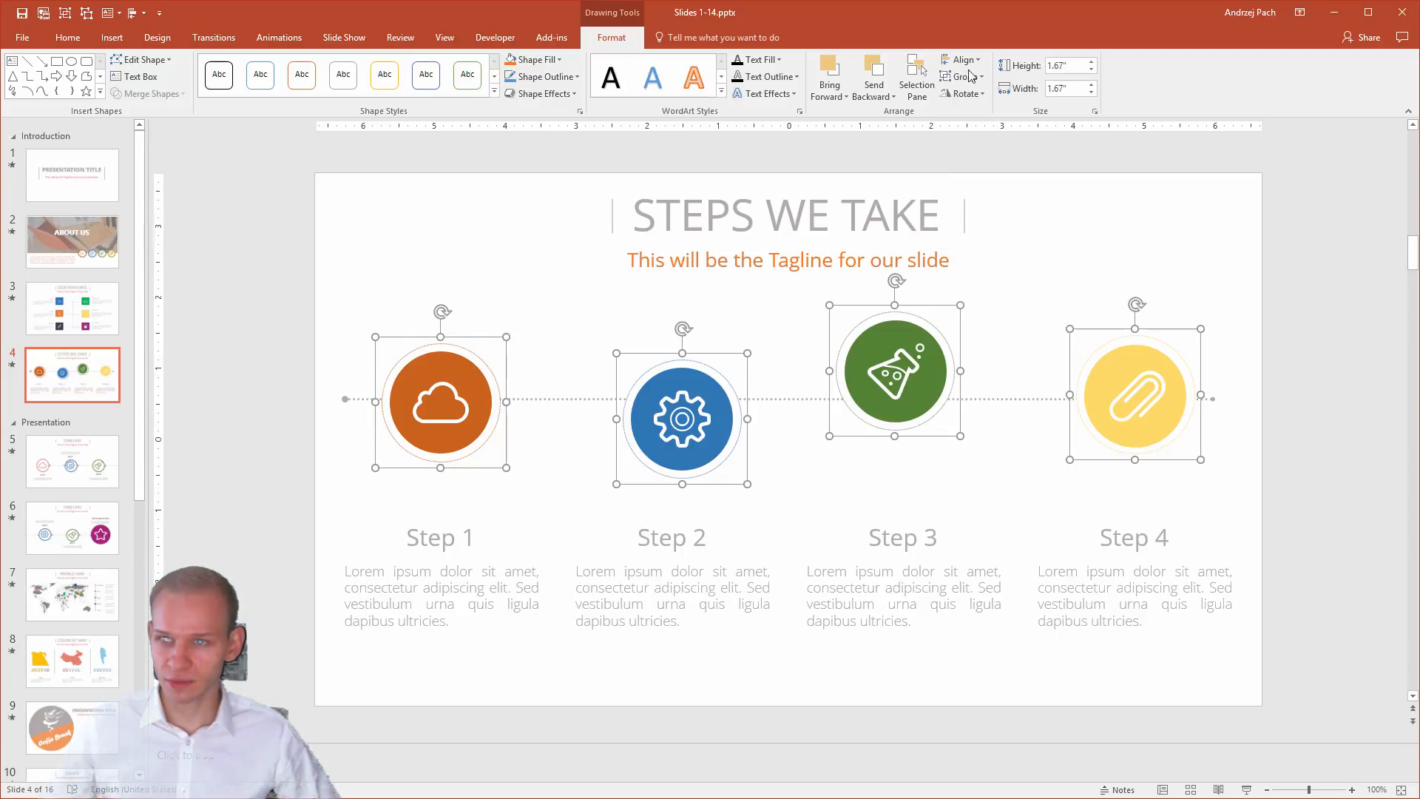
{"action": "left_click", "coordinate": [962, 59]}
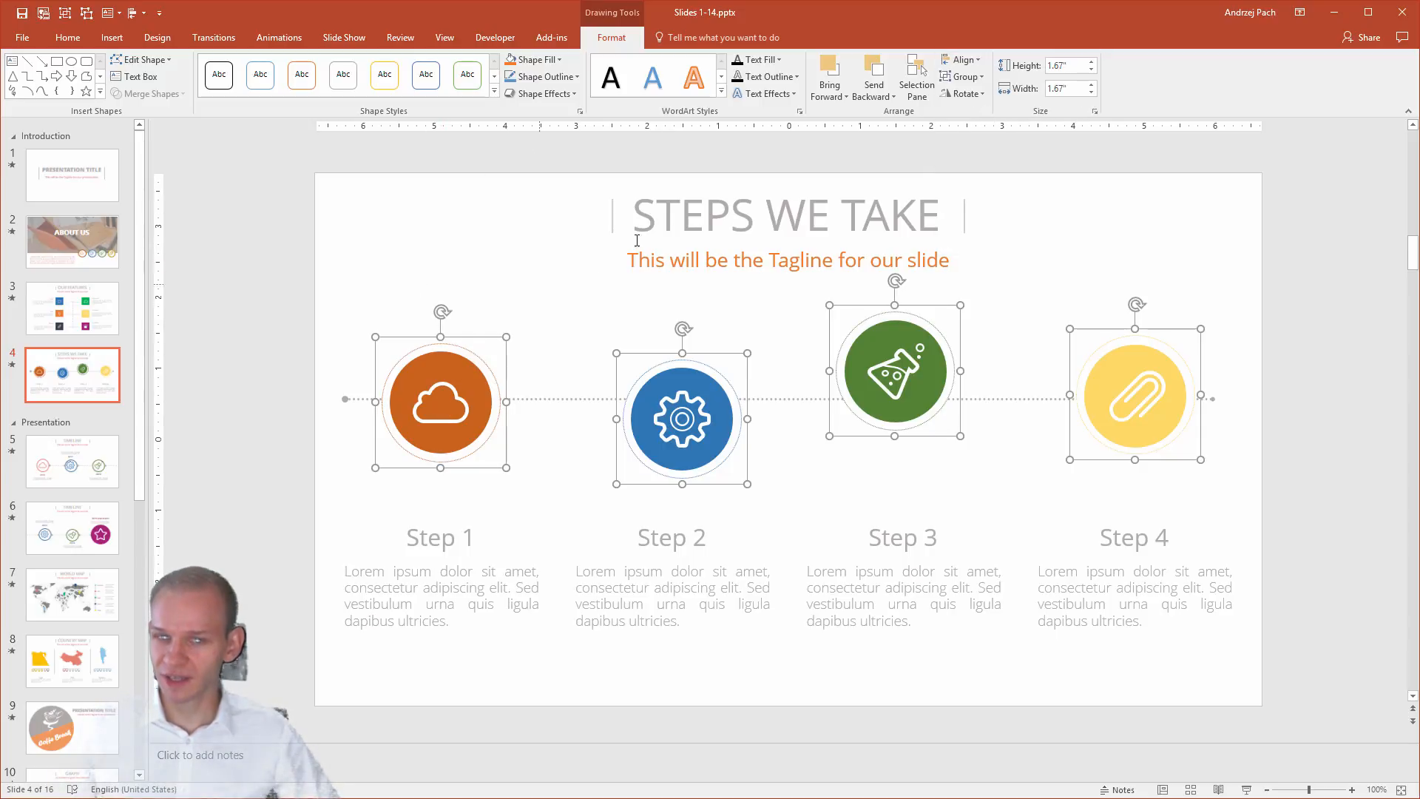
{"action": "mouse_move", "coordinate": [1030, 391]}
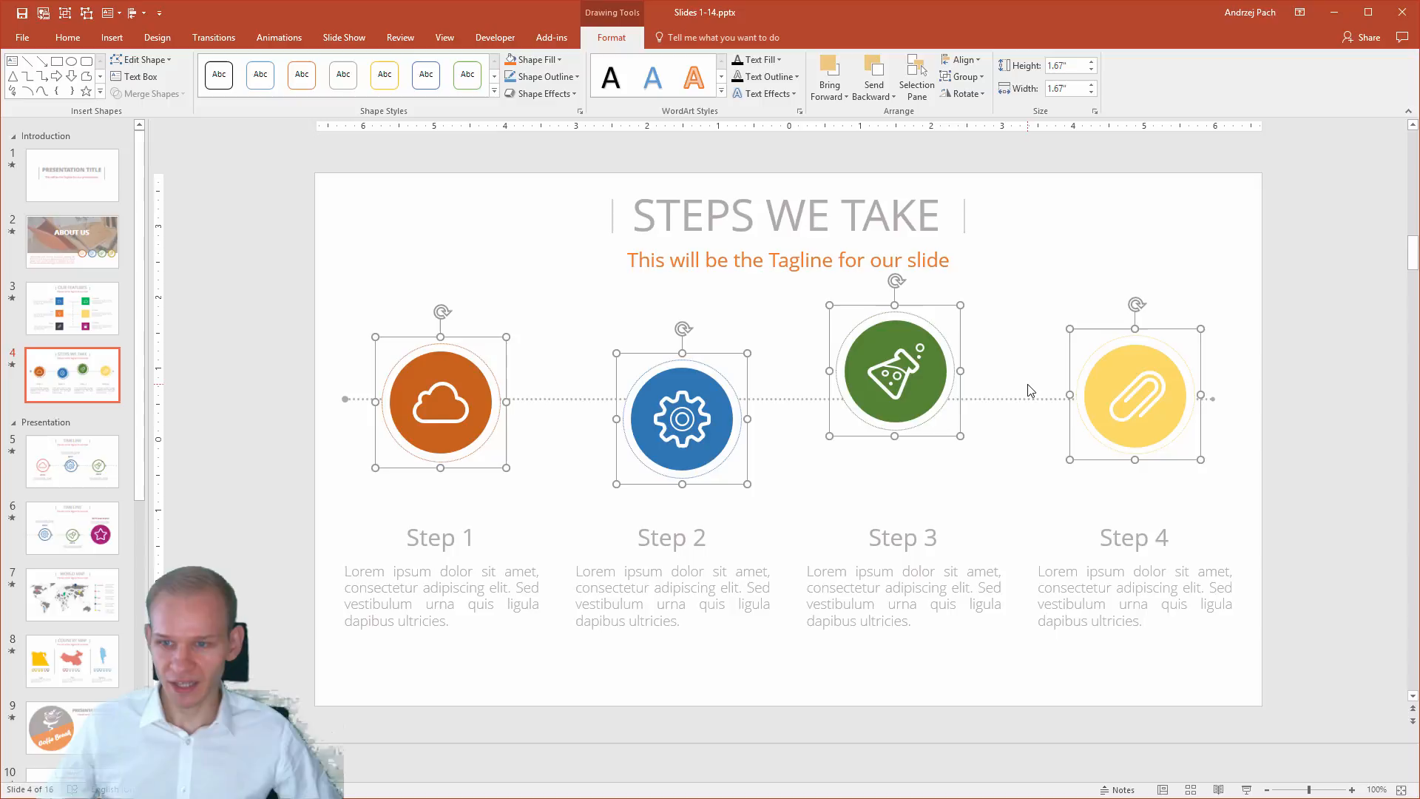
{"action": "mouse_move", "coordinate": [784, 340]}
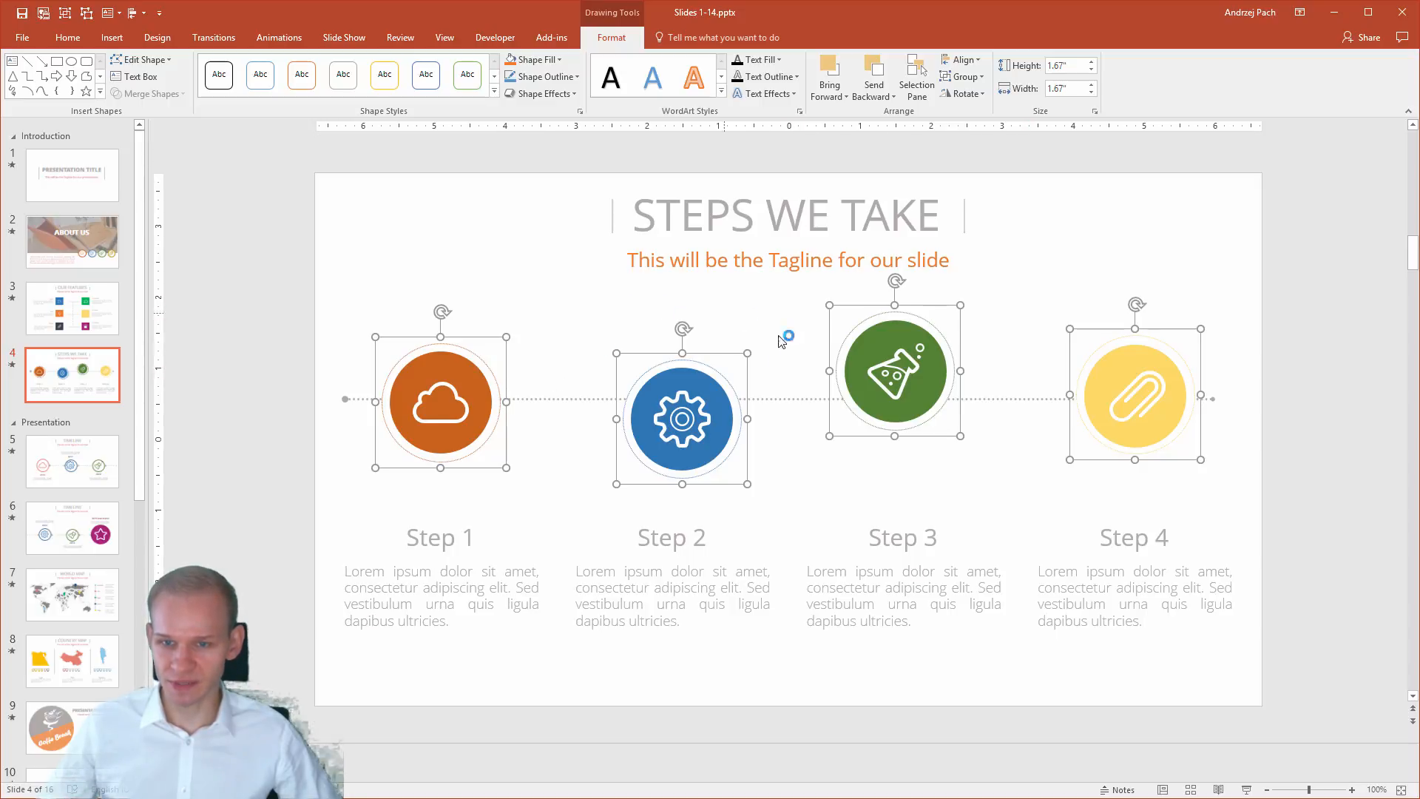
Distribute the four icons horizontally so they sit evenly on the dotted line.
{"action": "left_click", "coordinate": [963, 59]}
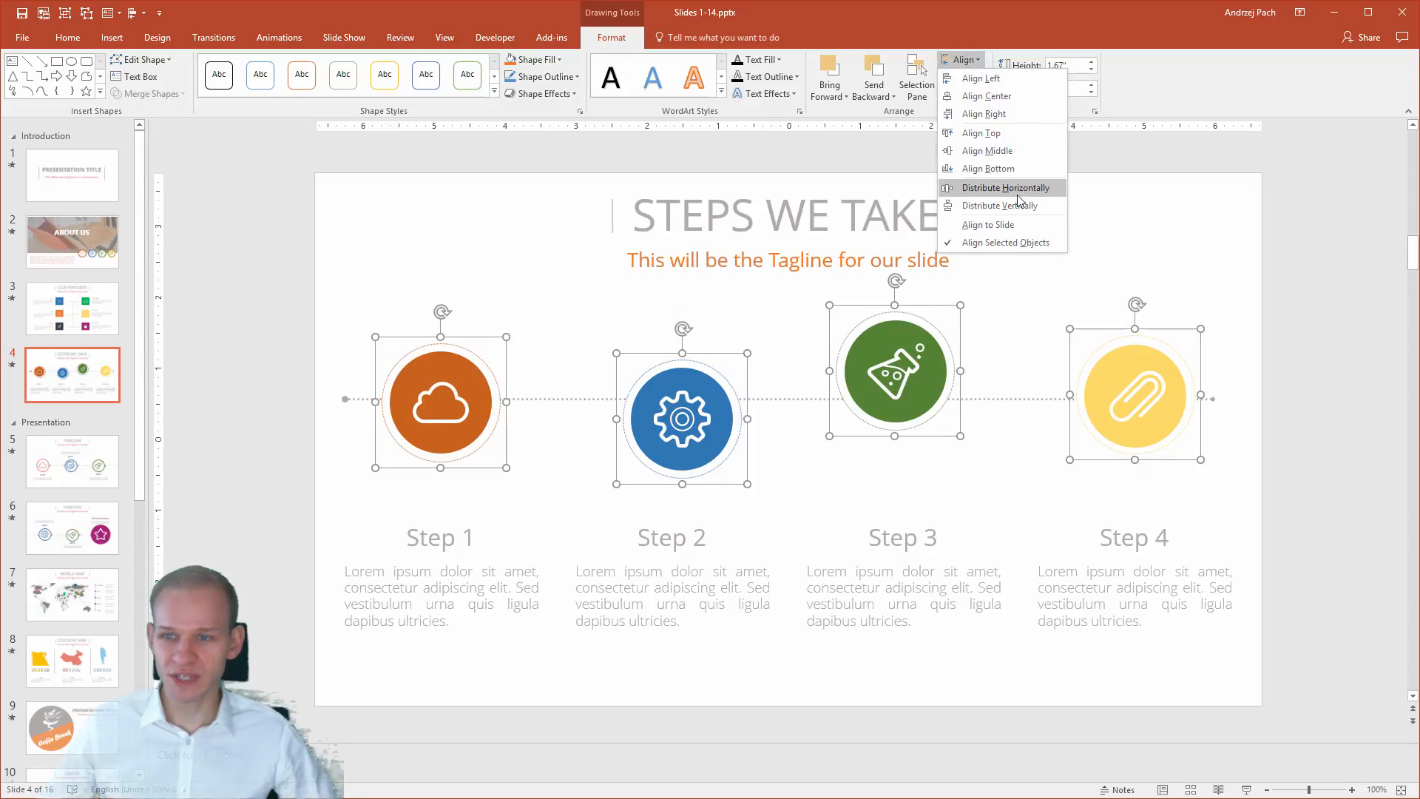
{"action": "left_click", "coordinate": [1001, 188]}
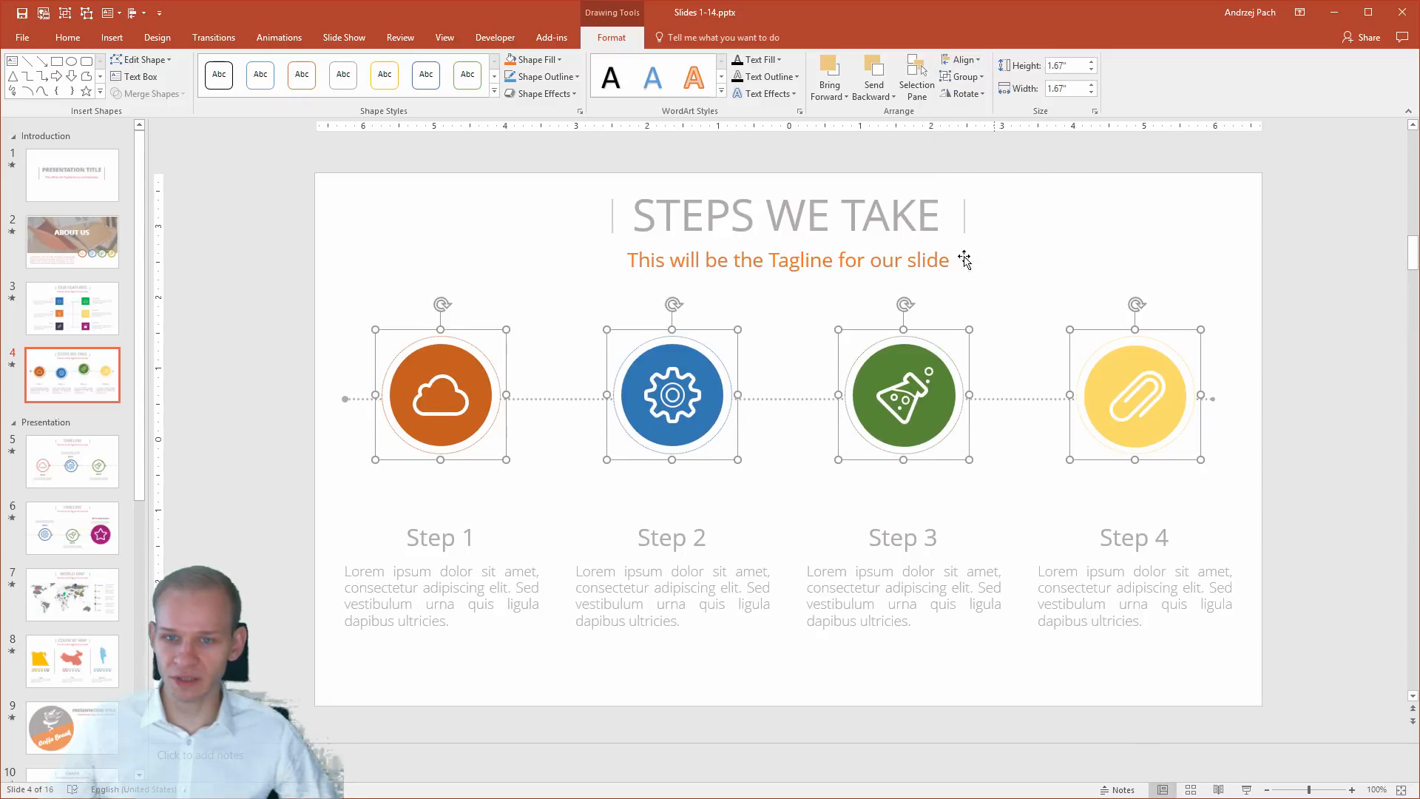
{"action": "mouse_move", "coordinate": [444, 512]}
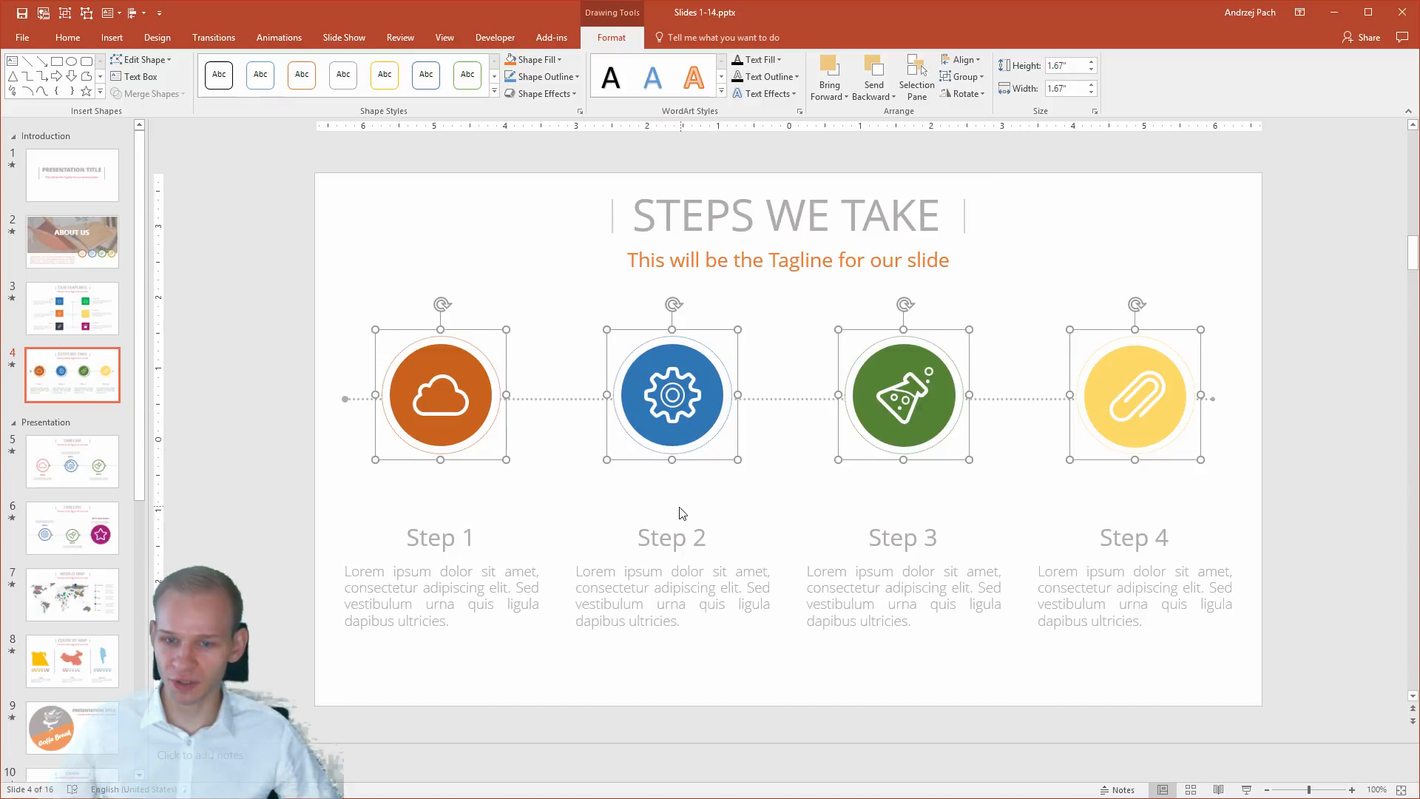
{"action": "mouse_move", "coordinate": [333, 386]}
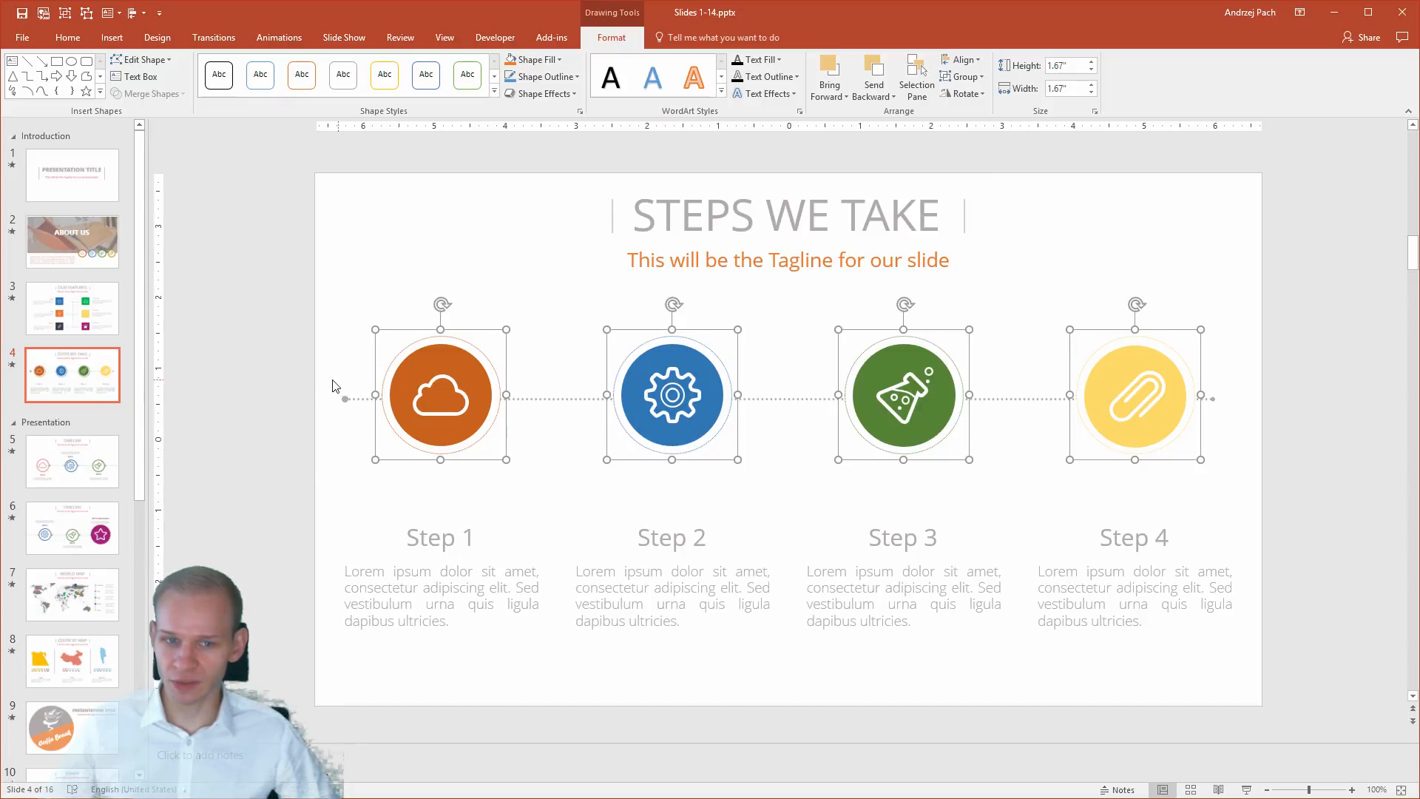
{"action": "mouse_move", "coordinate": [462, 398]}
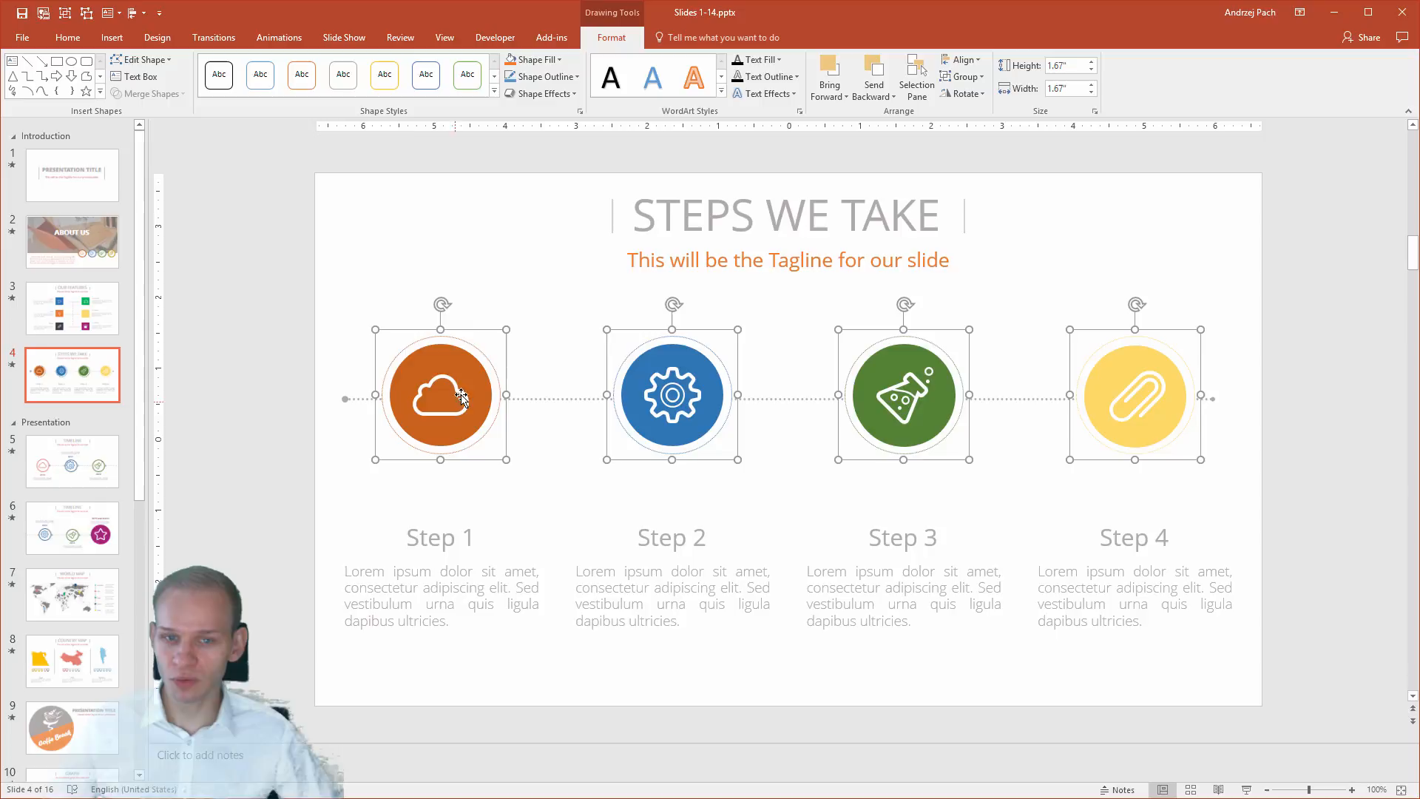
{"action": "mouse_move", "coordinate": [1118, 401]}
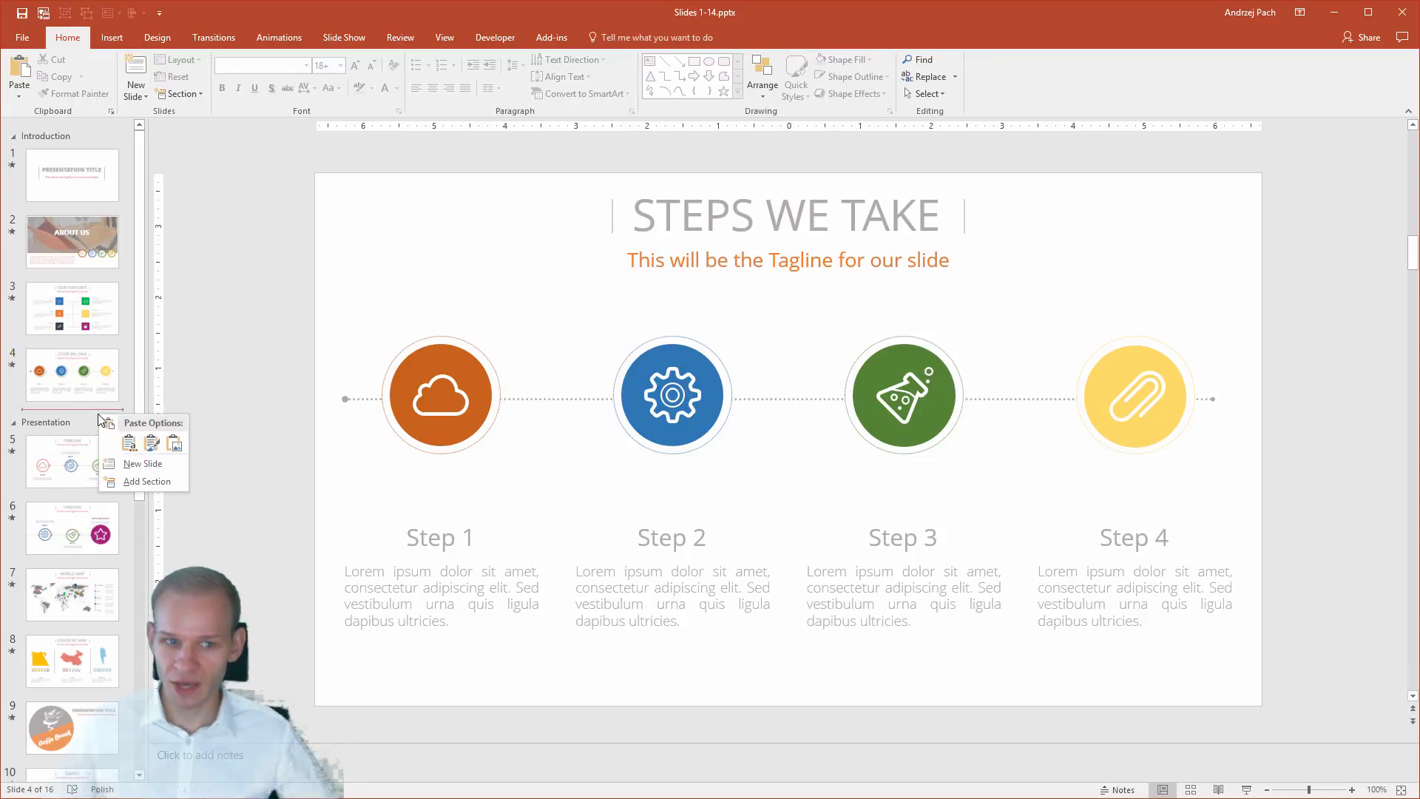
Add a blank slide and fill it with nine copies of a blue rectangle.
{"action": "left_click", "coordinate": [142, 463]}
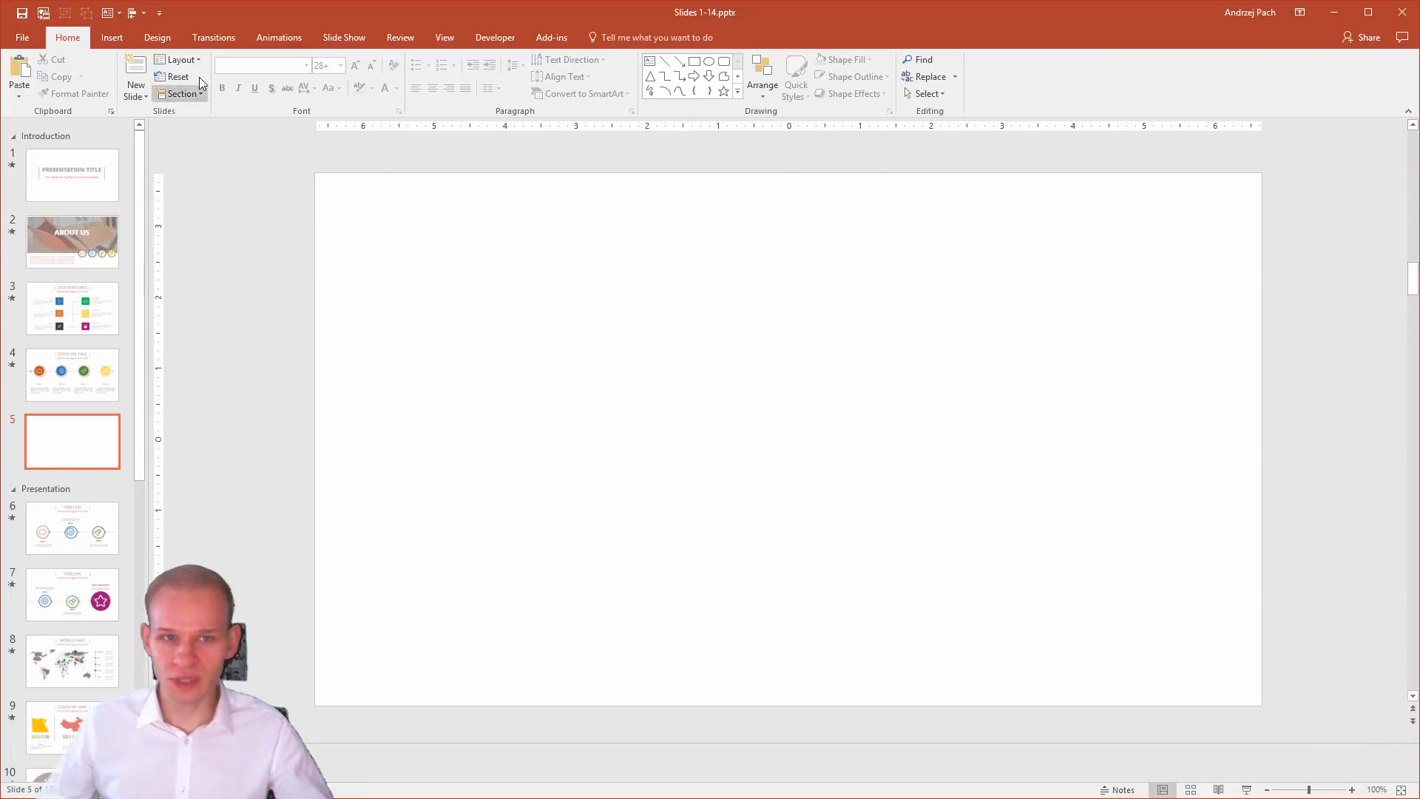
{"action": "left_click", "coordinate": [111, 37]}
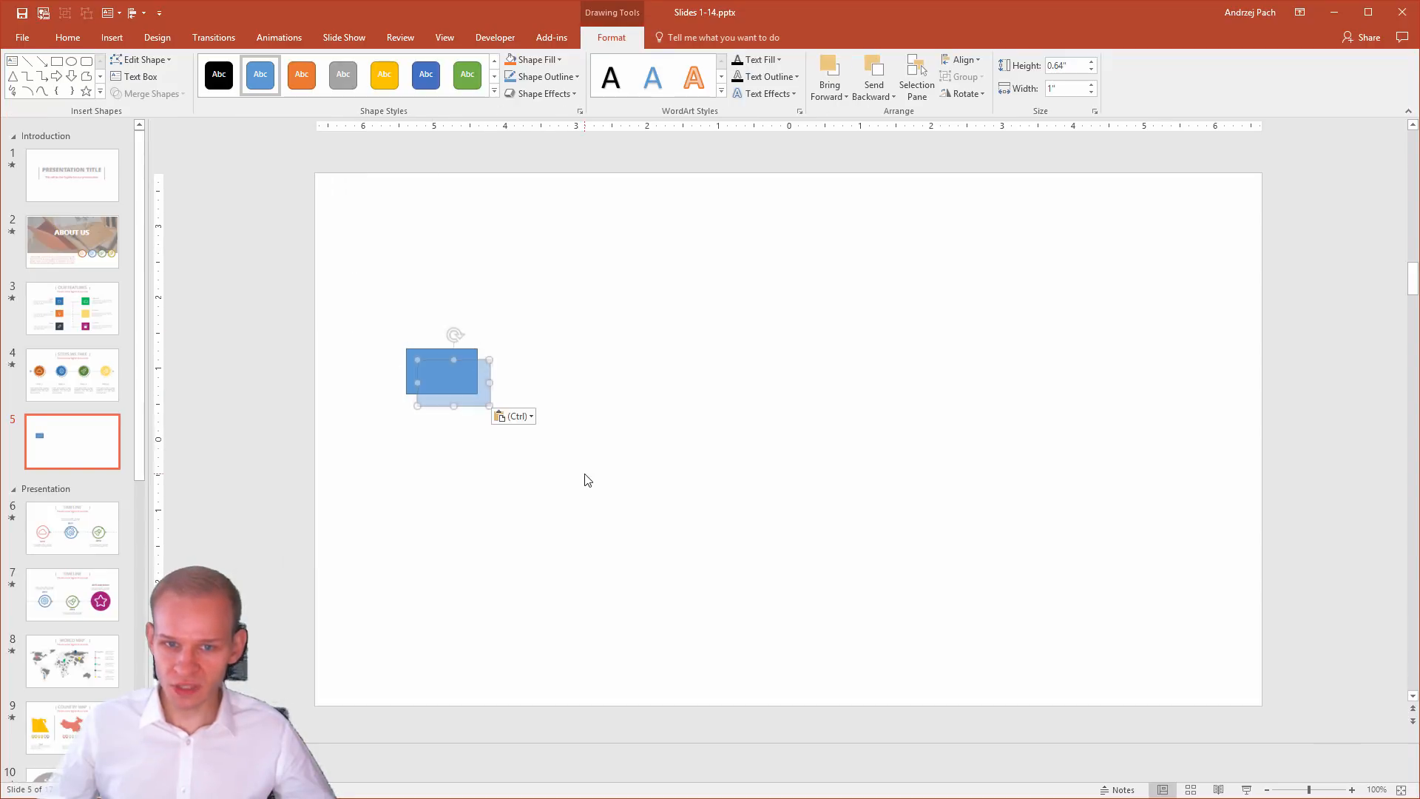
{"action": "key", "text": "ctrl+v"}
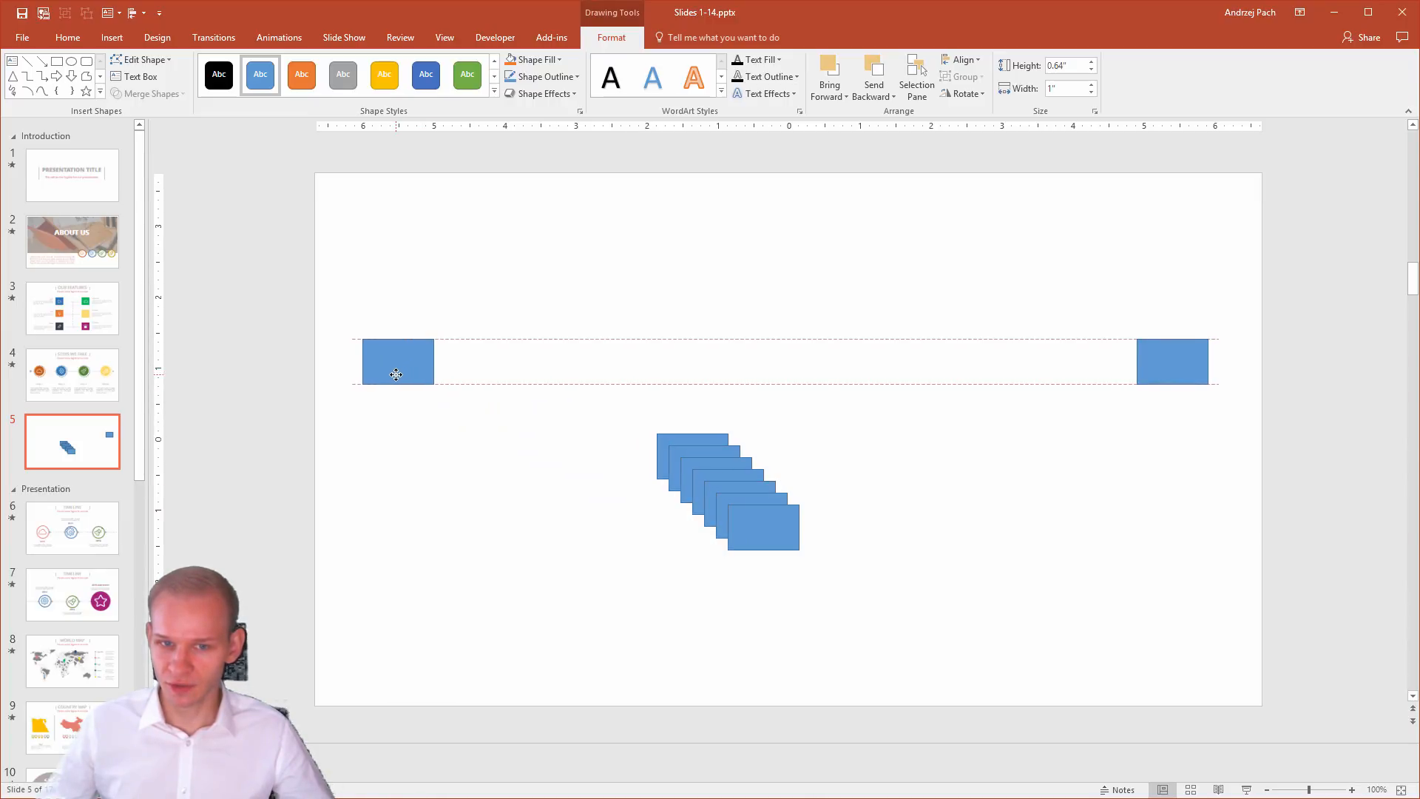
Select all rectangles and line them up with Align Middle and Distribute Horizontally.
{"action": "key", "text": "ctrl+a"}
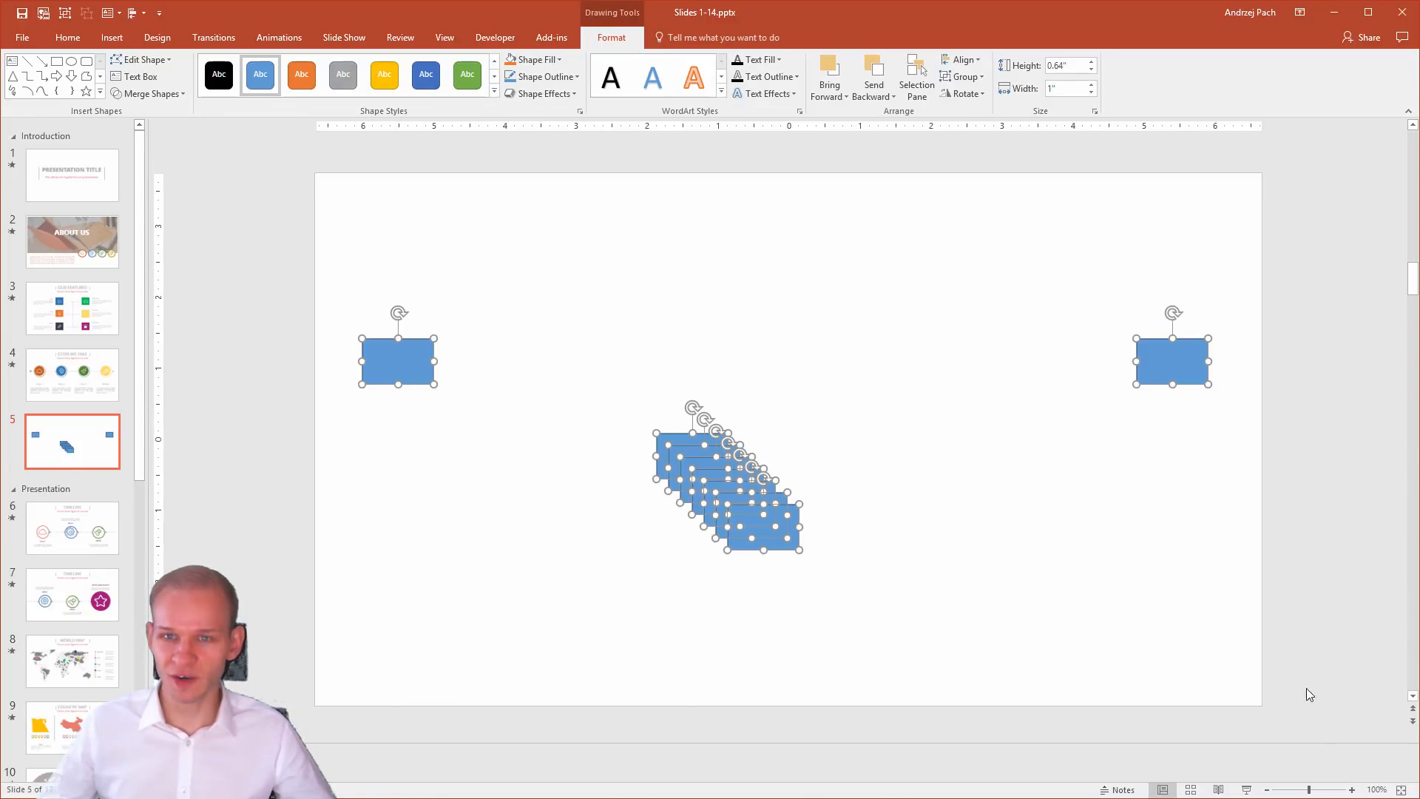
{"action": "left_click", "coordinate": [962, 59]}
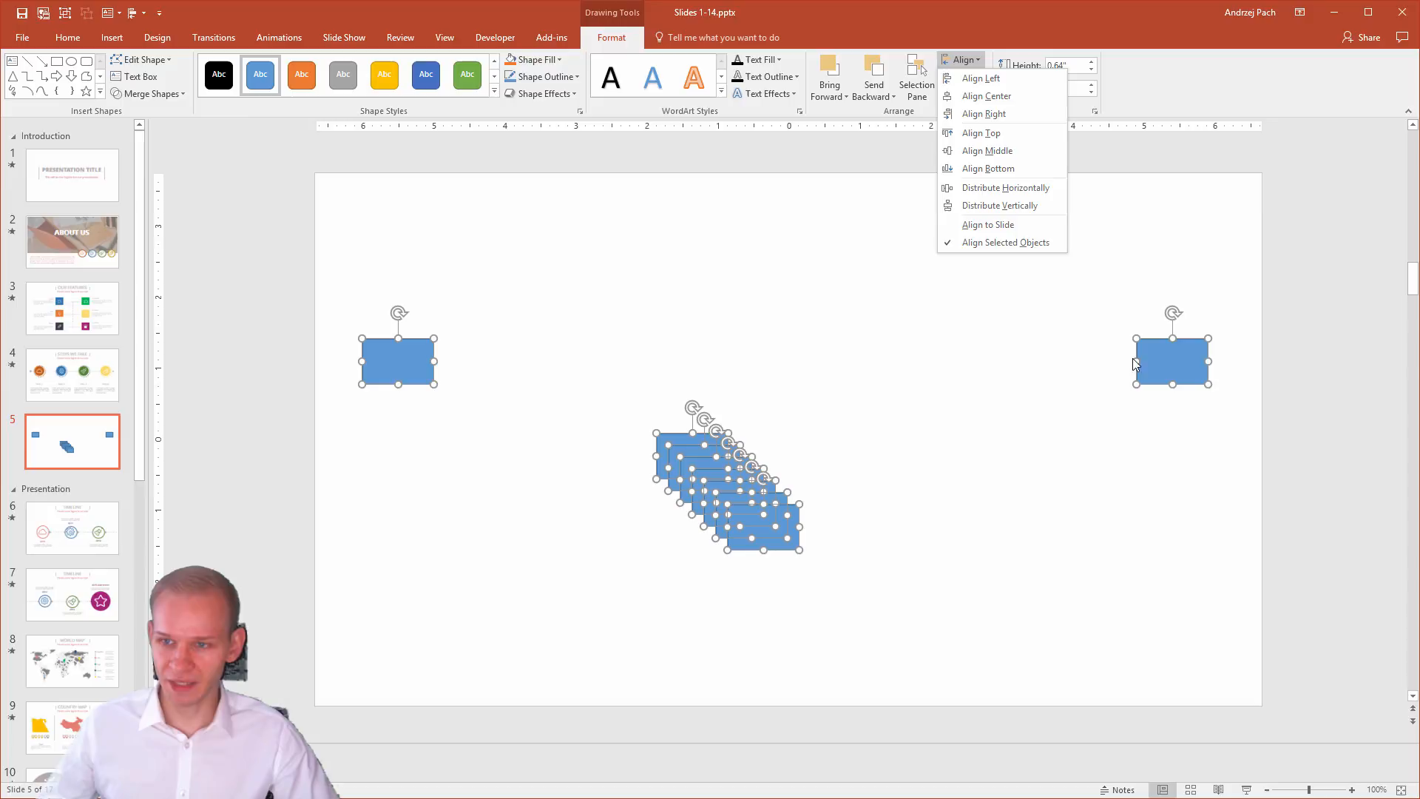
{"action": "left_click", "coordinate": [1004, 188]}
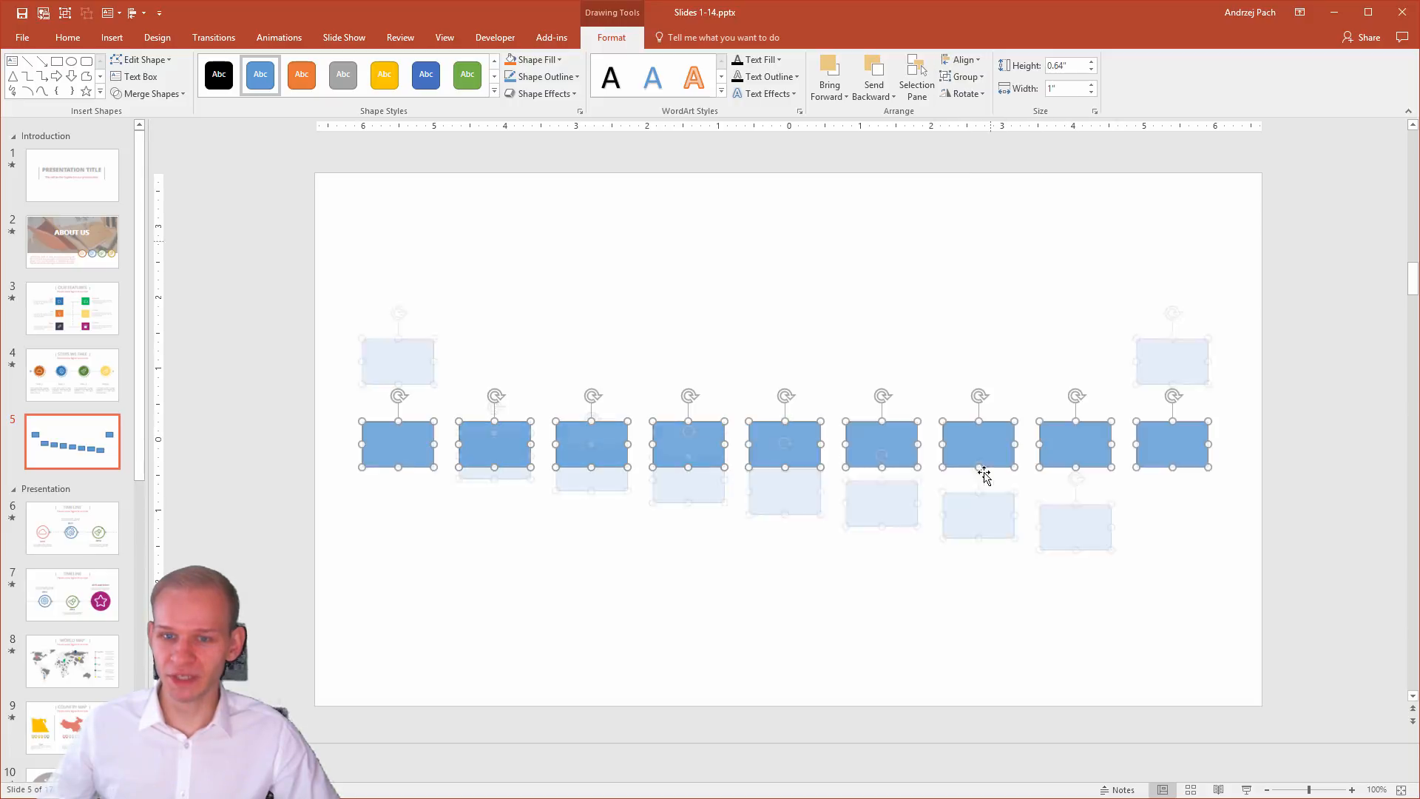
Move the end rectangles inward and re-align all nine to a shared middle height.
{"action": "left_click", "coordinate": [381, 376]}
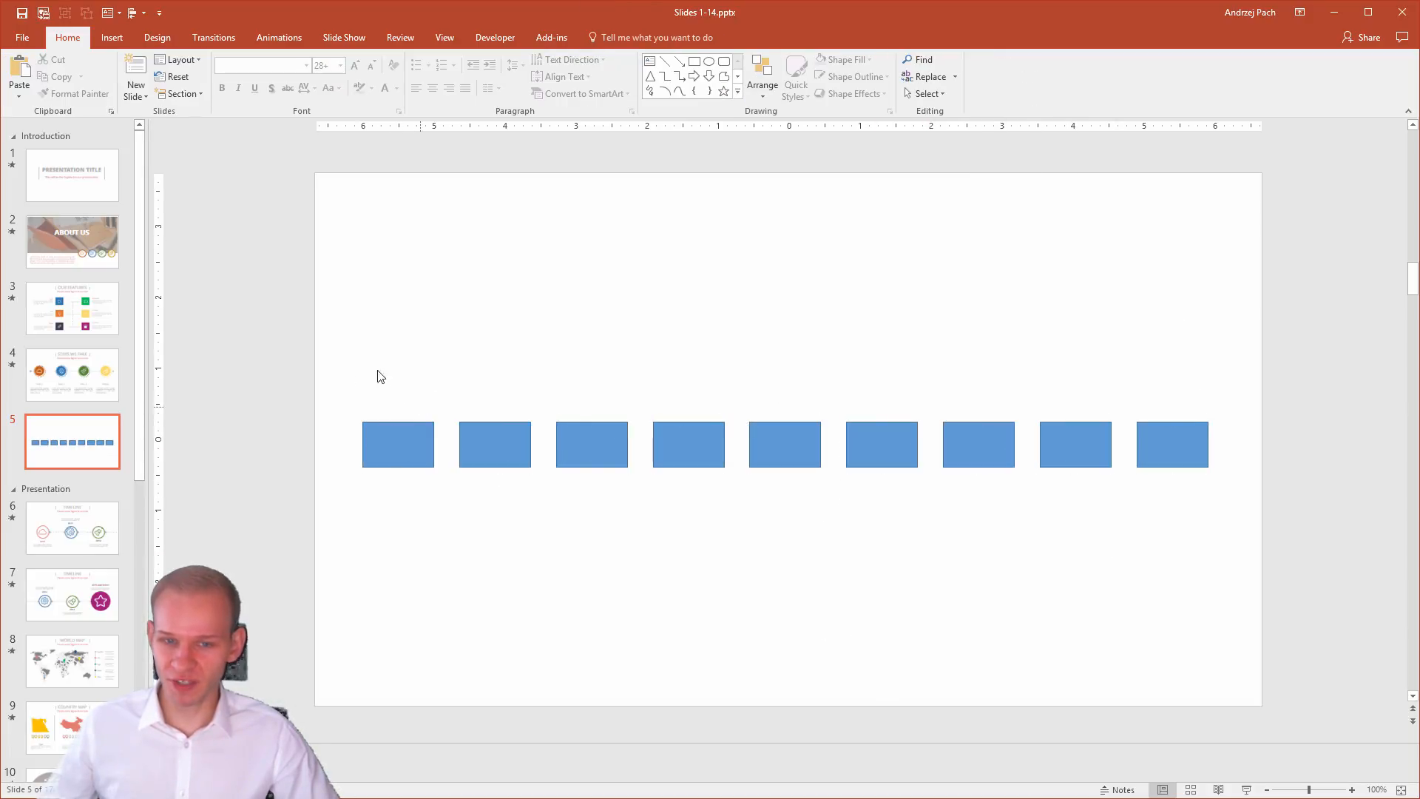
{"action": "mouse_move", "coordinate": [780, 533]}
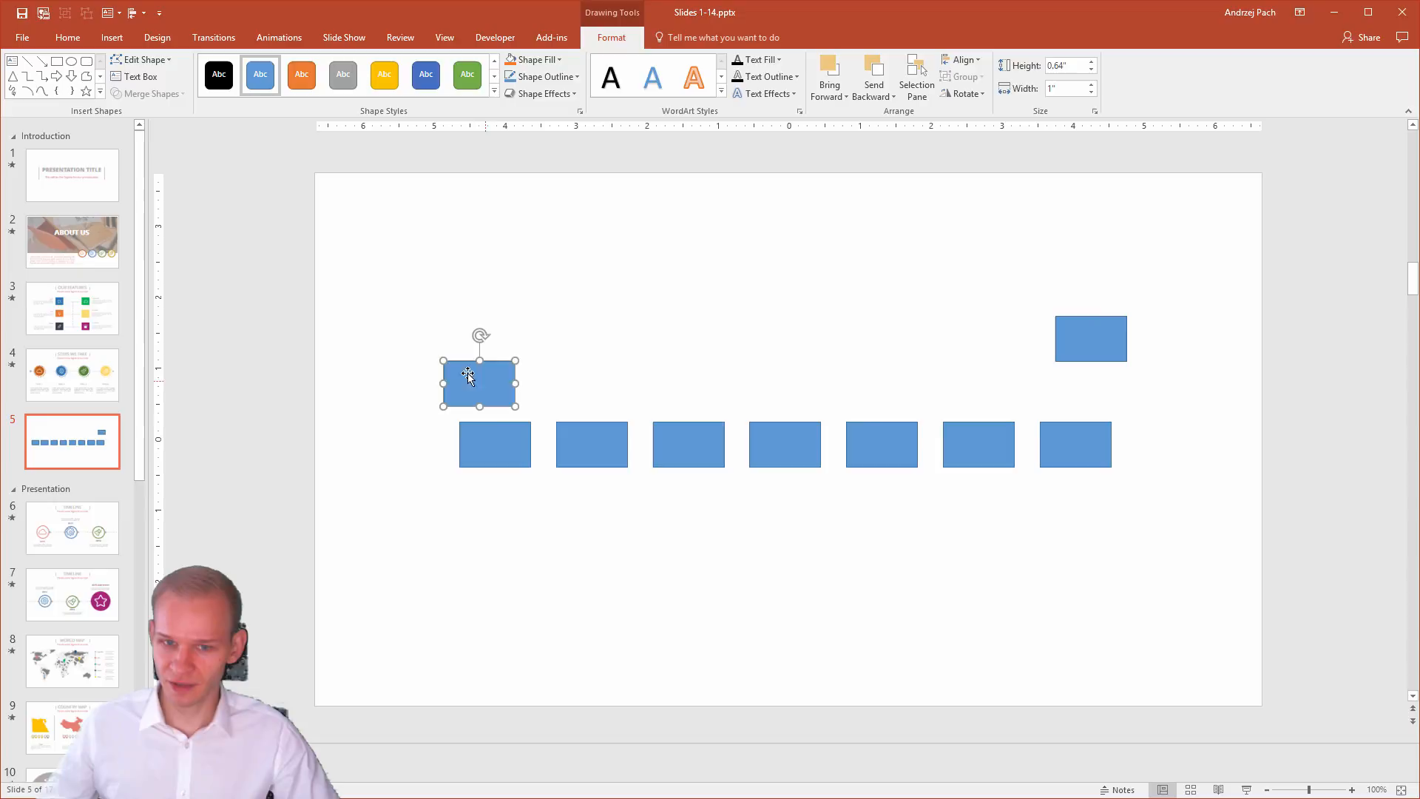
{"action": "key", "text": "ctrl+a"}
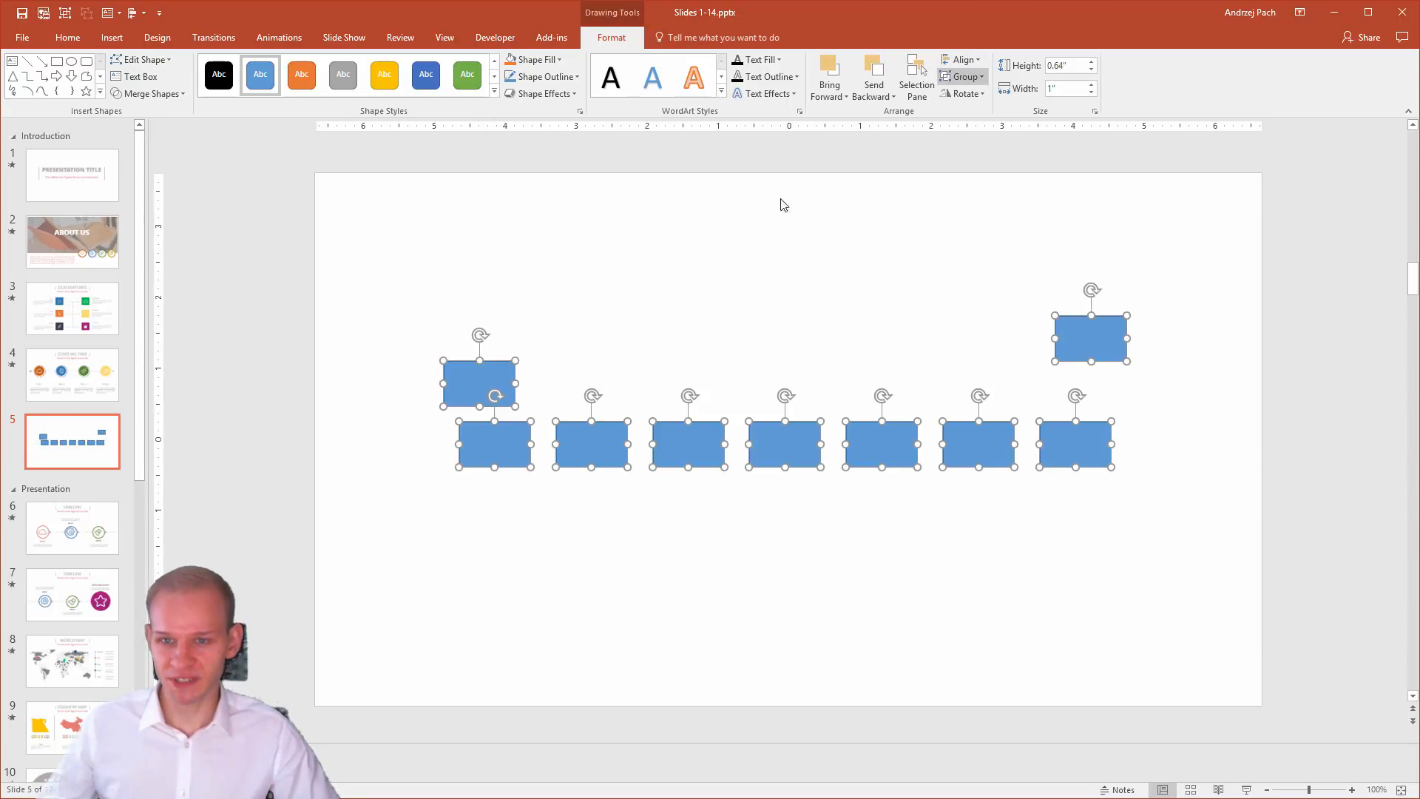
{"action": "left_click", "coordinate": [961, 59]}
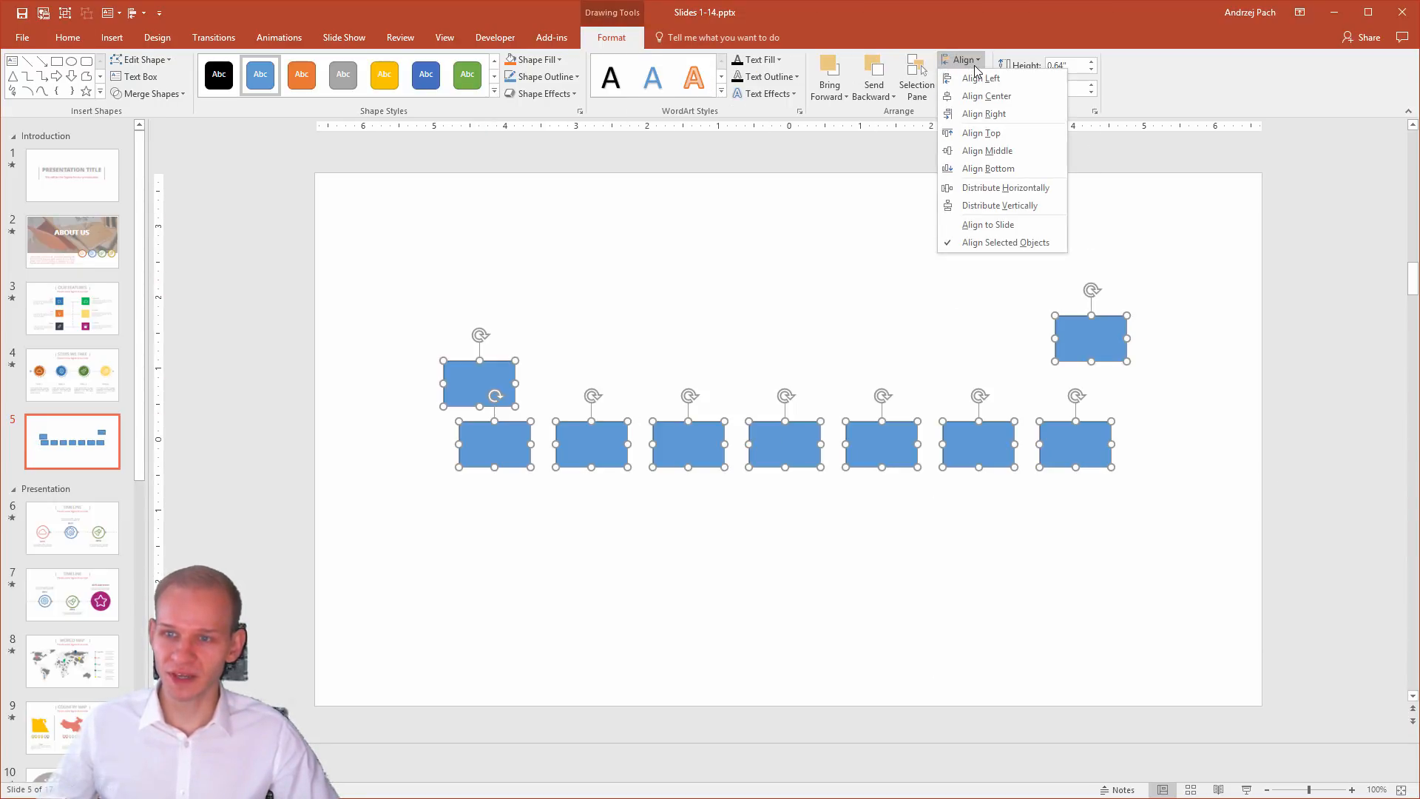
{"action": "left_click", "coordinate": [1004, 188]}
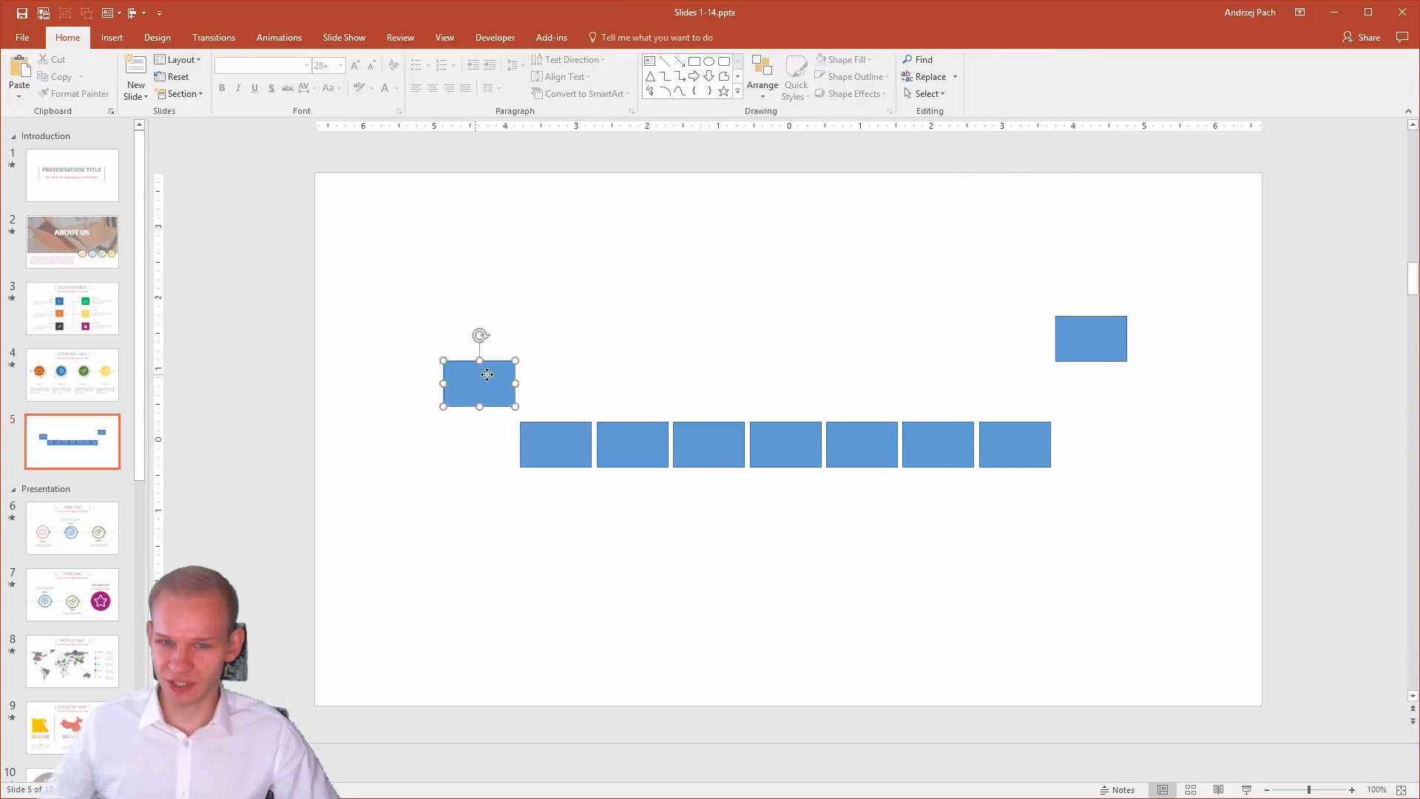
Distribute the nine rectangles horizontally so their edges touch in one continuous bar.
{"action": "key", "text": "ctrl+a"}
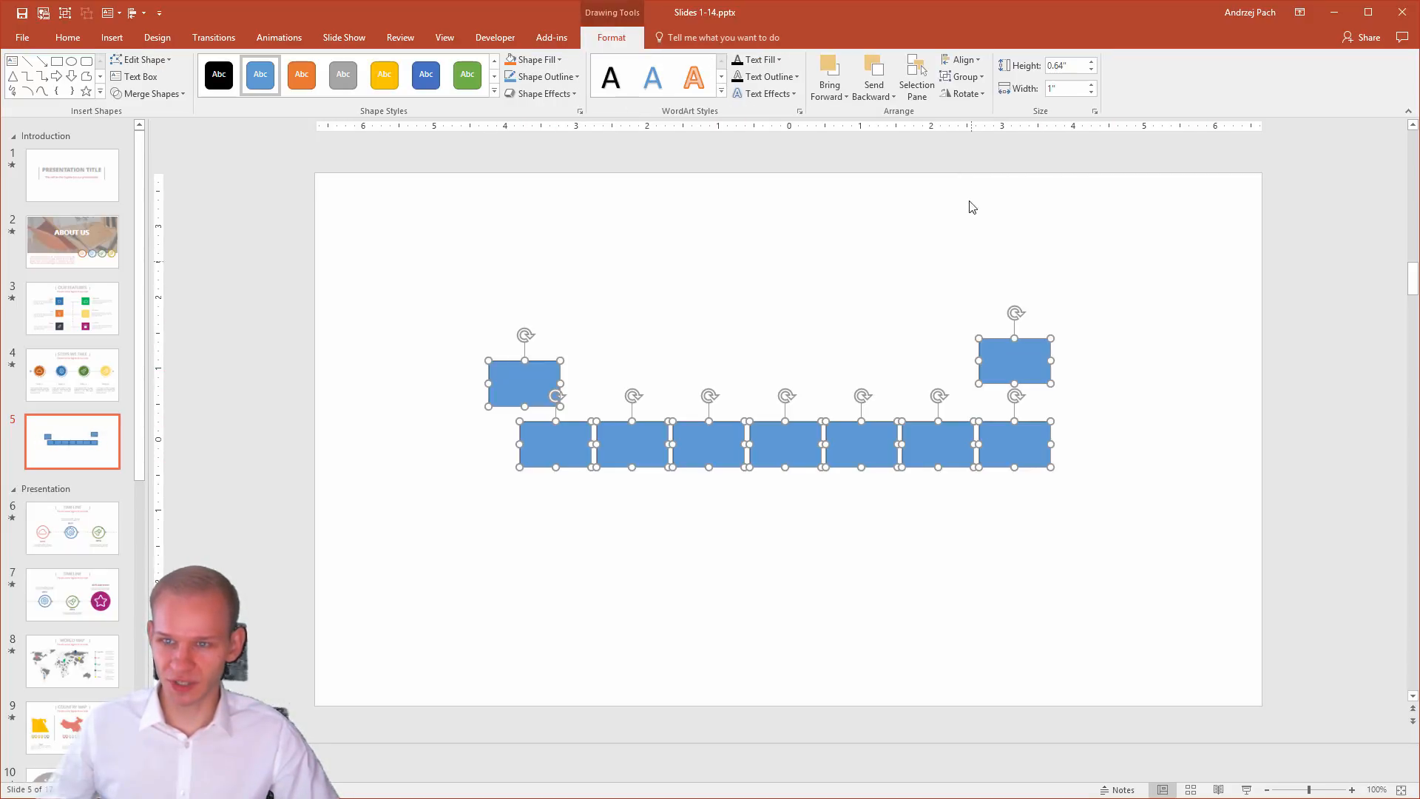
{"action": "left_click", "coordinate": [962, 59]}
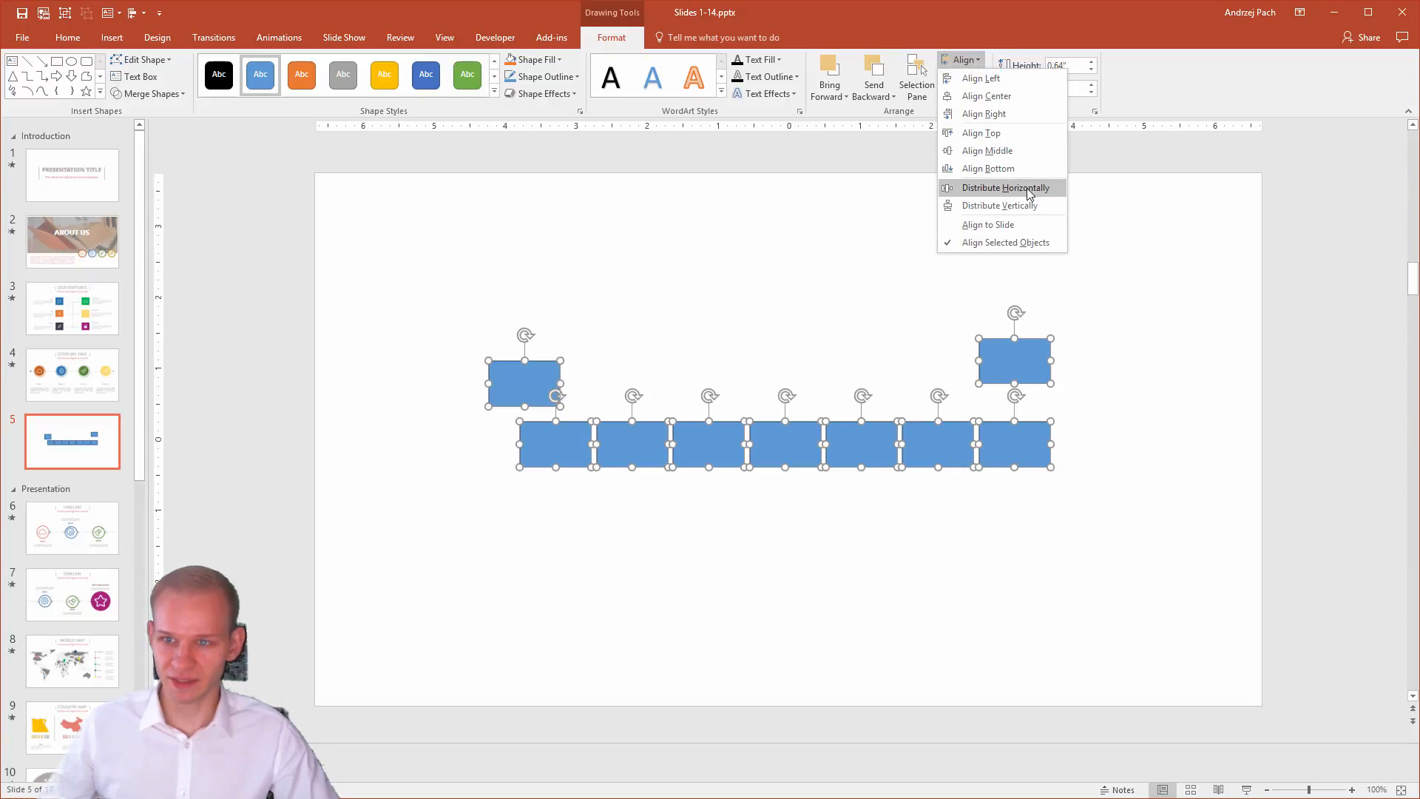
{"action": "left_click", "coordinate": [1001, 188]}
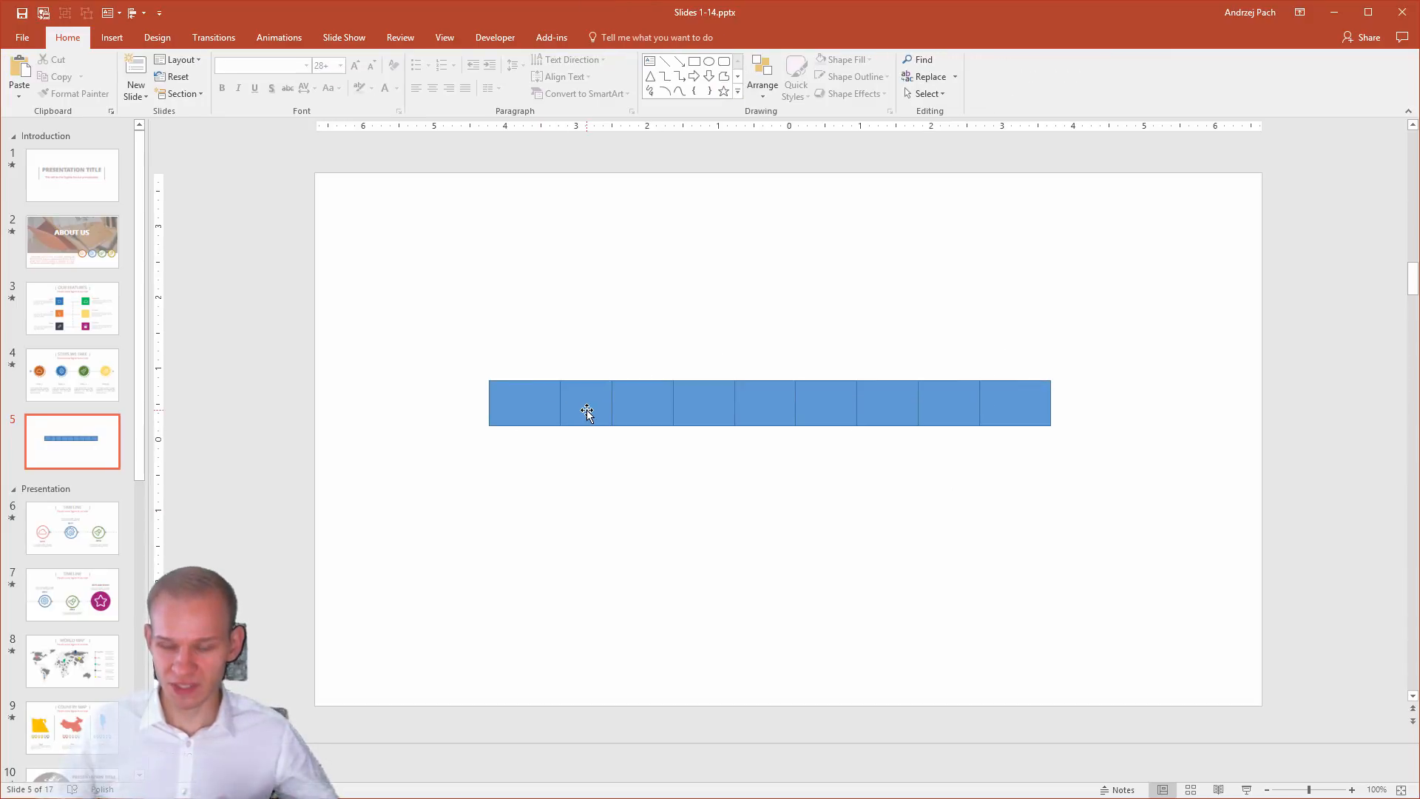
Distribute the rectangles across the full slide width with Align to Slide, then return to the Steps We Take slide.
{"action": "left_click", "coordinate": [587, 402]}
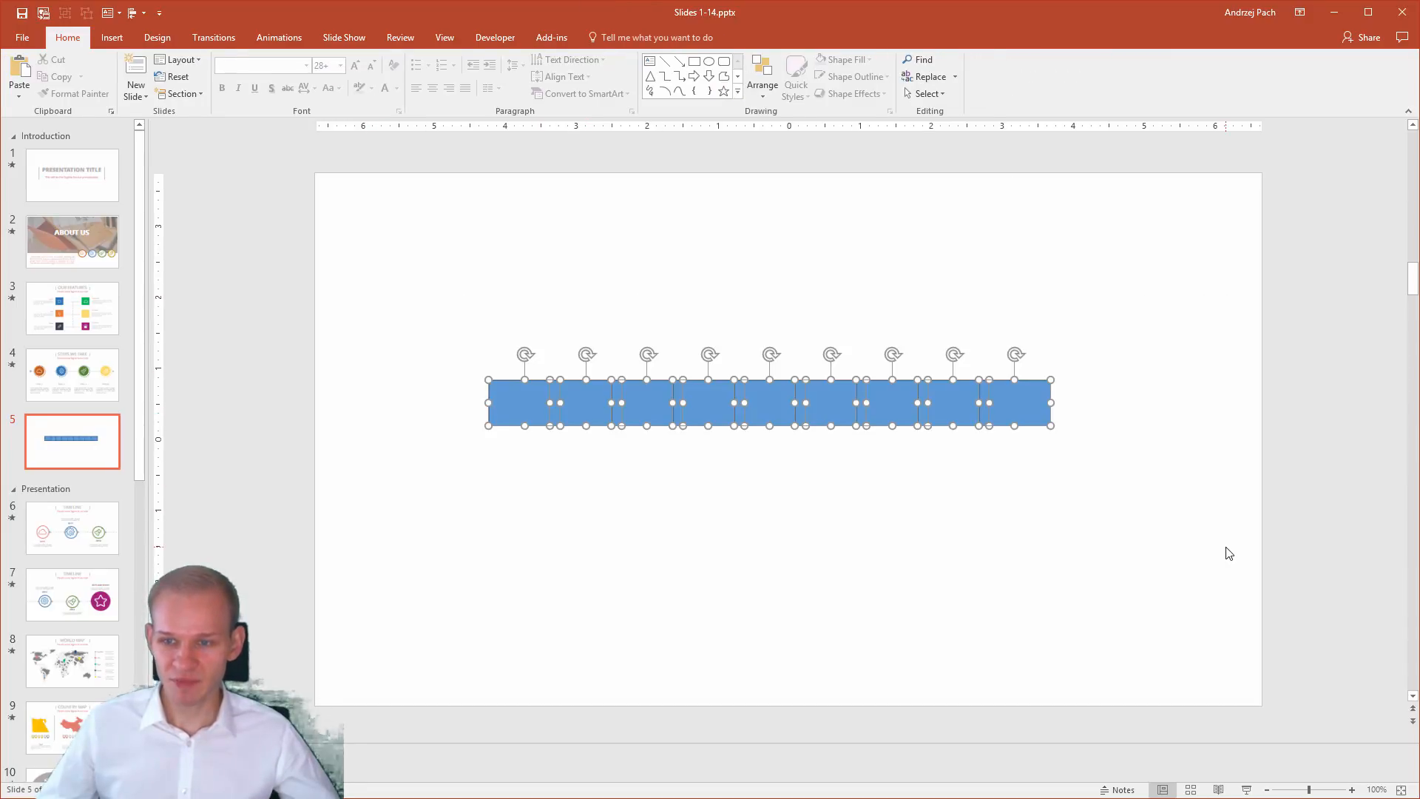
{"action": "left_click", "coordinate": [611, 37]}
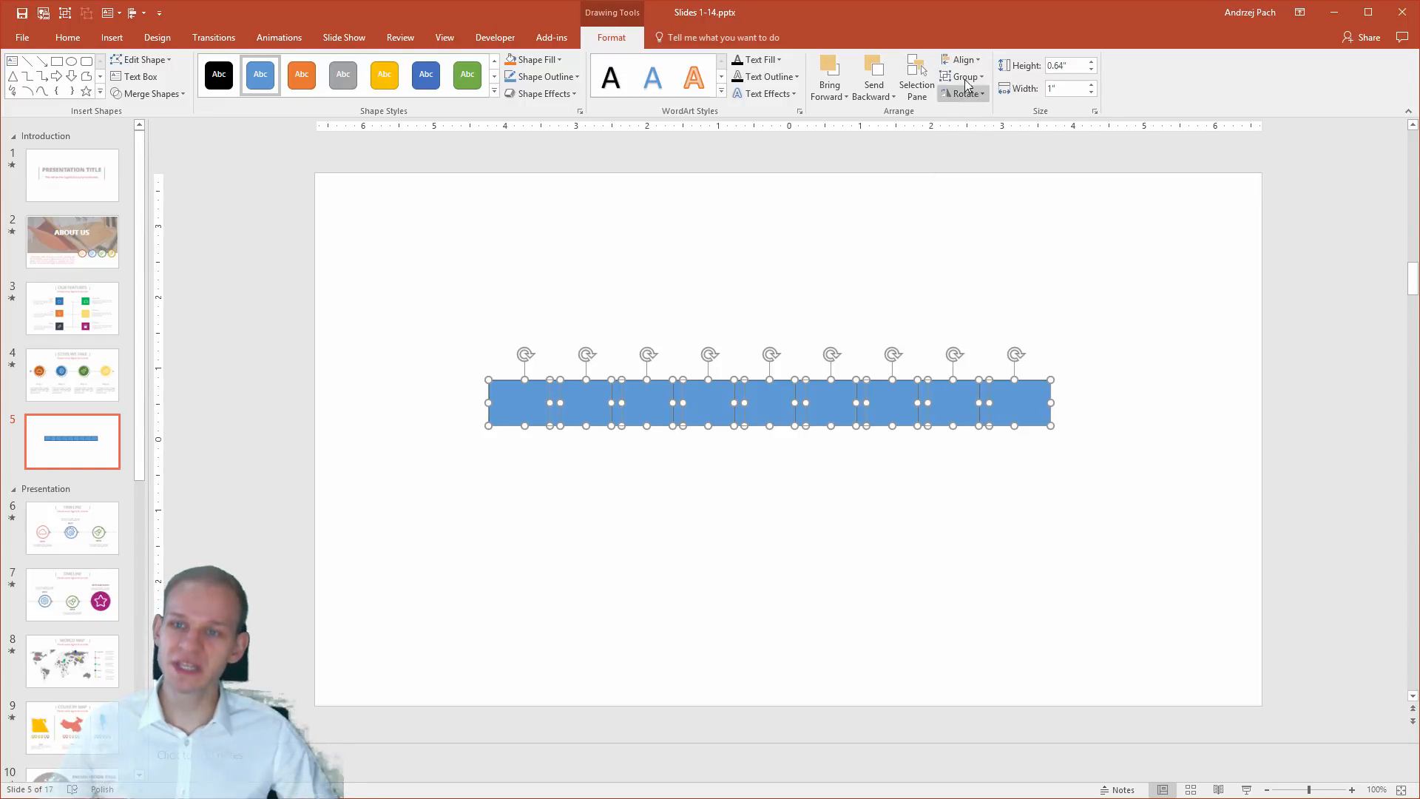
{"action": "left_click", "coordinate": [962, 59]}
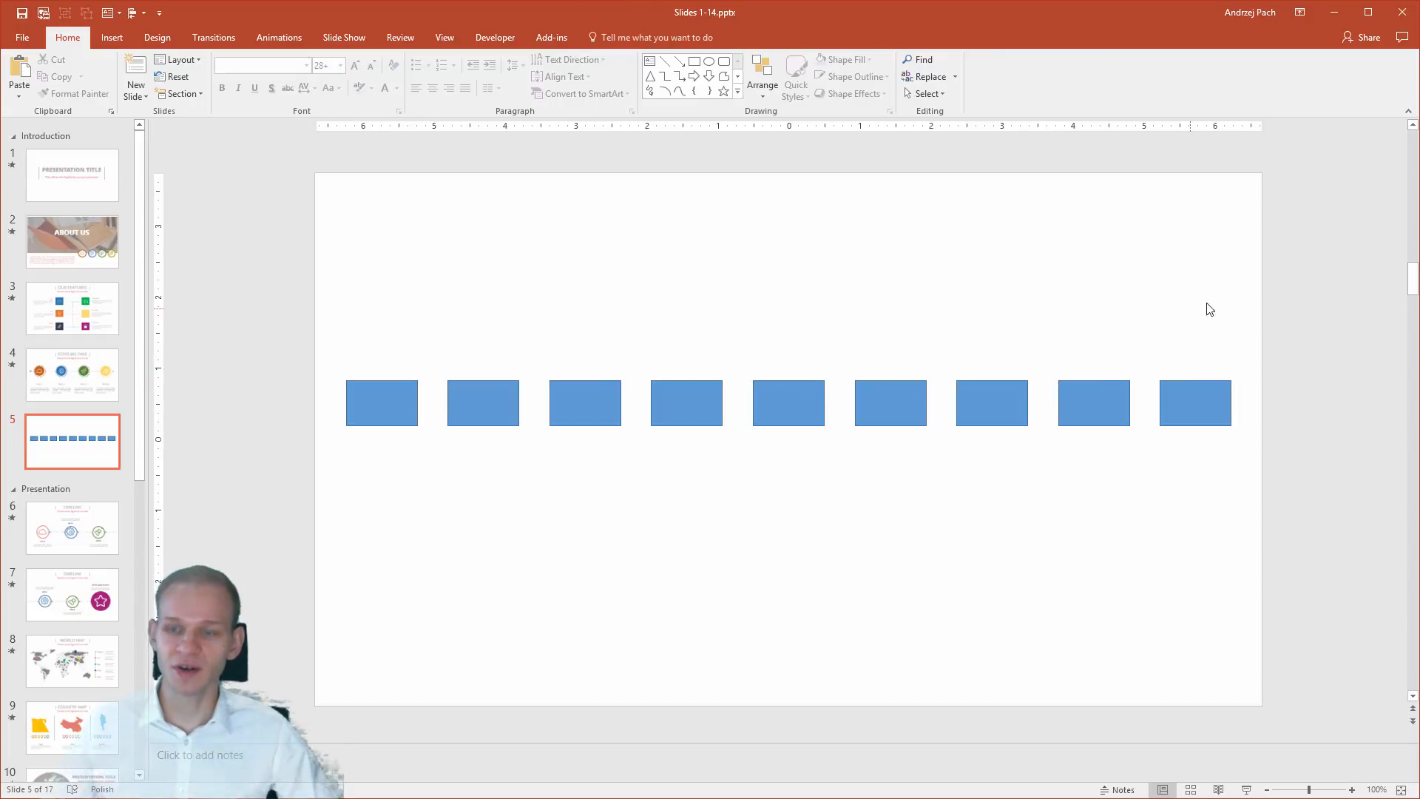
{"action": "mouse_move", "coordinate": [1262, 421]}
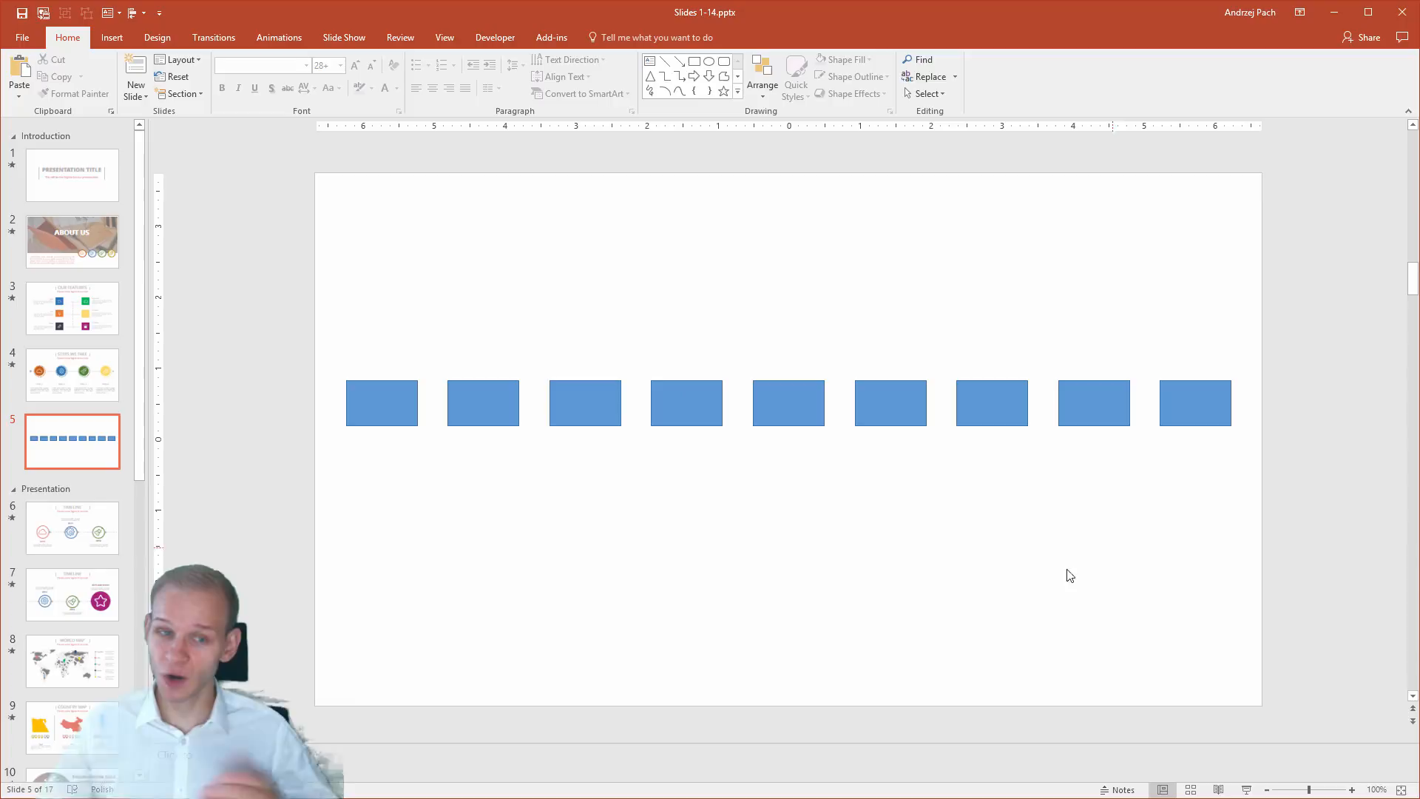
{"action": "left_click", "coordinate": [73, 375]}
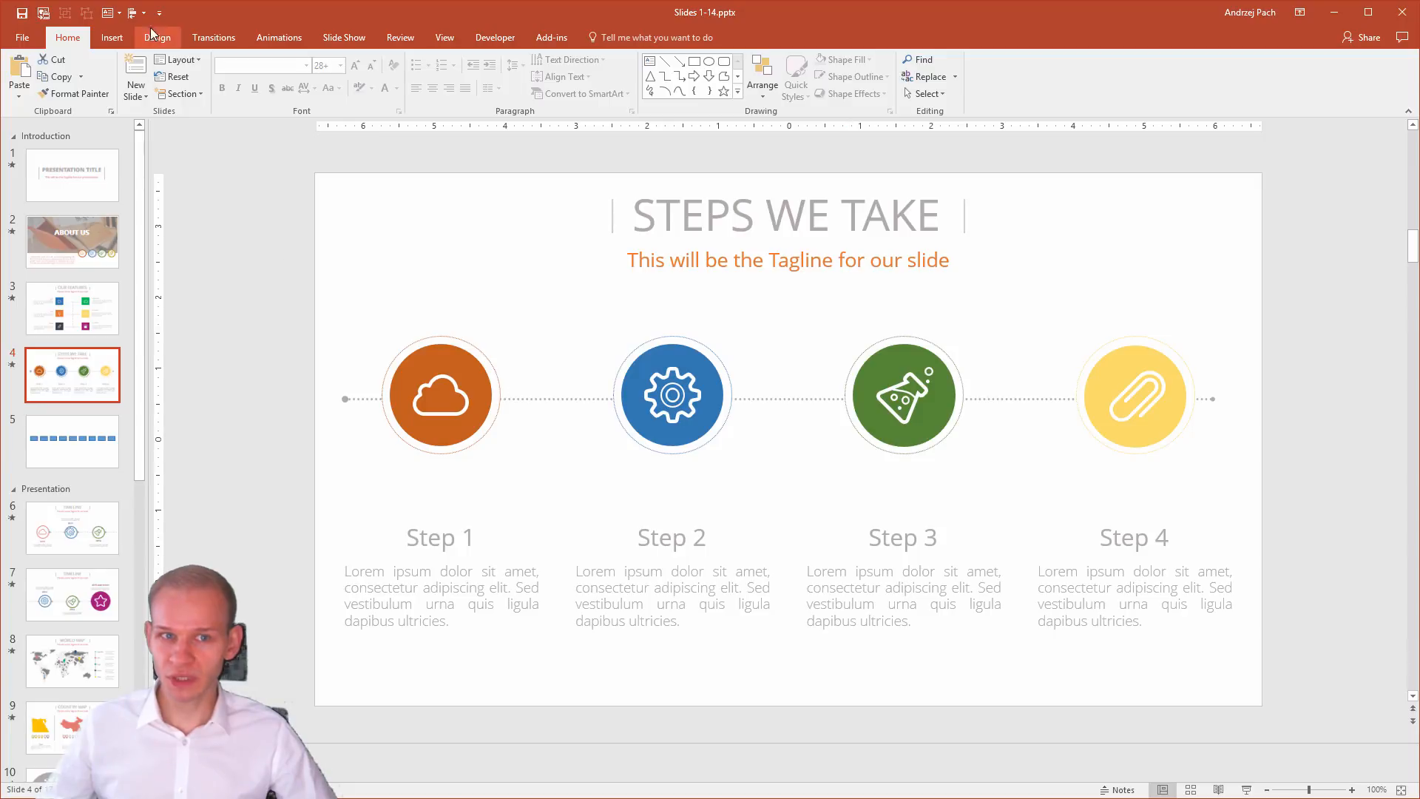
{"action": "mouse_move", "coordinate": [380, 359]}
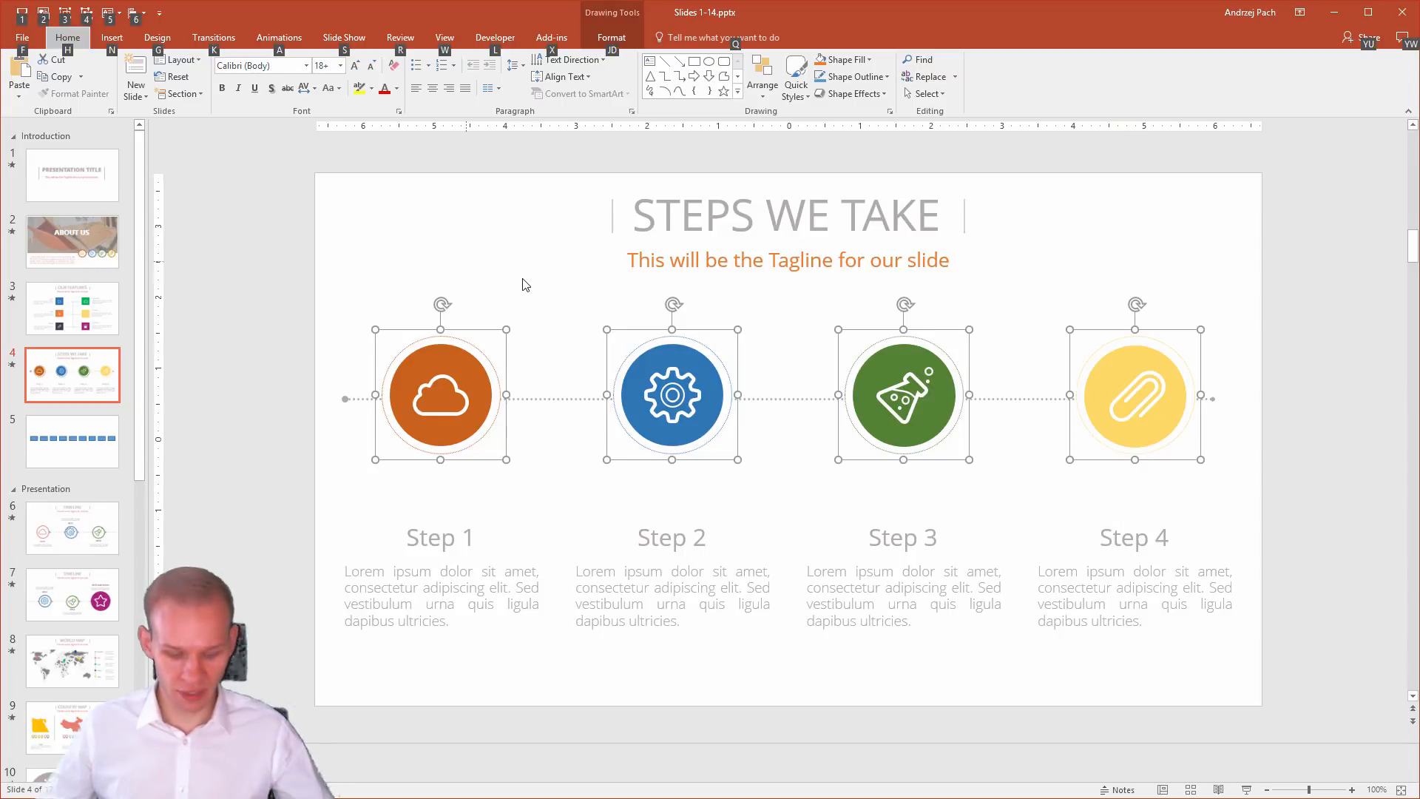
Align the four step icons to the vertical middle from the Quick Access Toolbar, then bring up Align's right-click options.
{"action": "left_click", "coordinate": [762, 76]}
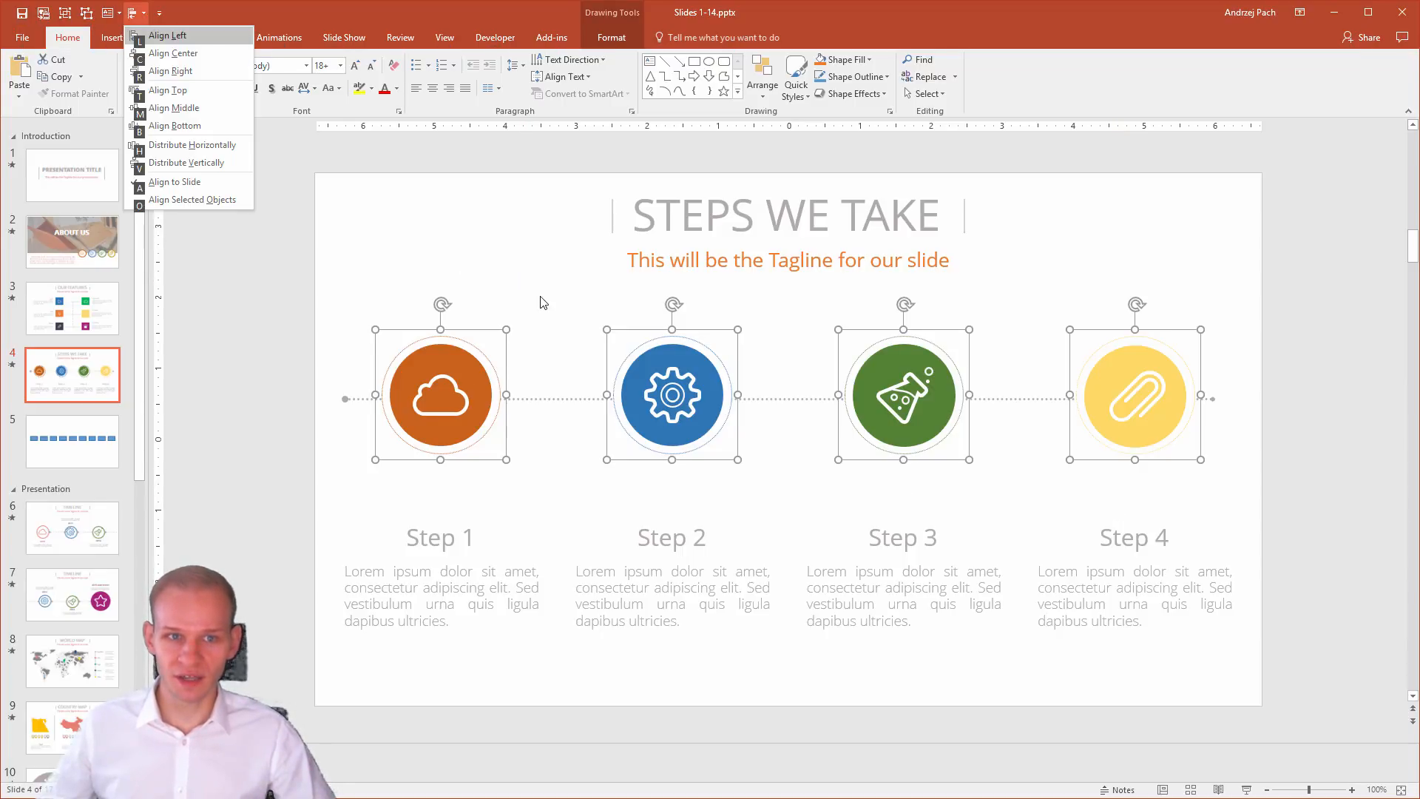
{"action": "left_click", "coordinate": [175, 108]}
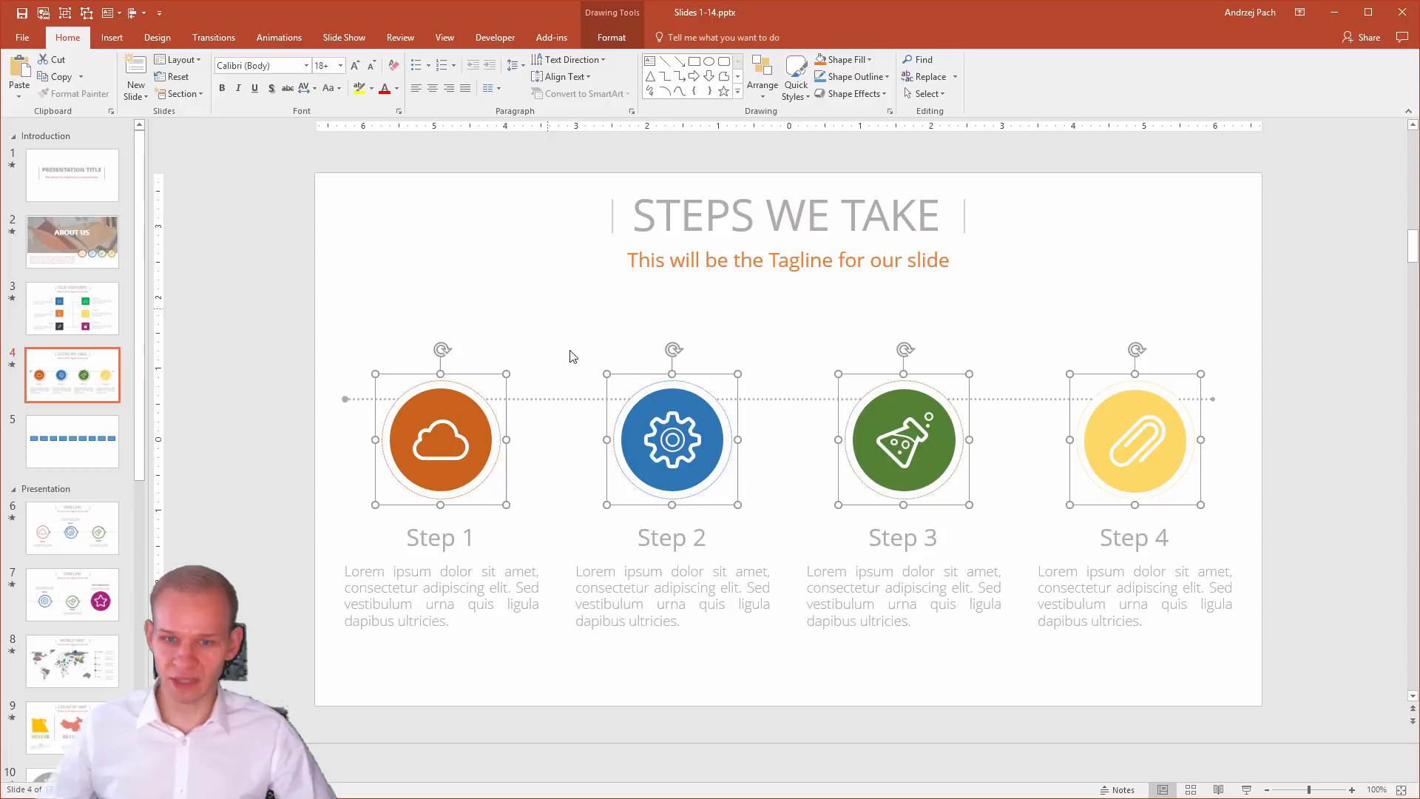
{"action": "left_click", "coordinate": [611, 37]}
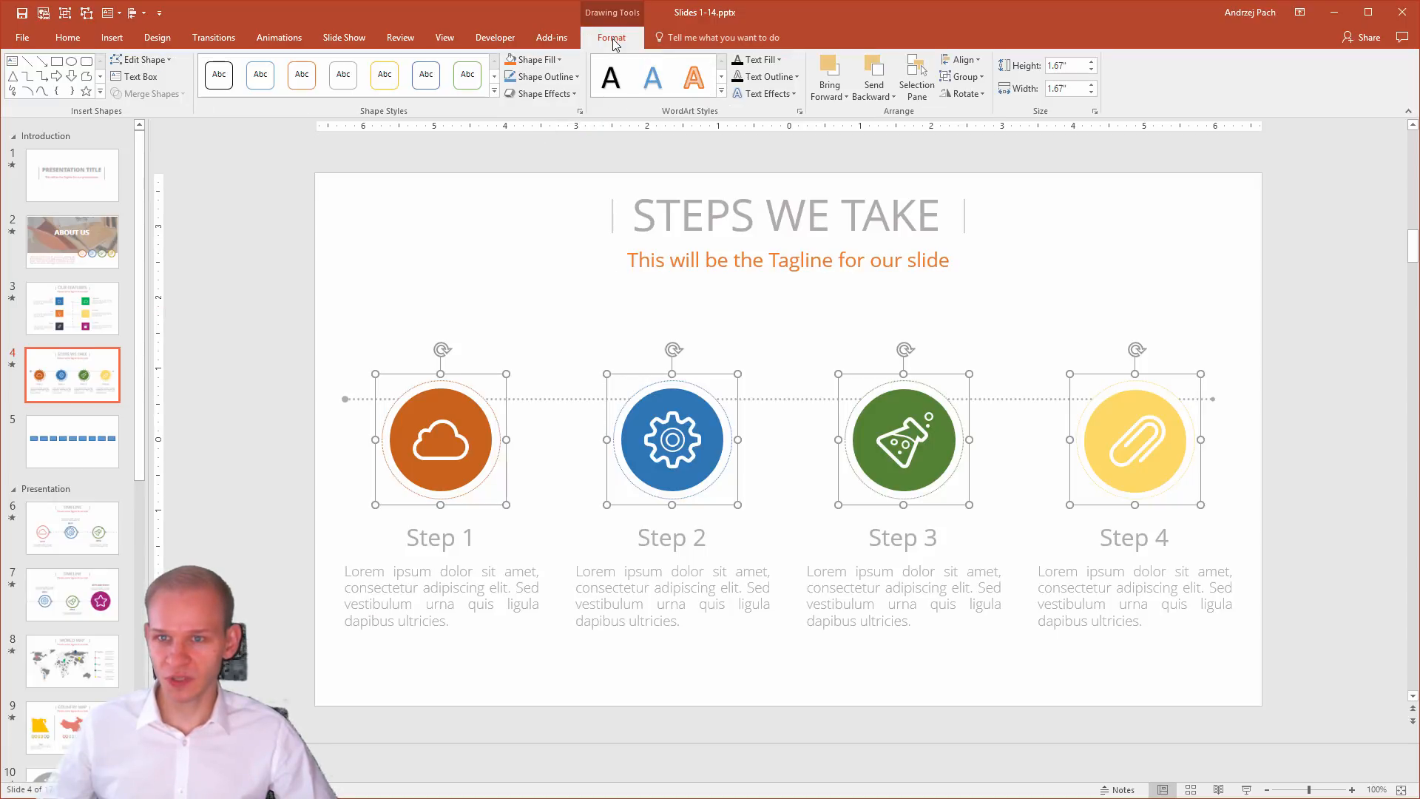
{"action": "left_click", "coordinate": [962, 60]}
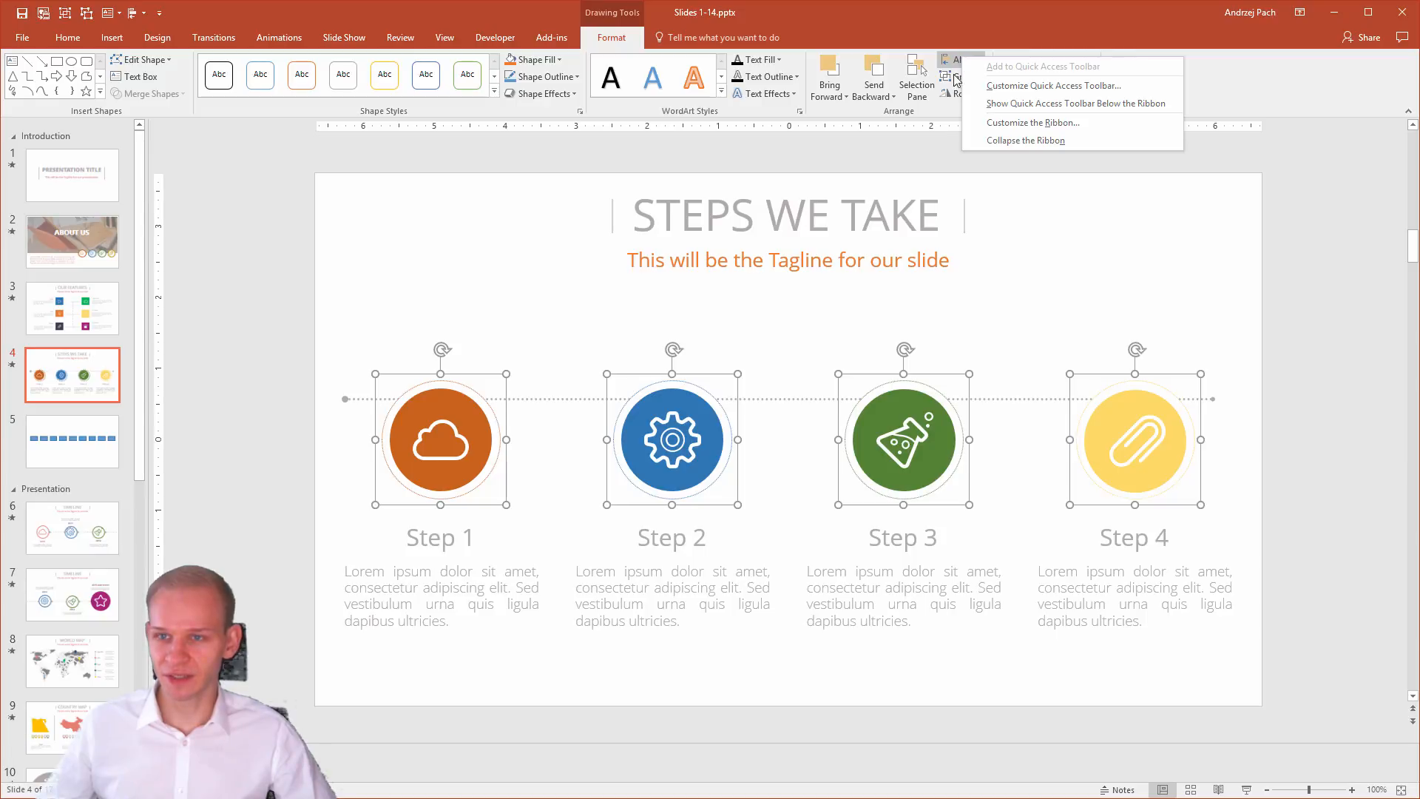
{"action": "mouse_move", "coordinate": [1003, 69]}
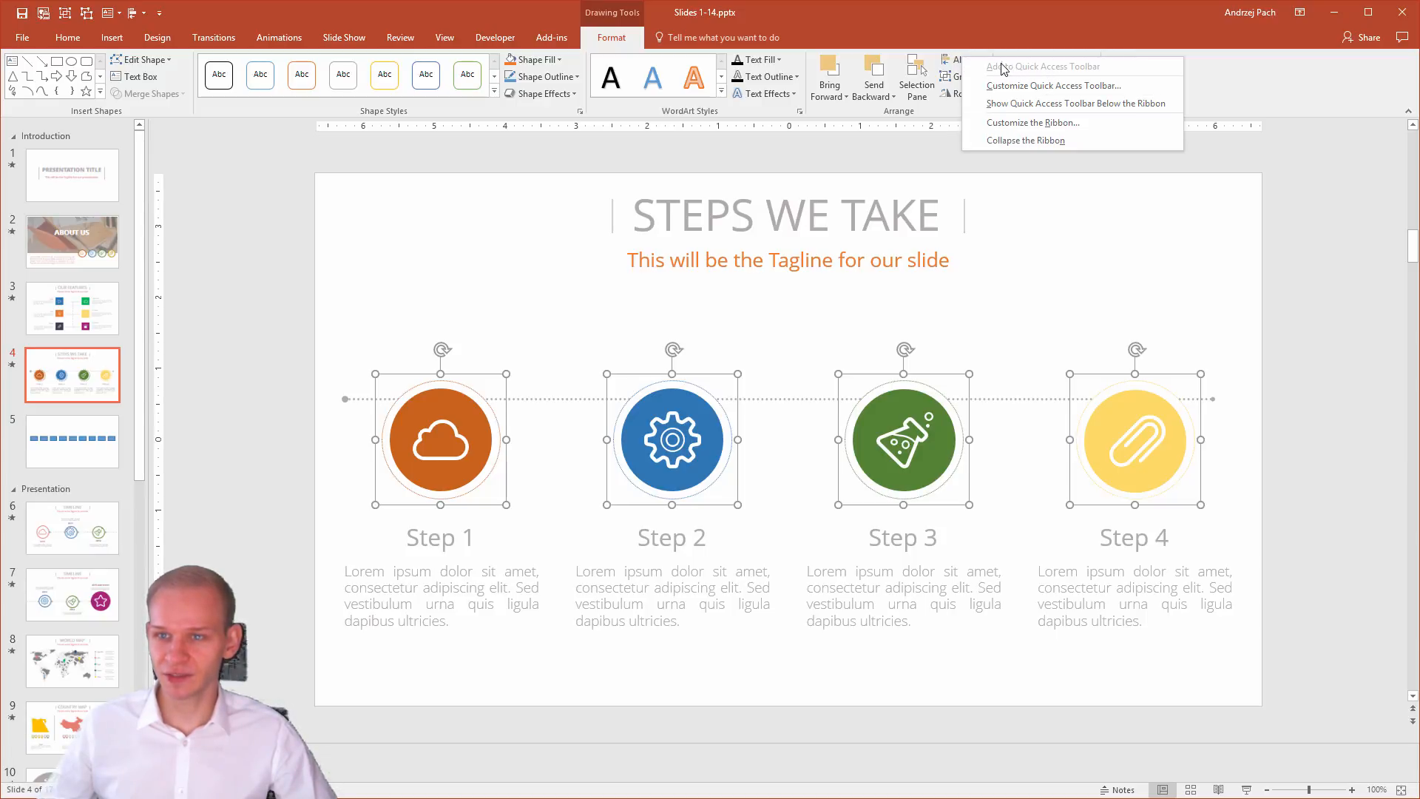